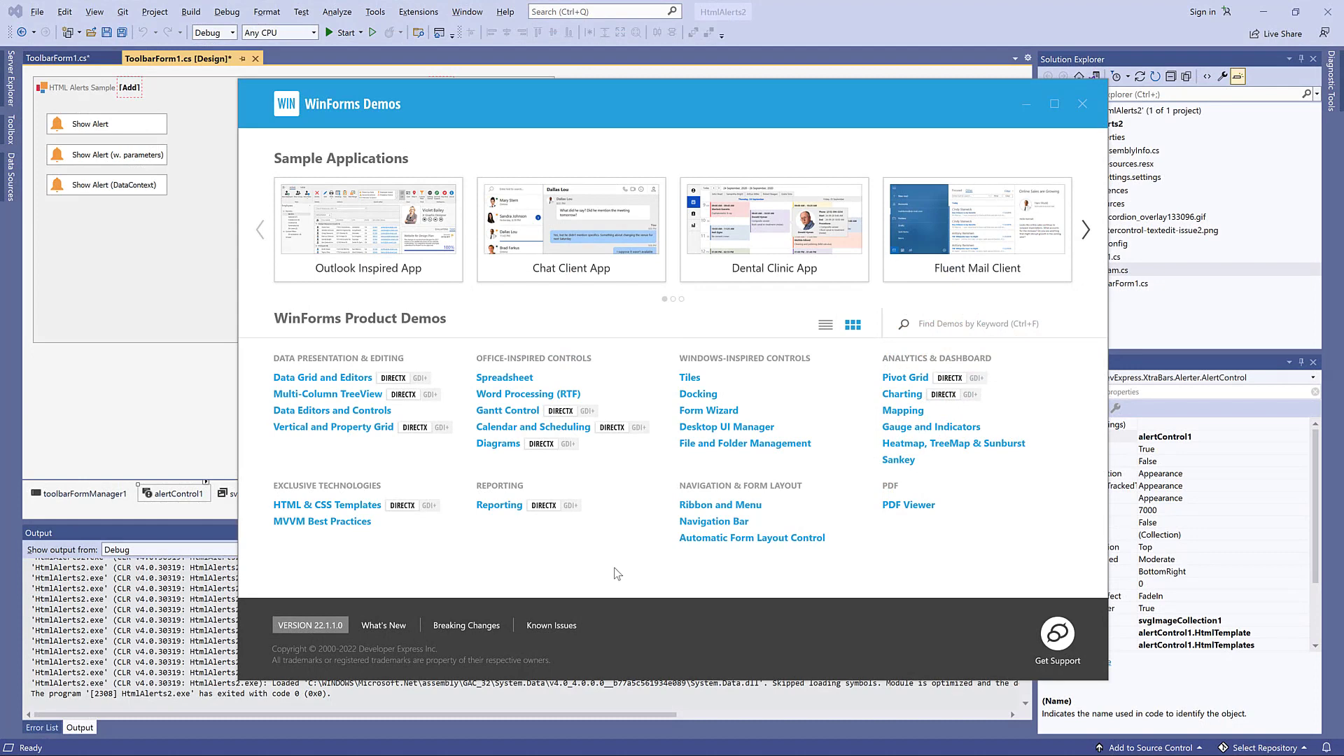
{"action": "mouse_move", "coordinate": [326, 506]}
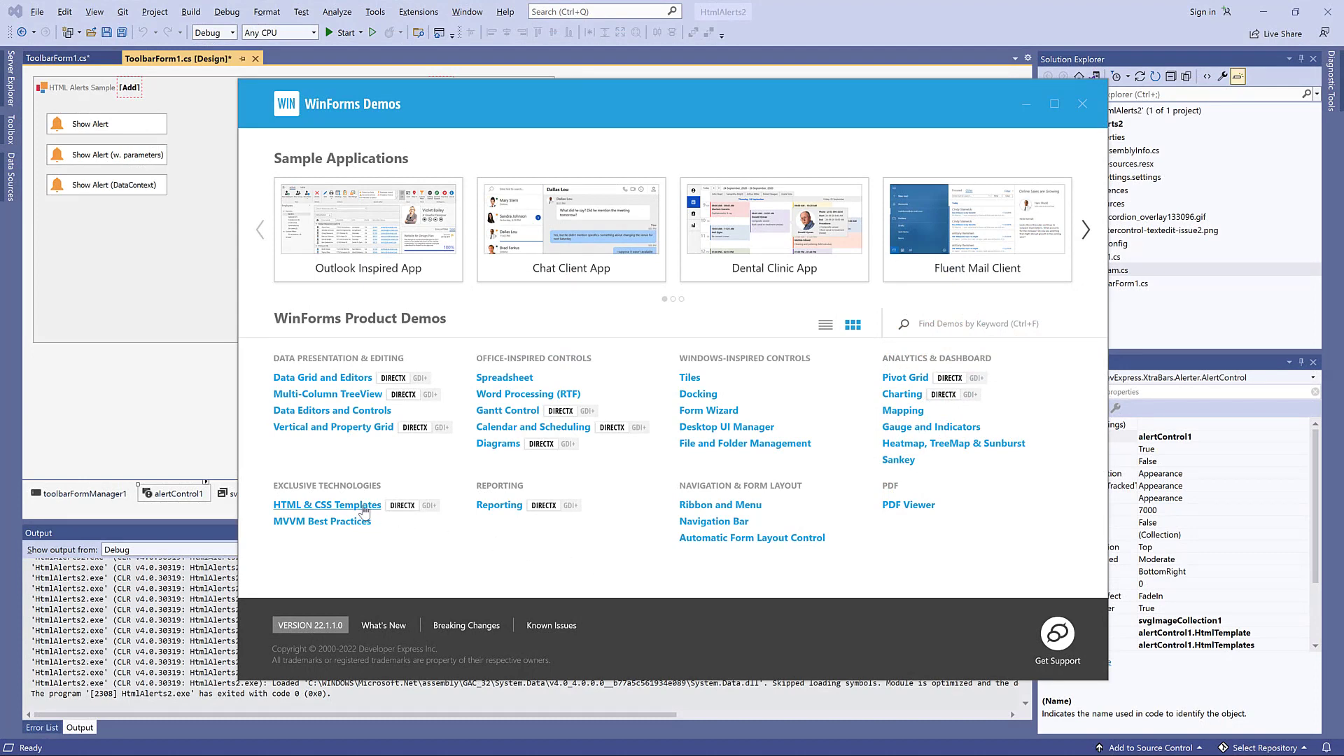
Open the Alert Control demo from the HTML & CSS Templates module in Demo Center.
{"action": "left_click", "coordinate": [326, 506]}
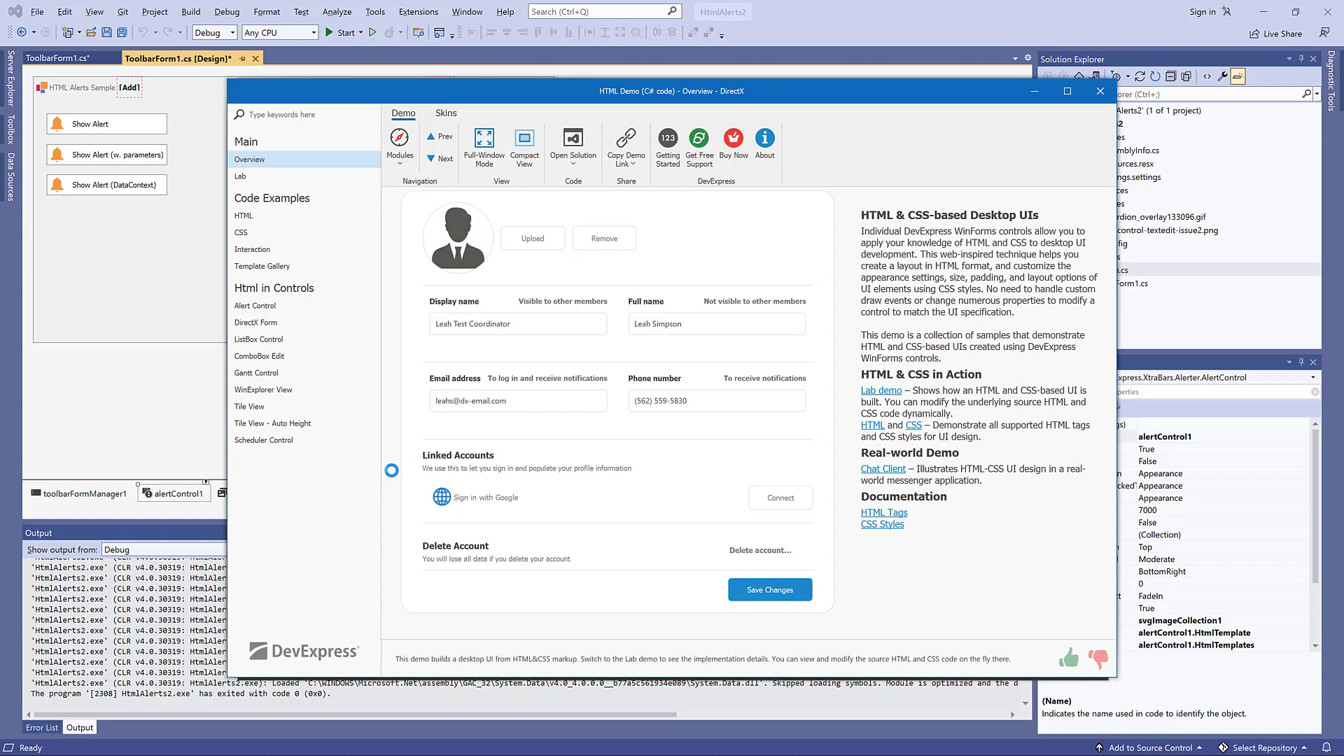
{"action": "mouse_move", "coordinate": [255, 307]}
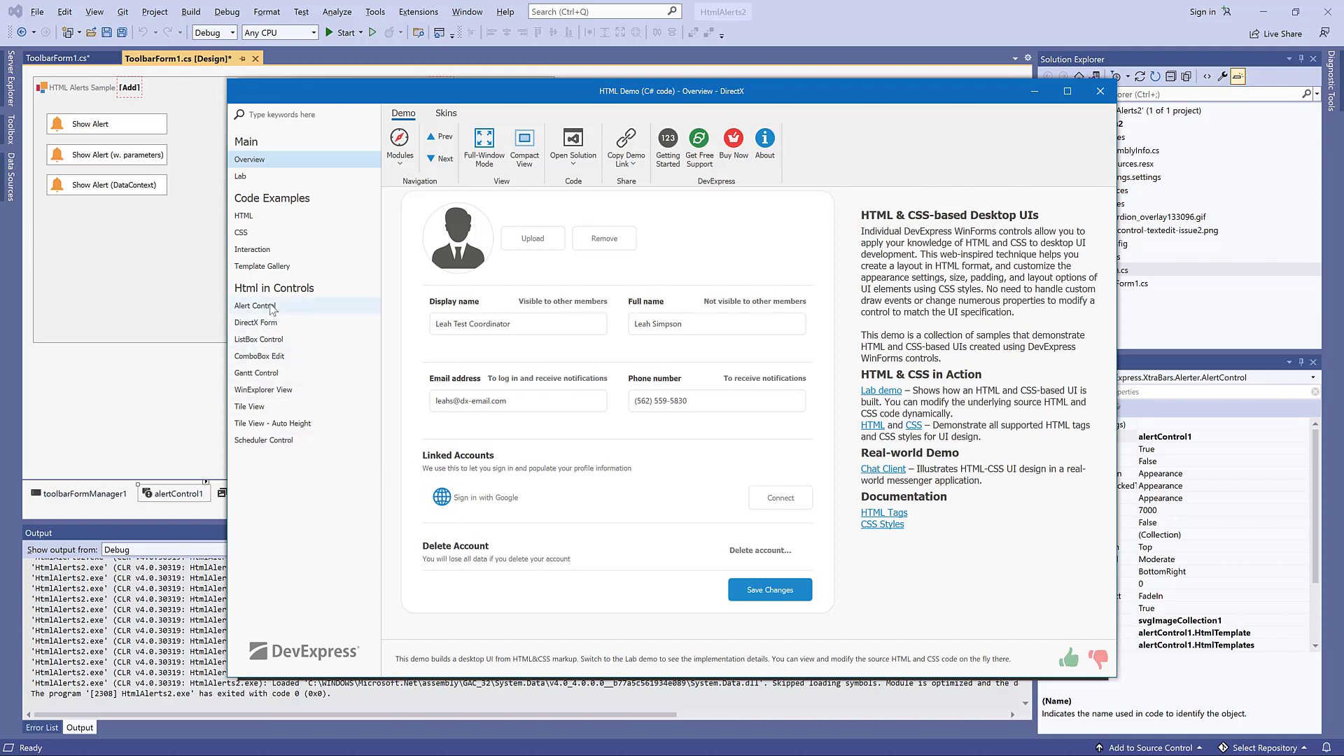
{"action": "left_click", "coordinate": [255, 306]}
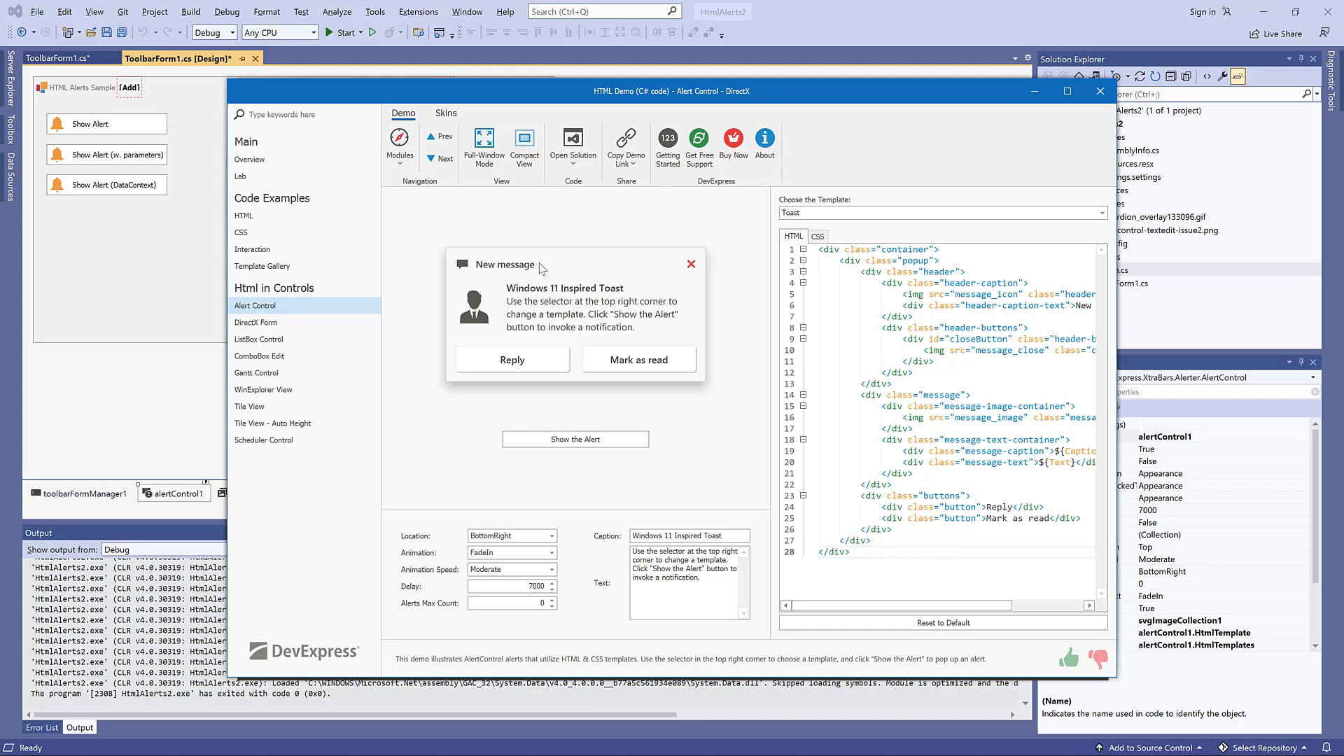
{"action": "mouse_move", "coordinate": [513, 360]}
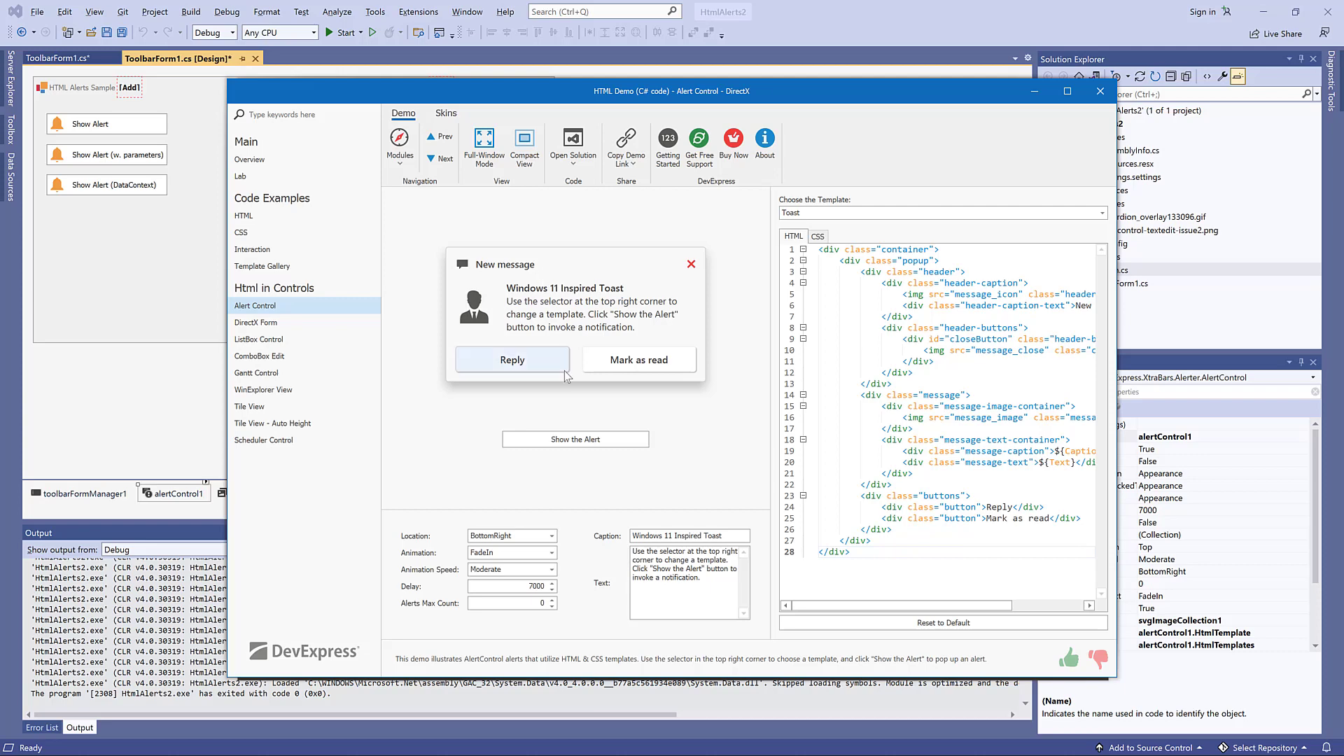
Choose the Glow template, view its CSS, and try the warning, error and info icons.
{"action": "left_click", "coordinate": [576, 438]}
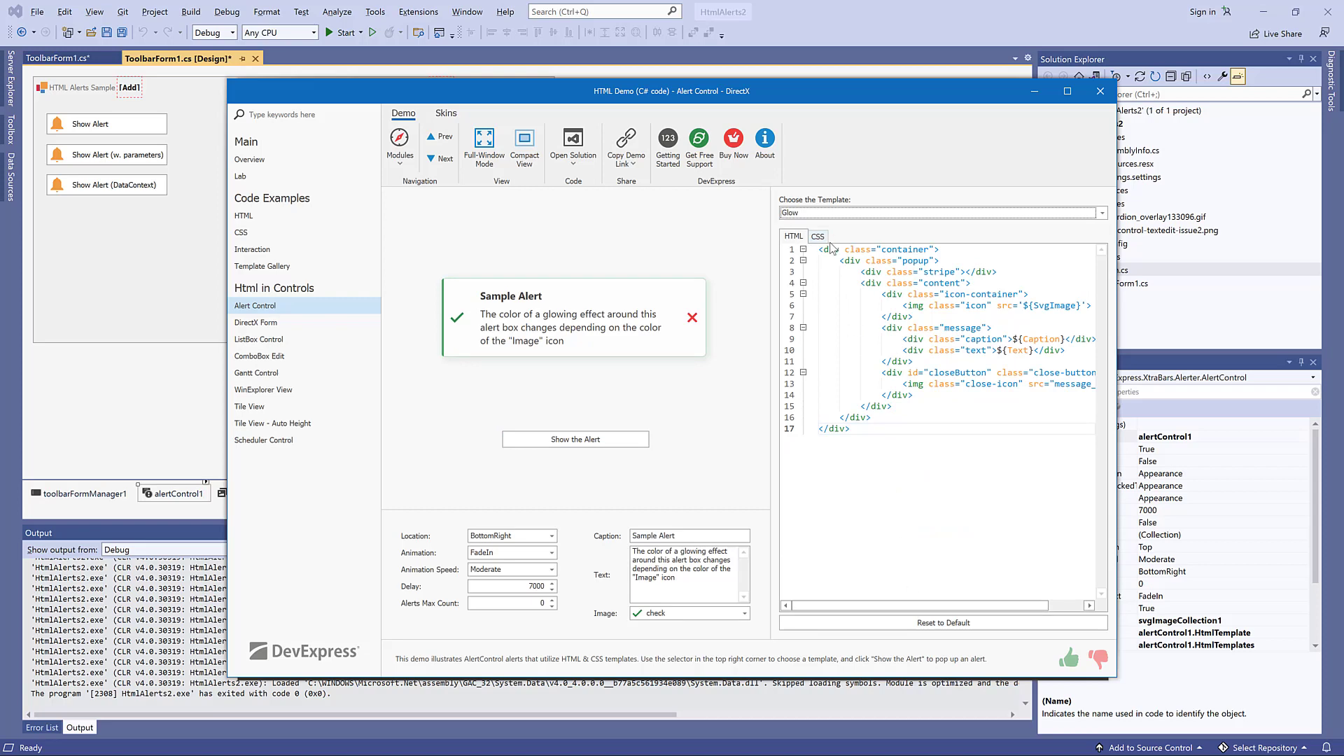
{"action": "left_click", "coordinate": [816, 235]}
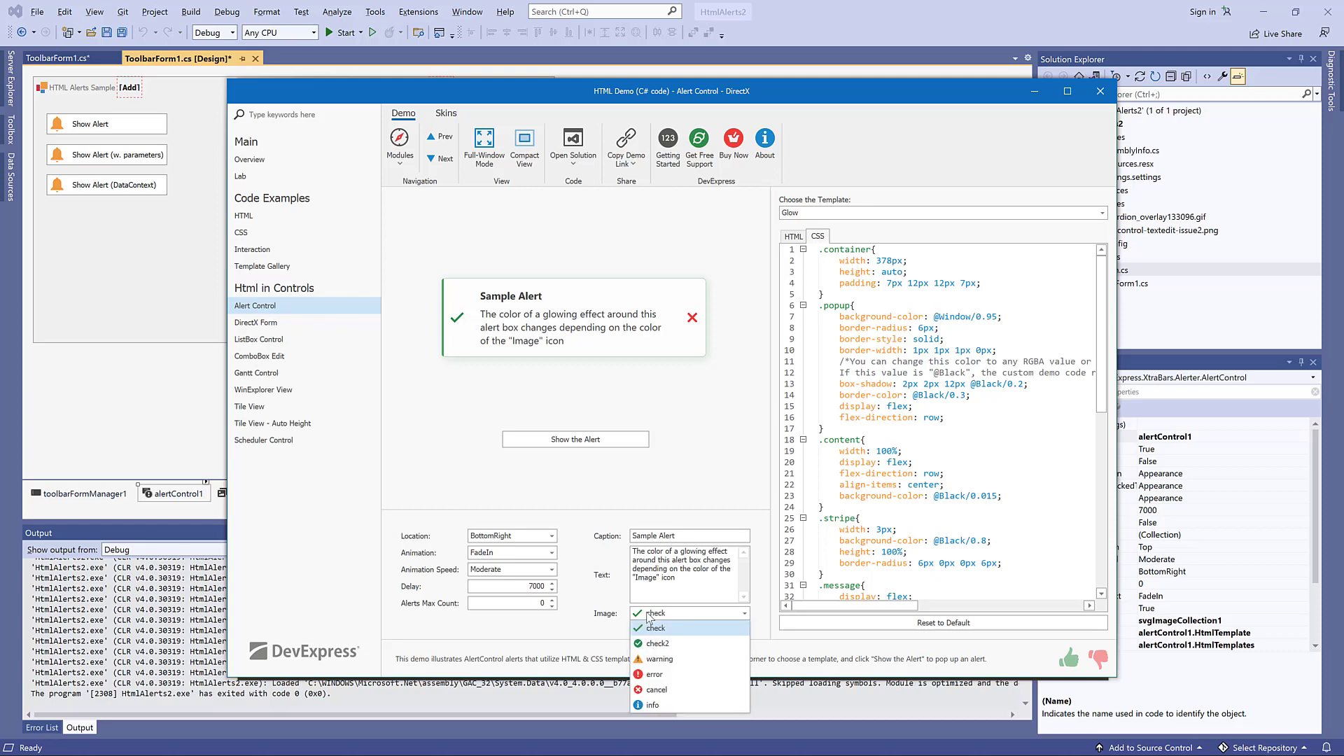
{"action": "left_click", "coordinate": [656, 658]}
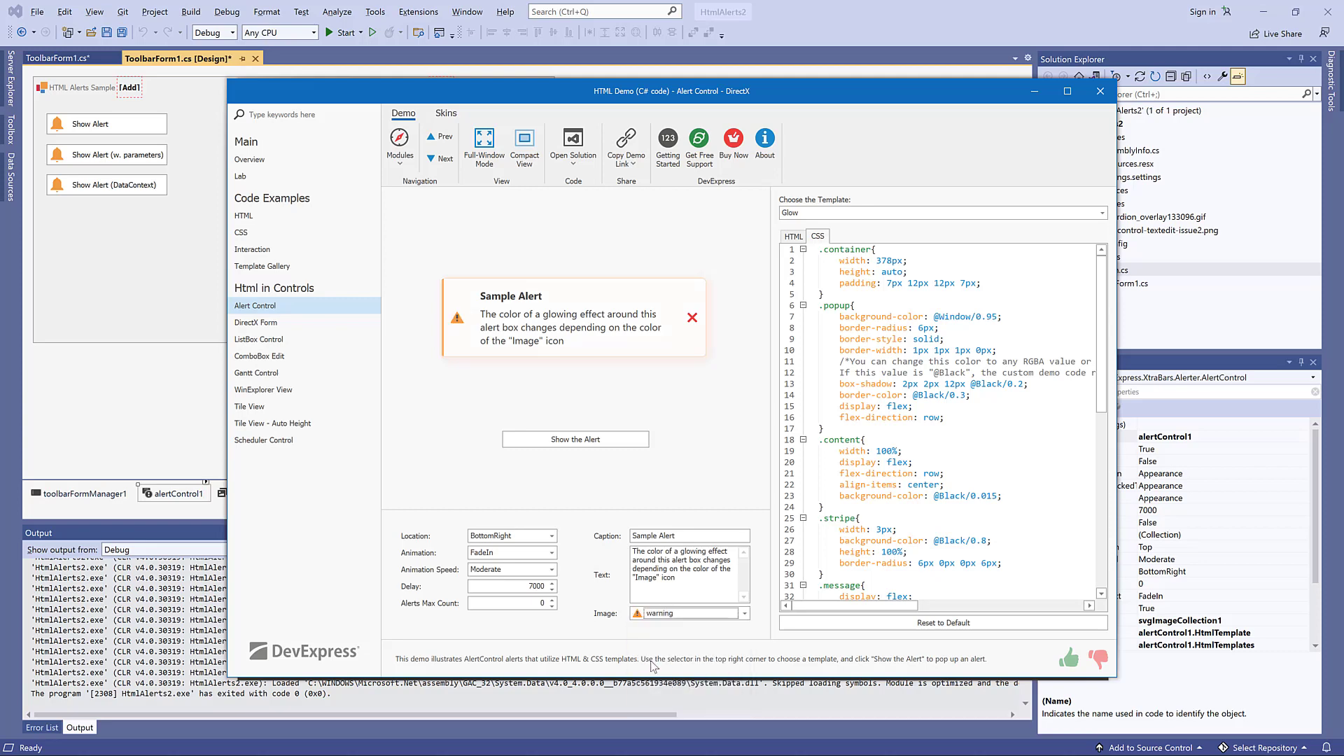
{"action": "left_click", "coordinate": [743, 613]}
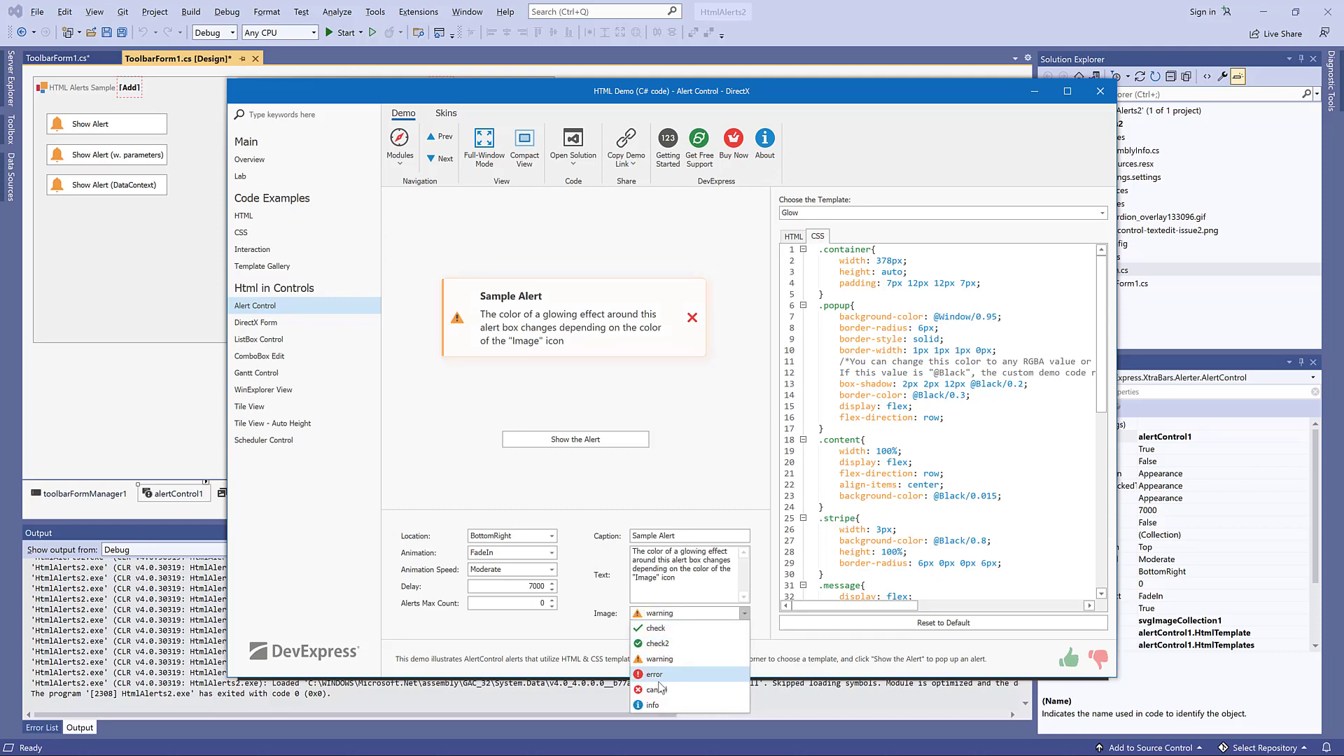
{"action": "left_click", "coordinate": [655, 674]}
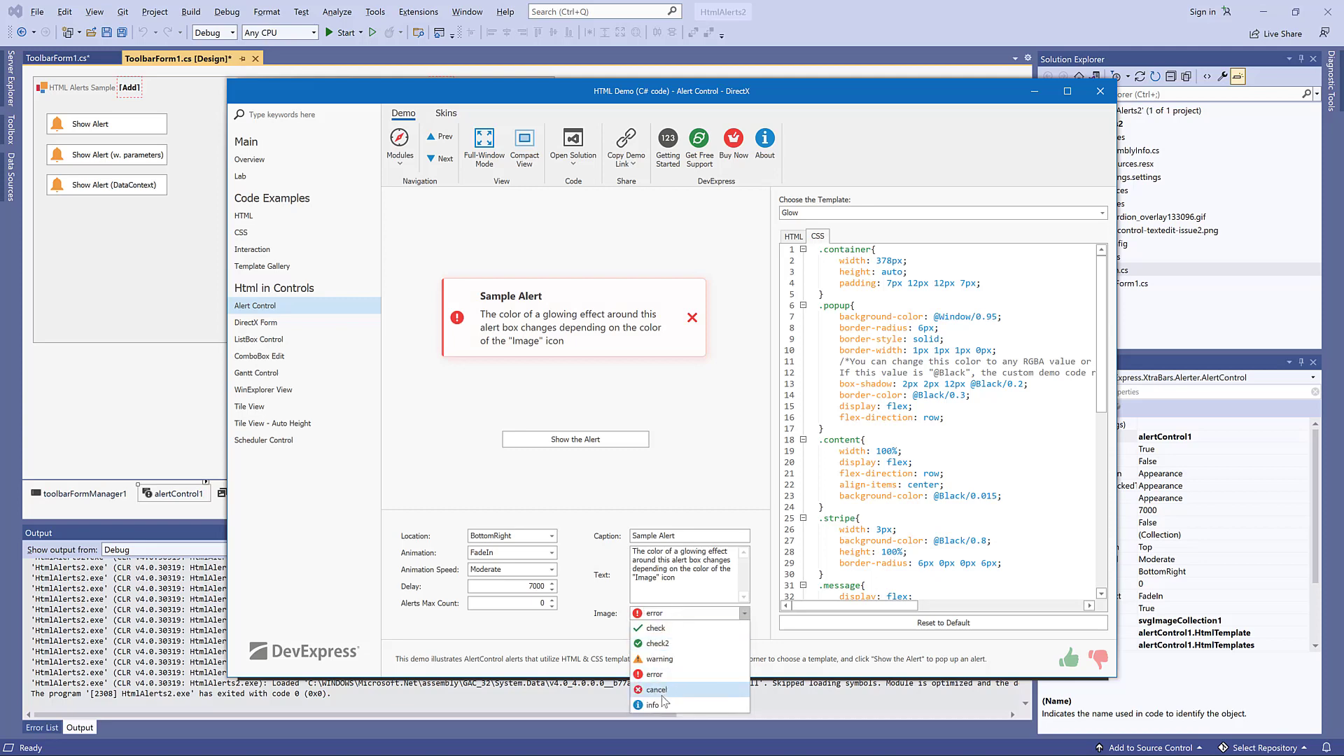
{"action": "left_click", "coordinate": [654, 704]}
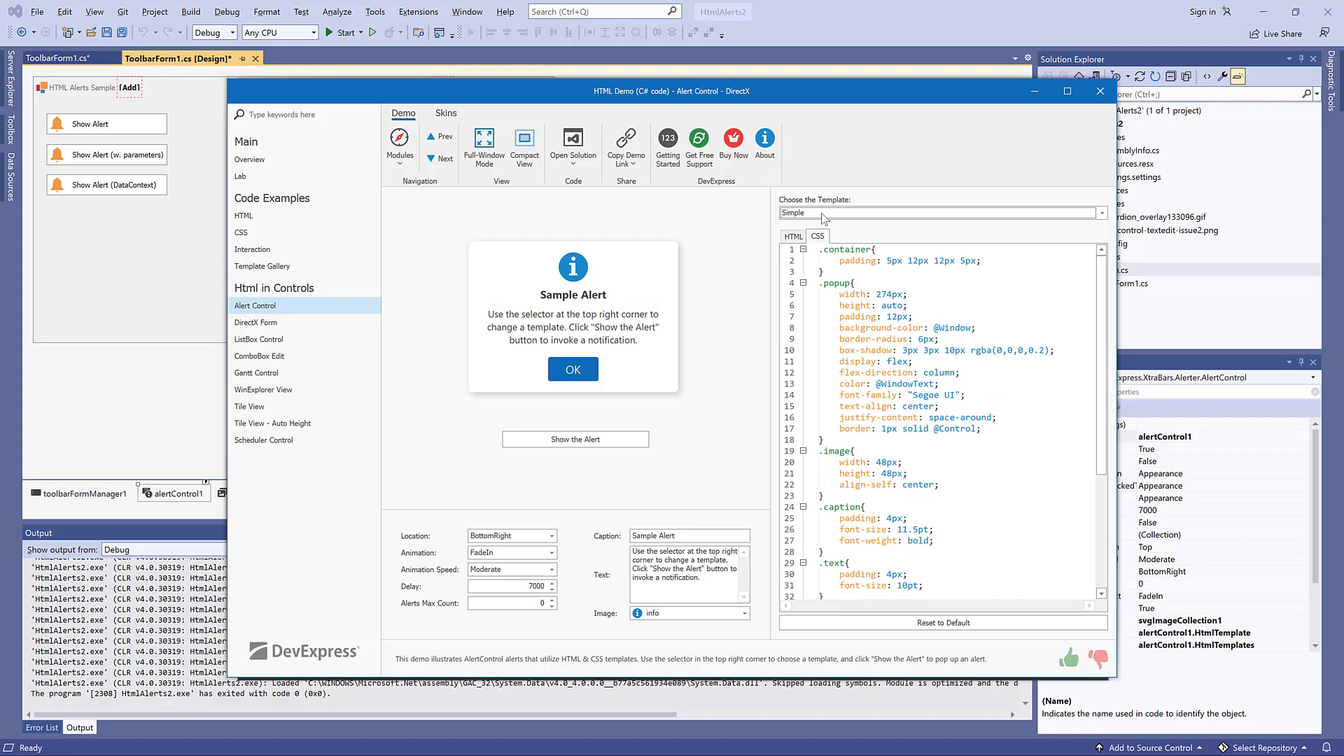
Browse the Simple and Dark templates from the template list.
{"action": "left_click", "coordinate": [941, 213]}
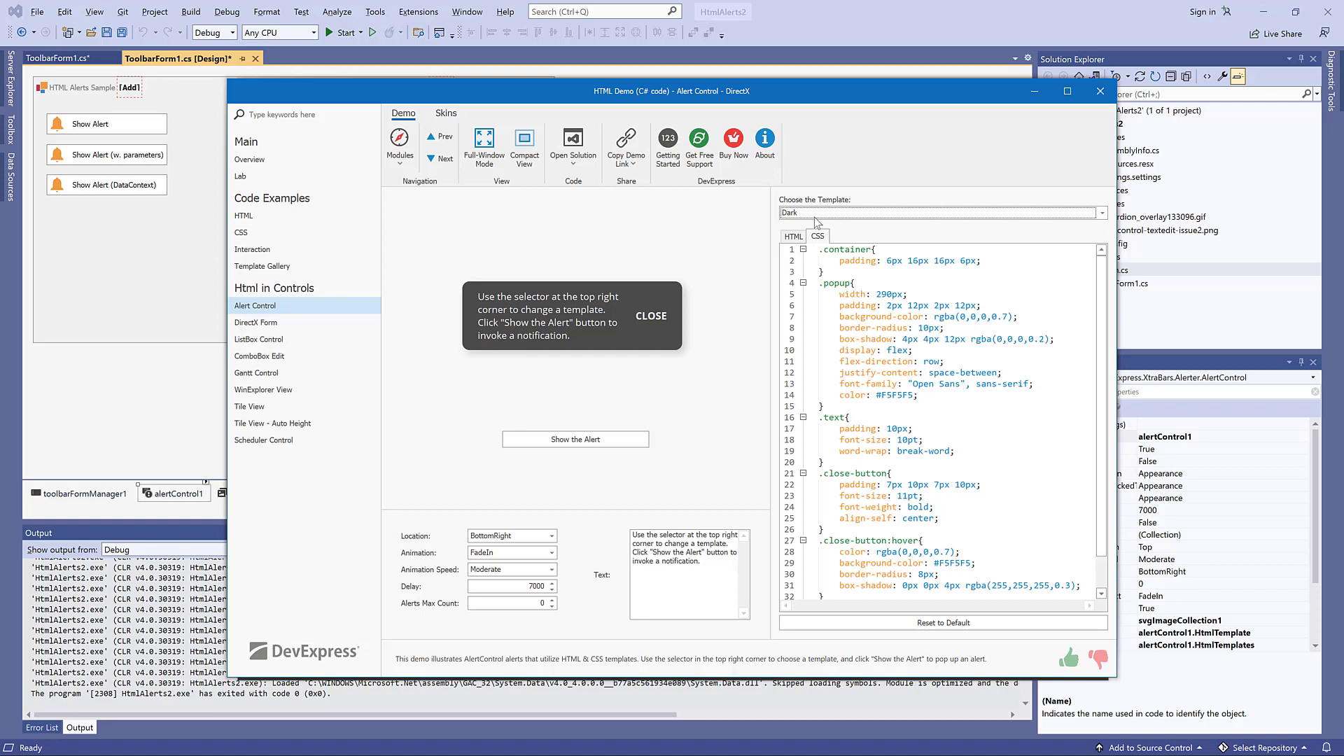
{"action": "left_click", "coordinate": [1101, 91]}
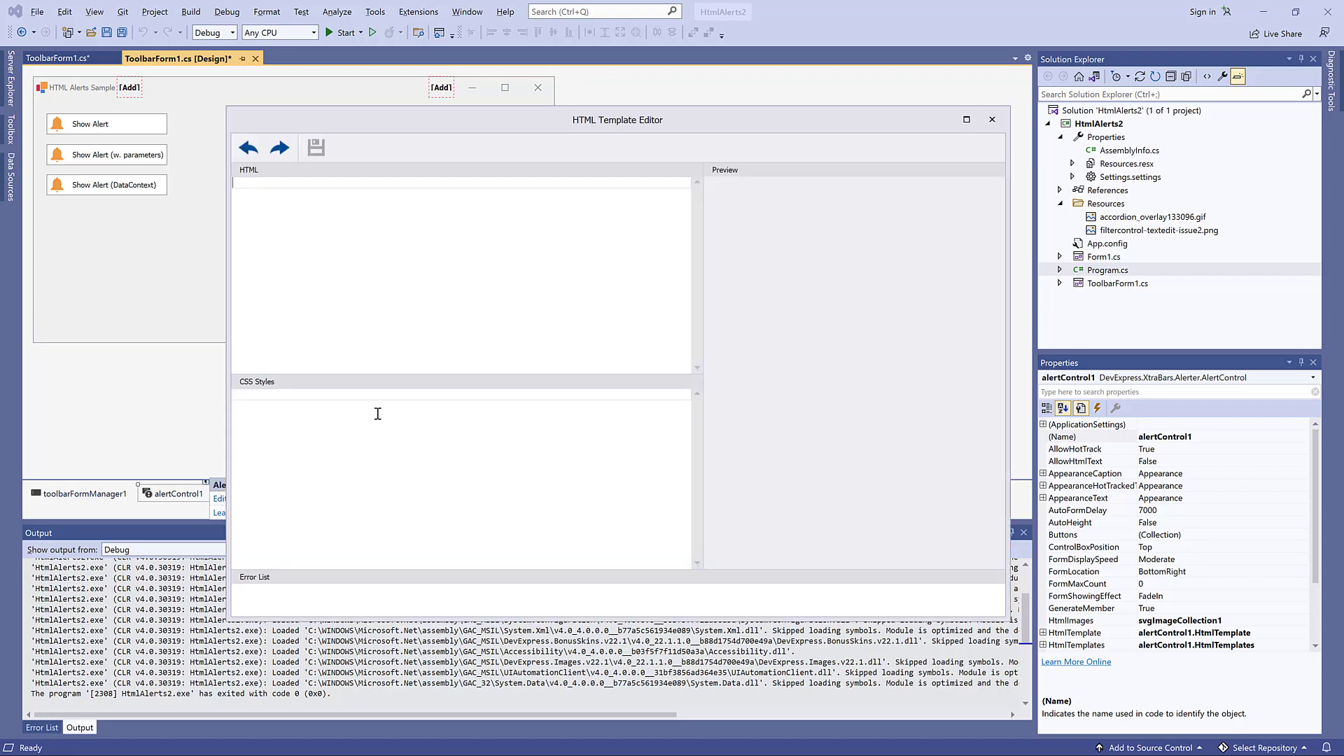
{"action": "mouse_move", "coordinate": [338, 415]}
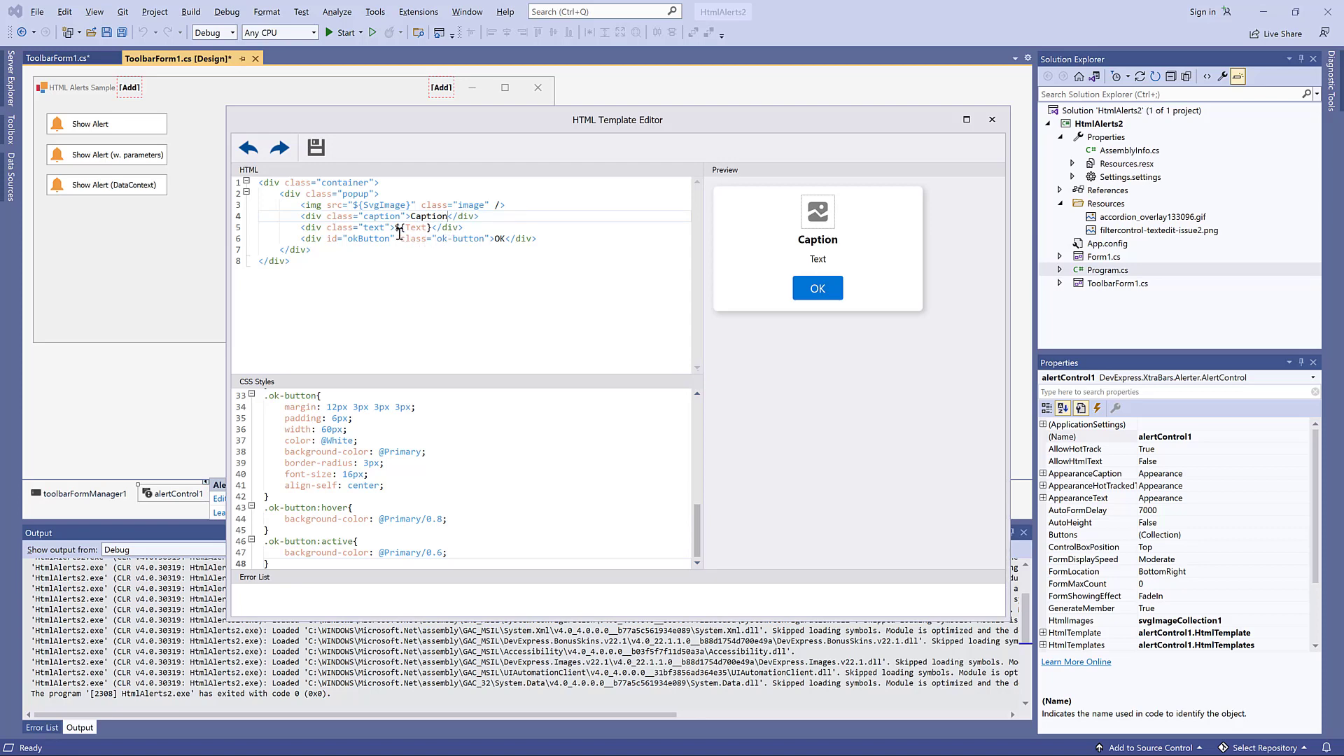
Replace the ${Text} binding with the fixed text 'Sample notification' and close the template editor.
{"action": "double_click", "coordinate": [416, 226]}
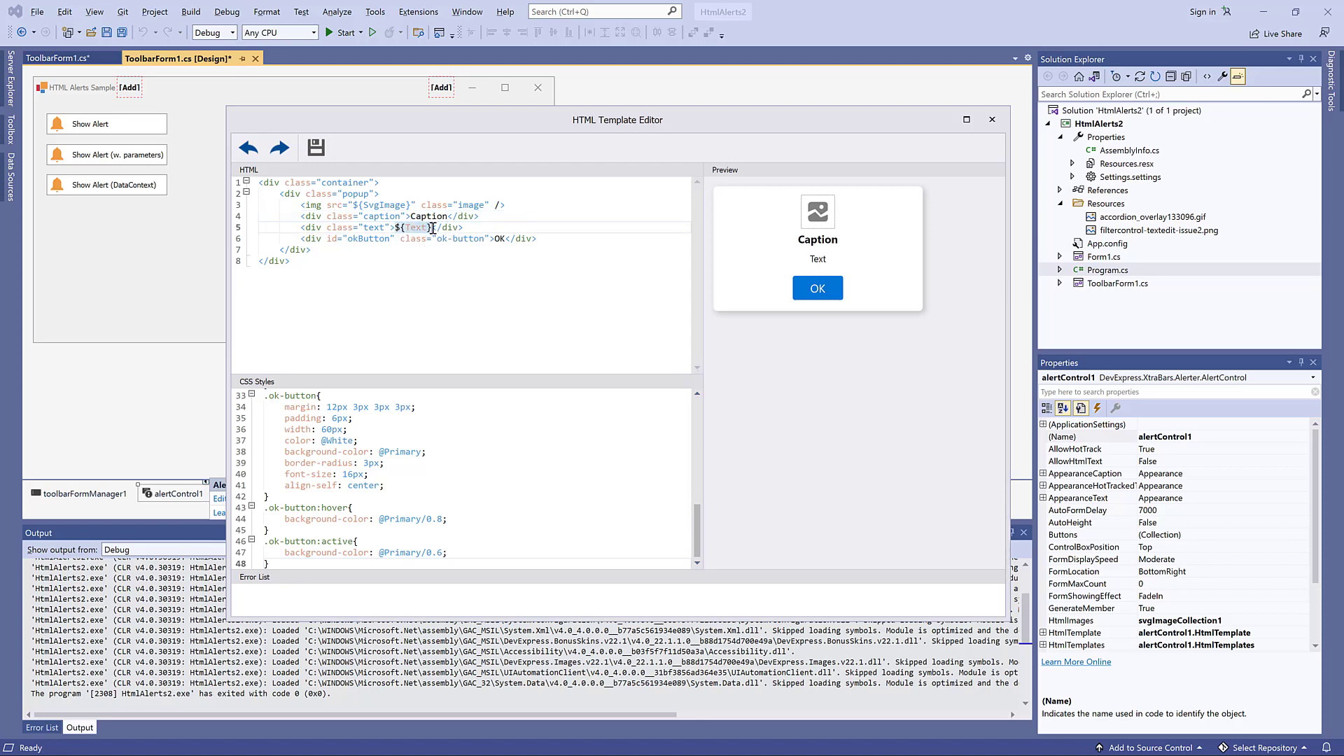
{"action": "type", "text": "Sample n"}
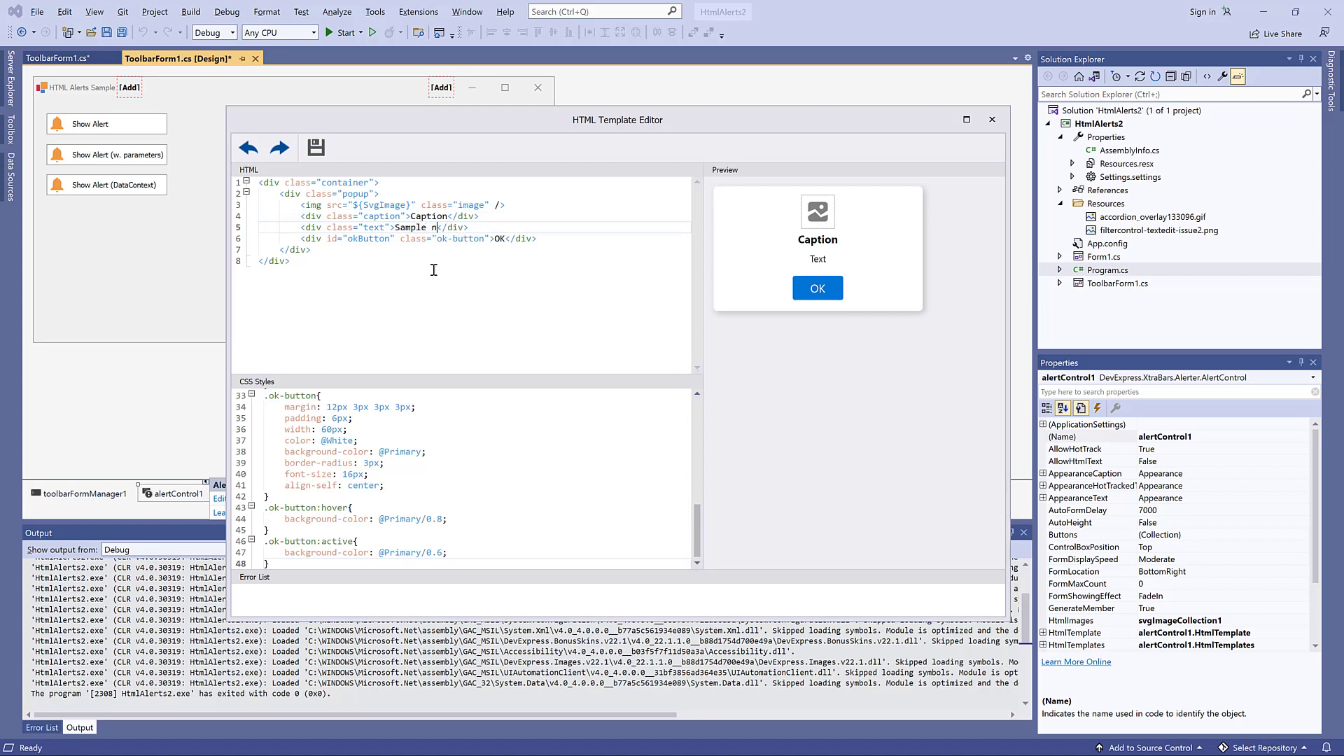
{"action": "type", "text": "otification"}
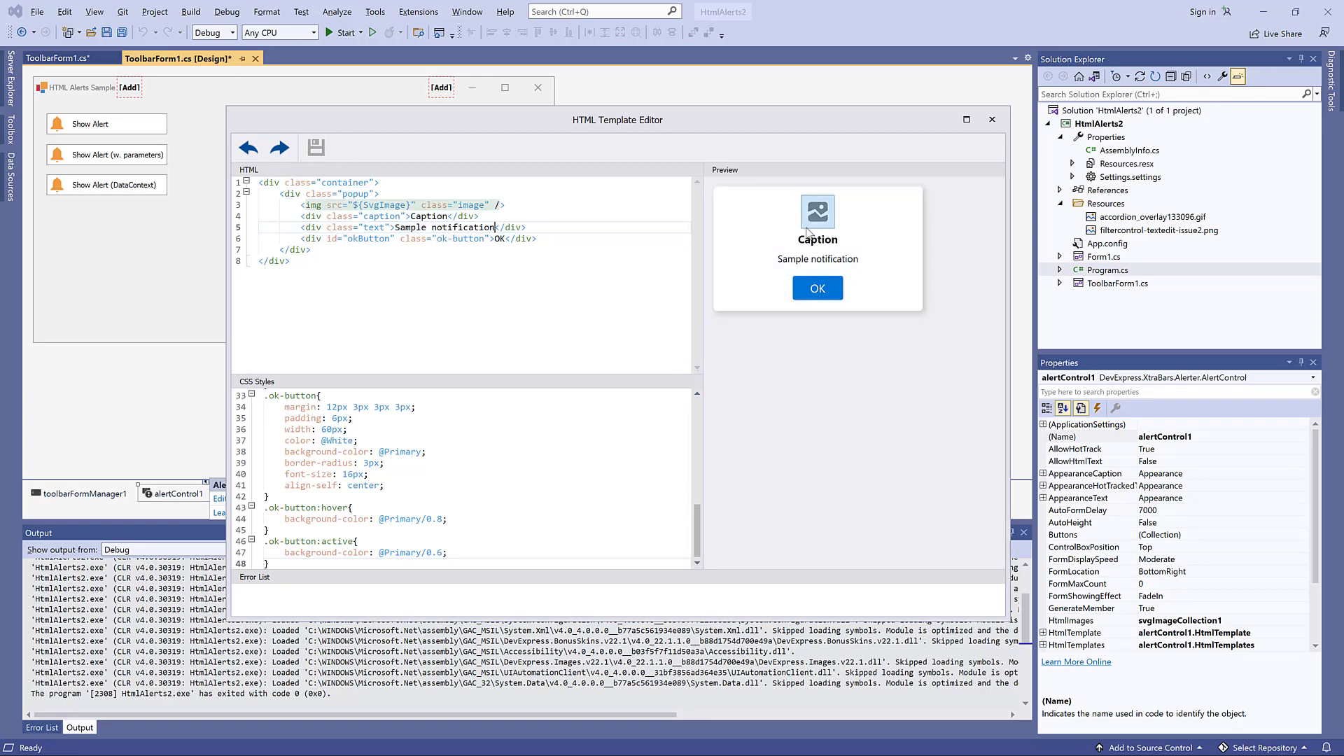
{"action": "left_click", "coordinate": [991, 119]}
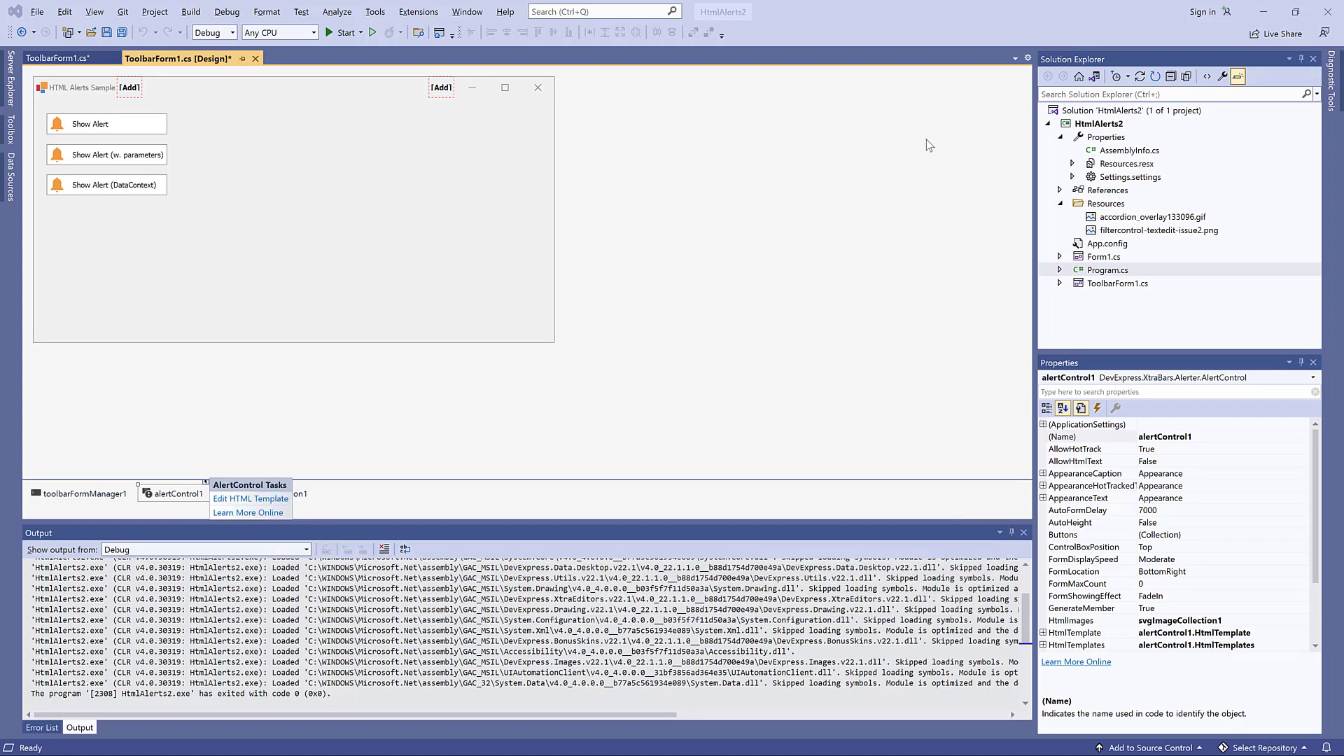
Review svgImageCollection1's images (check, bo_attention, shopping_favorites) in the collection editor.
{"action": "left_click", "coordinate": [192, 455]}
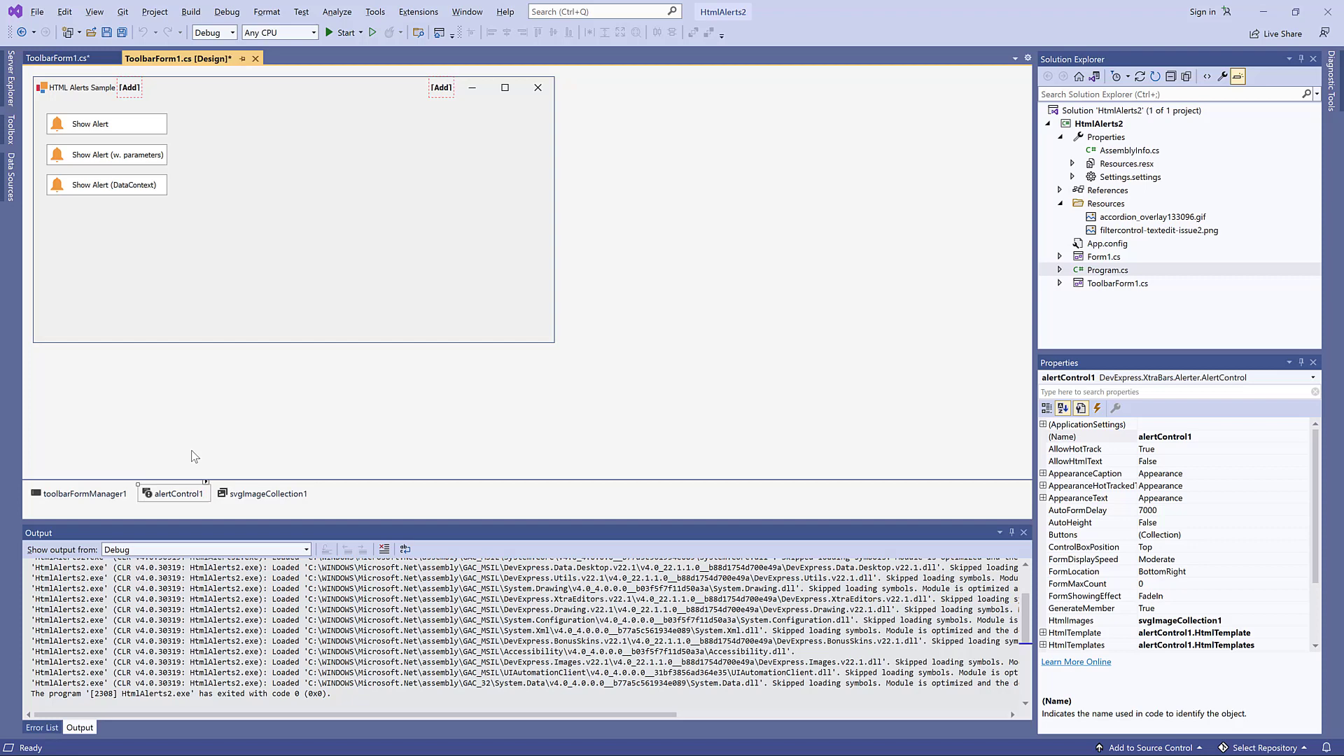
{"action": "left_click", "coordinate": [269, 493]}
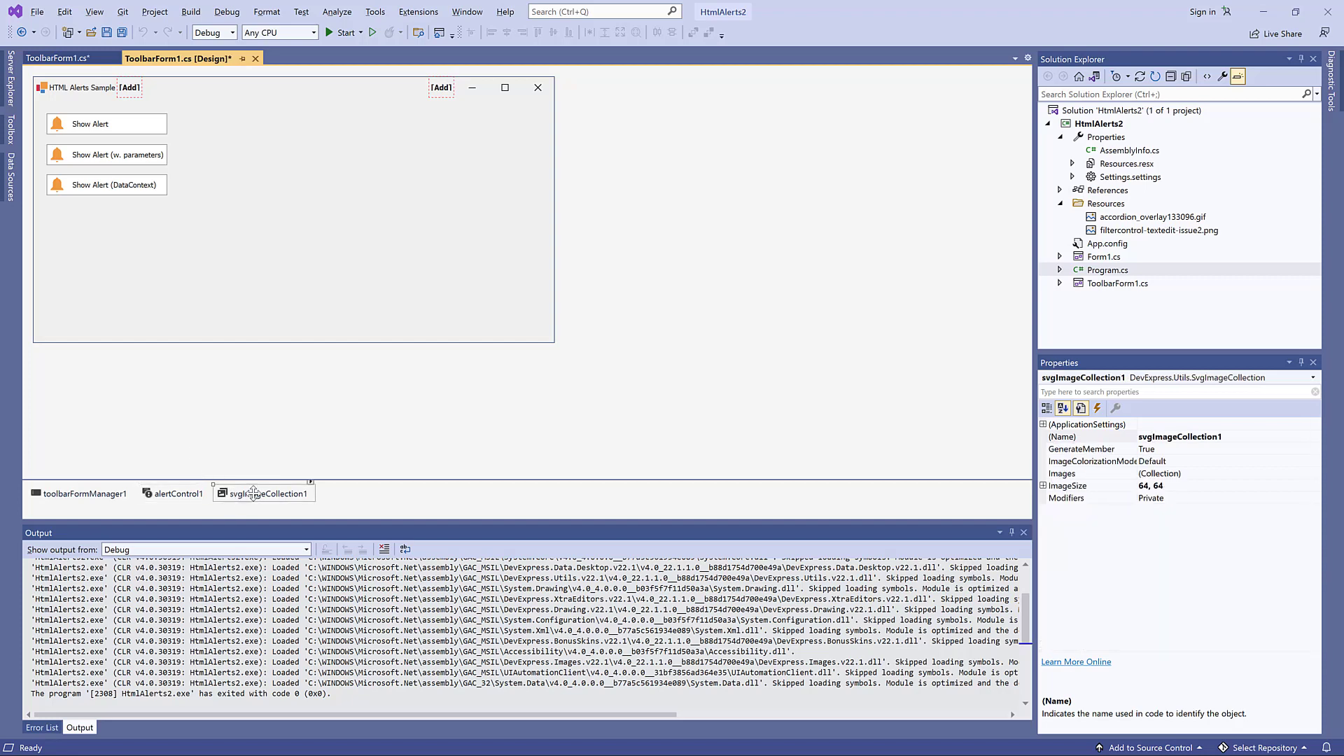
{"action": "left_click", "coordinate": [310, 486]}
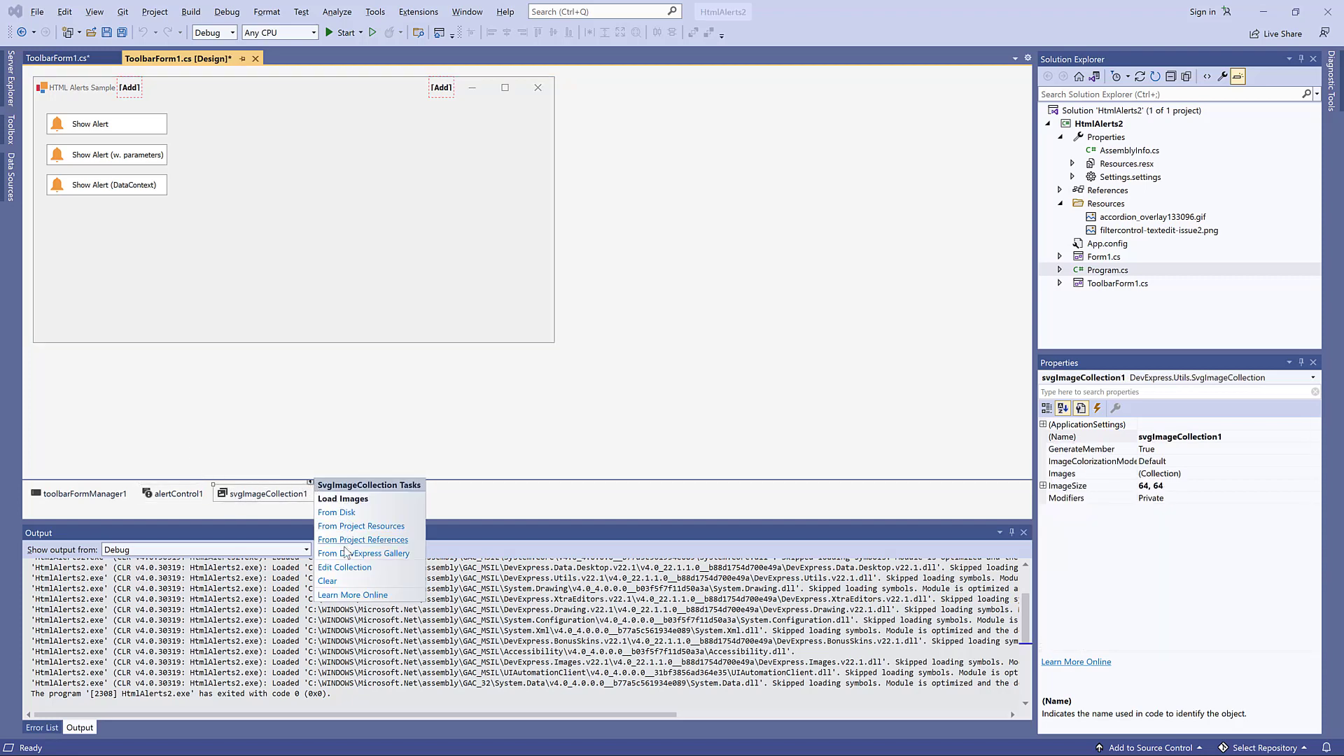
{"action": "left_click", "coordinate": [344, 567]}
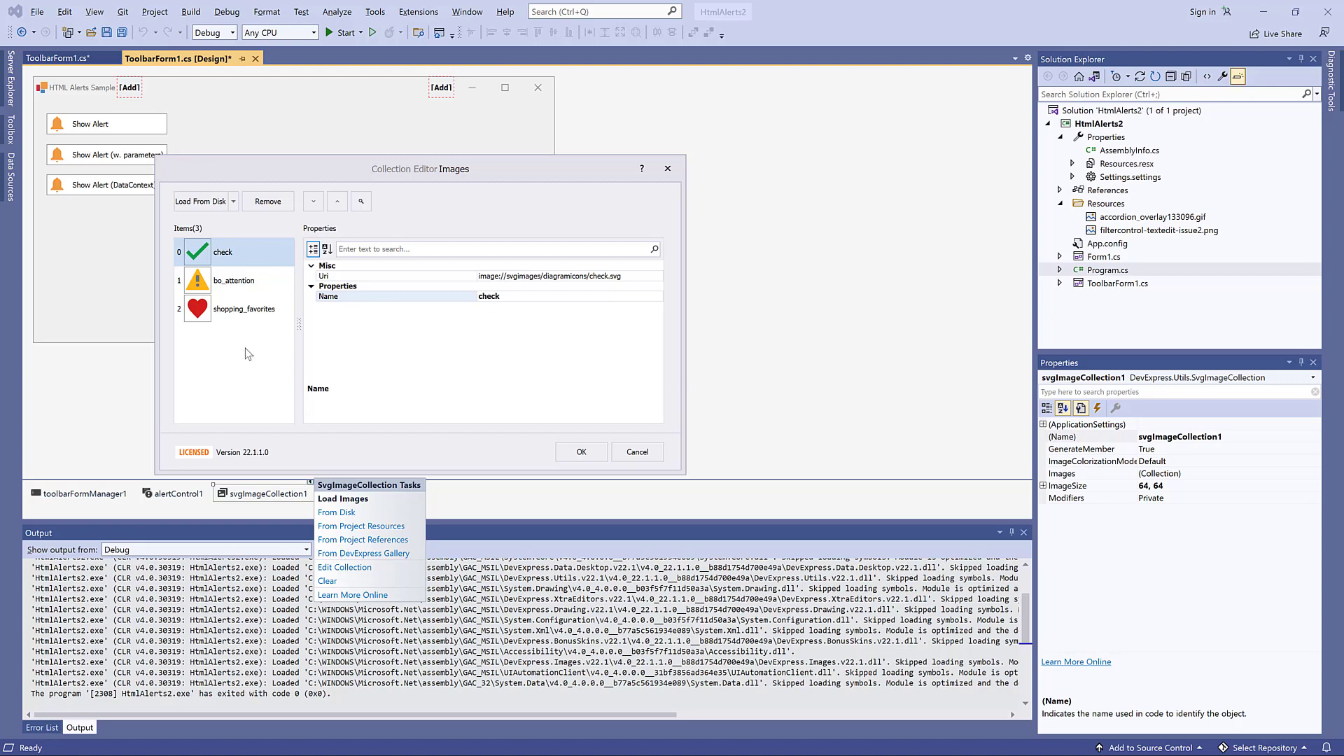
{"action": "left_click", "coordinate": [244, 308]}
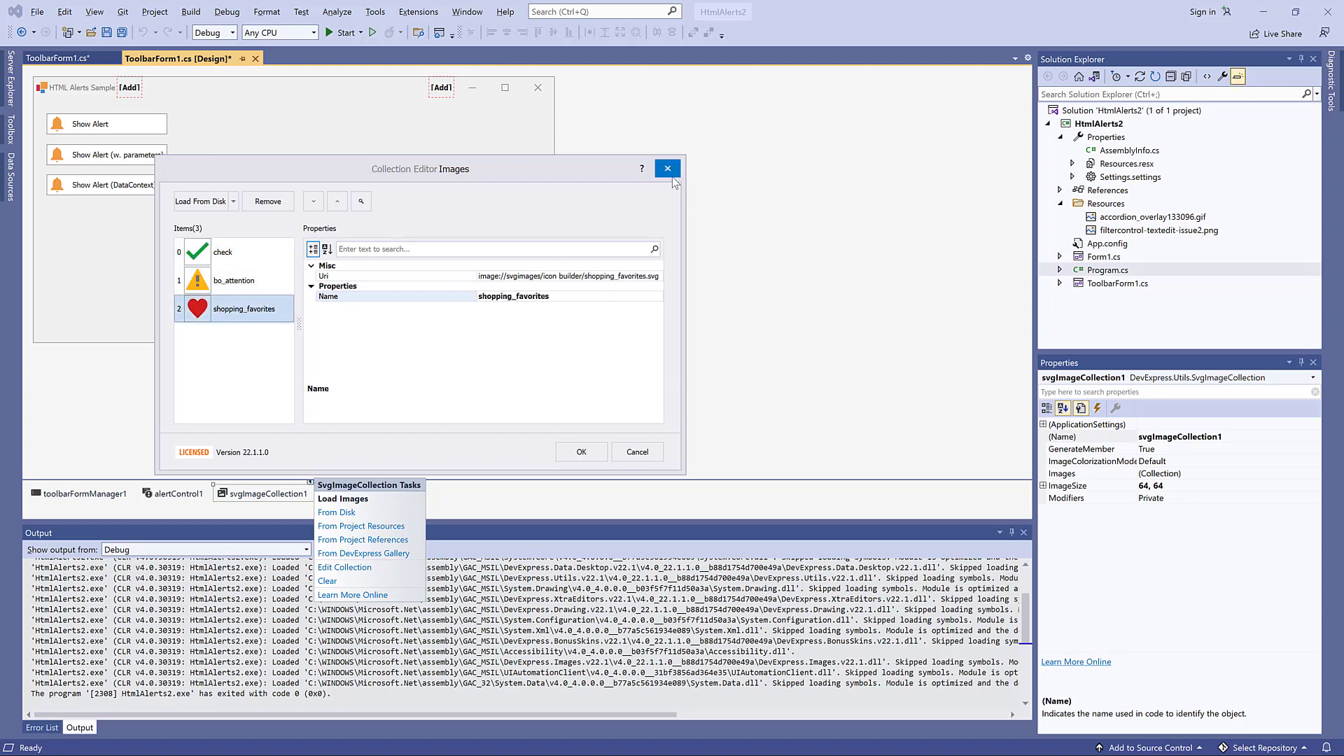
{"action": "left_click", "coordinate": [668, 168]}
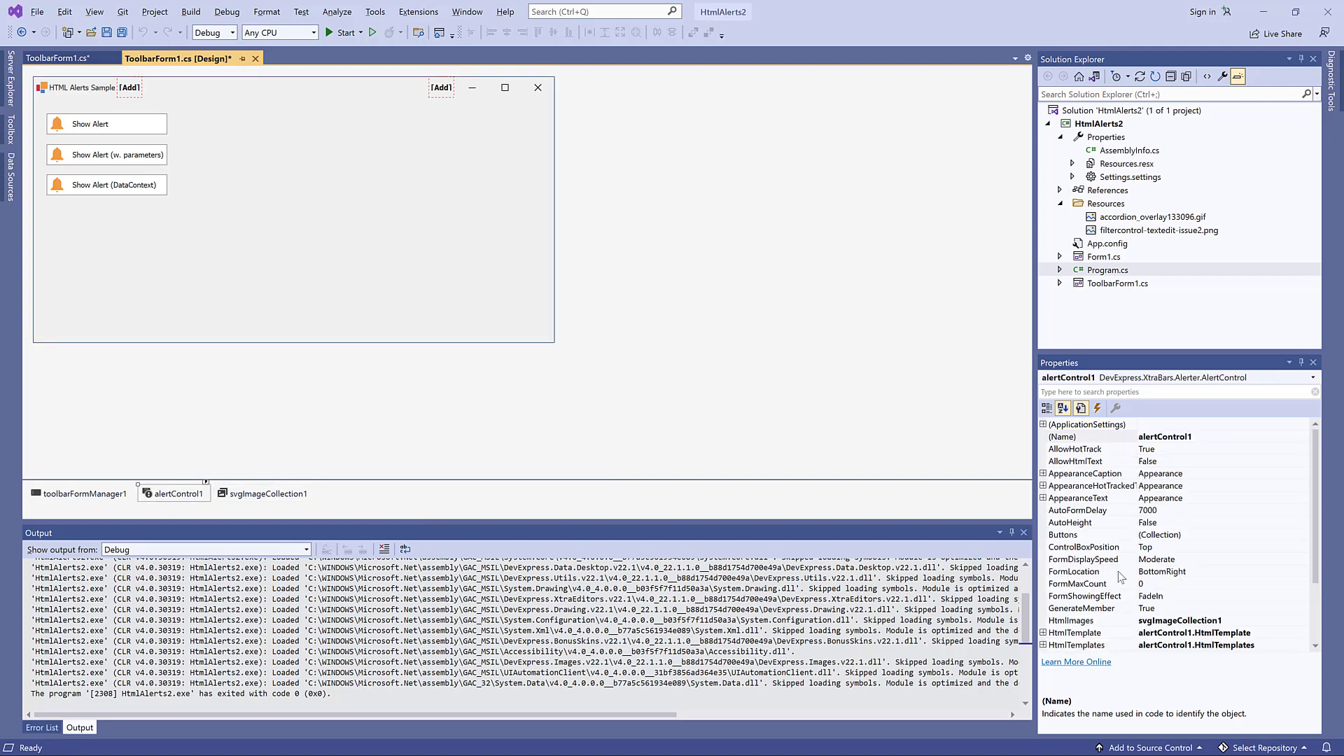
Open alertControl1's smart-tag task list.
{"action": "left_click", "coordinate": [1071, 547]}
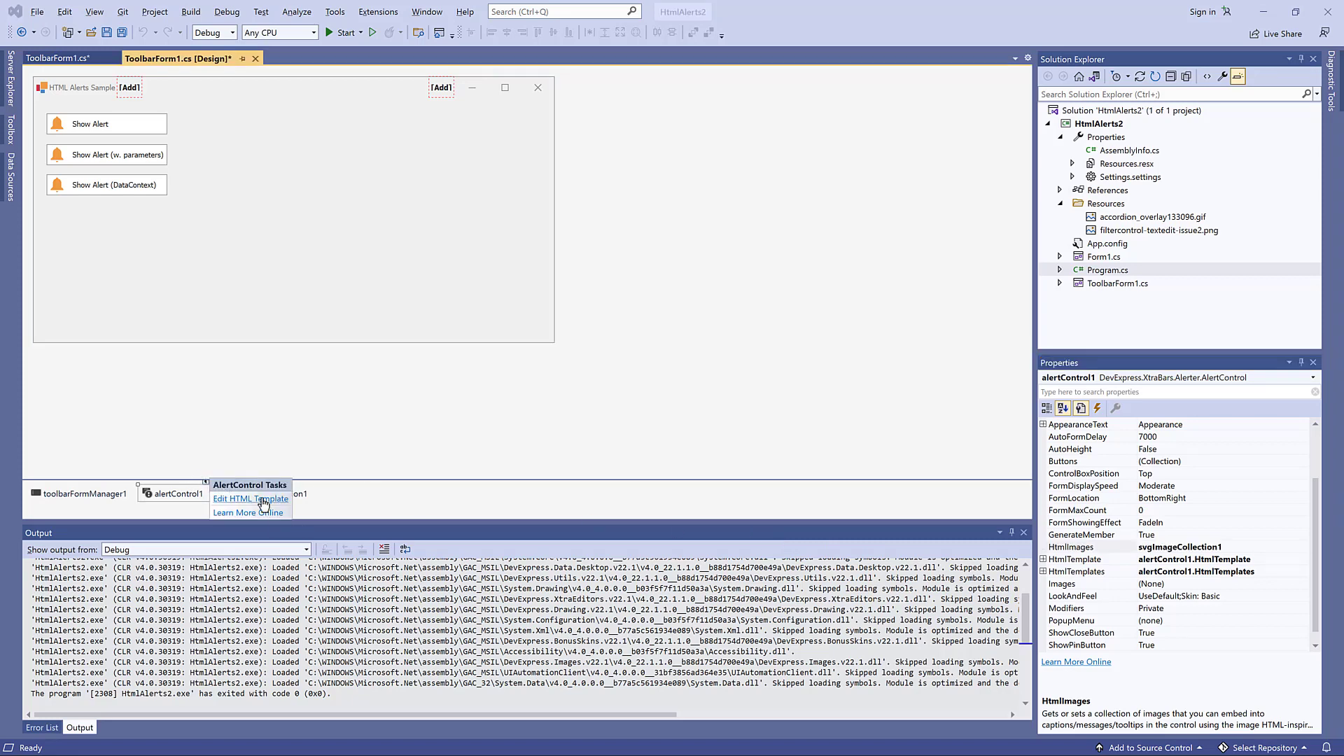
Replace the ${SvgImage} img src binding with the shopping_favorites heart image in the alert template.
{"action": "left_click", "coordinate": [246, 499]}
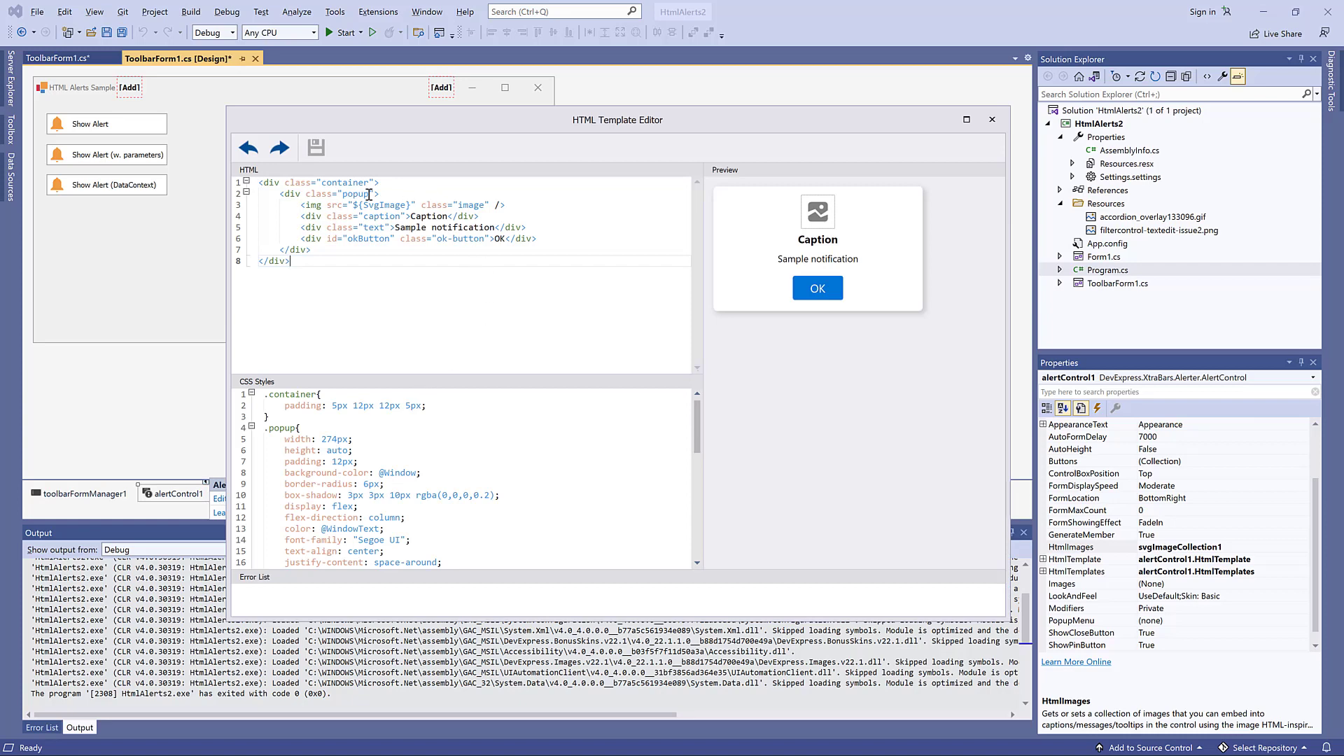
{"action": "double_click", "coordinate": [380, 205]}
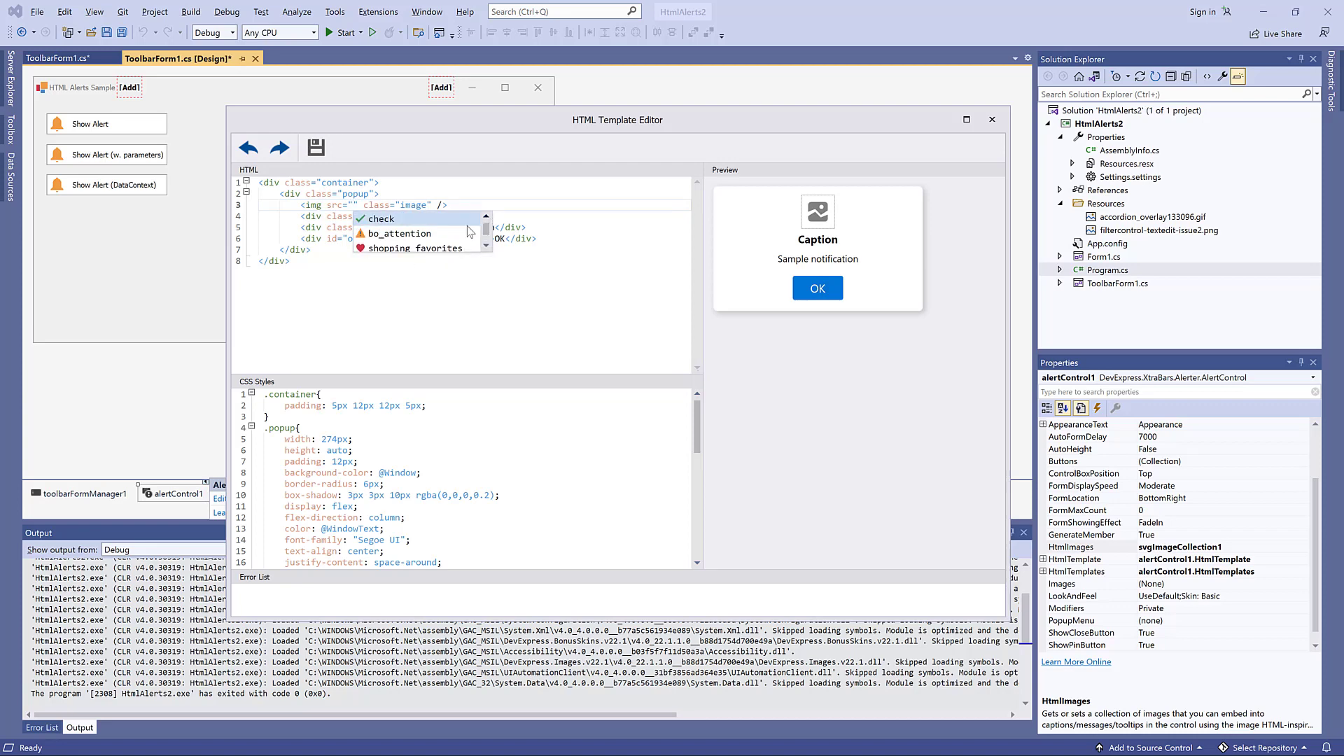
{"action": "left_click", "coordinate": [415, 248]}
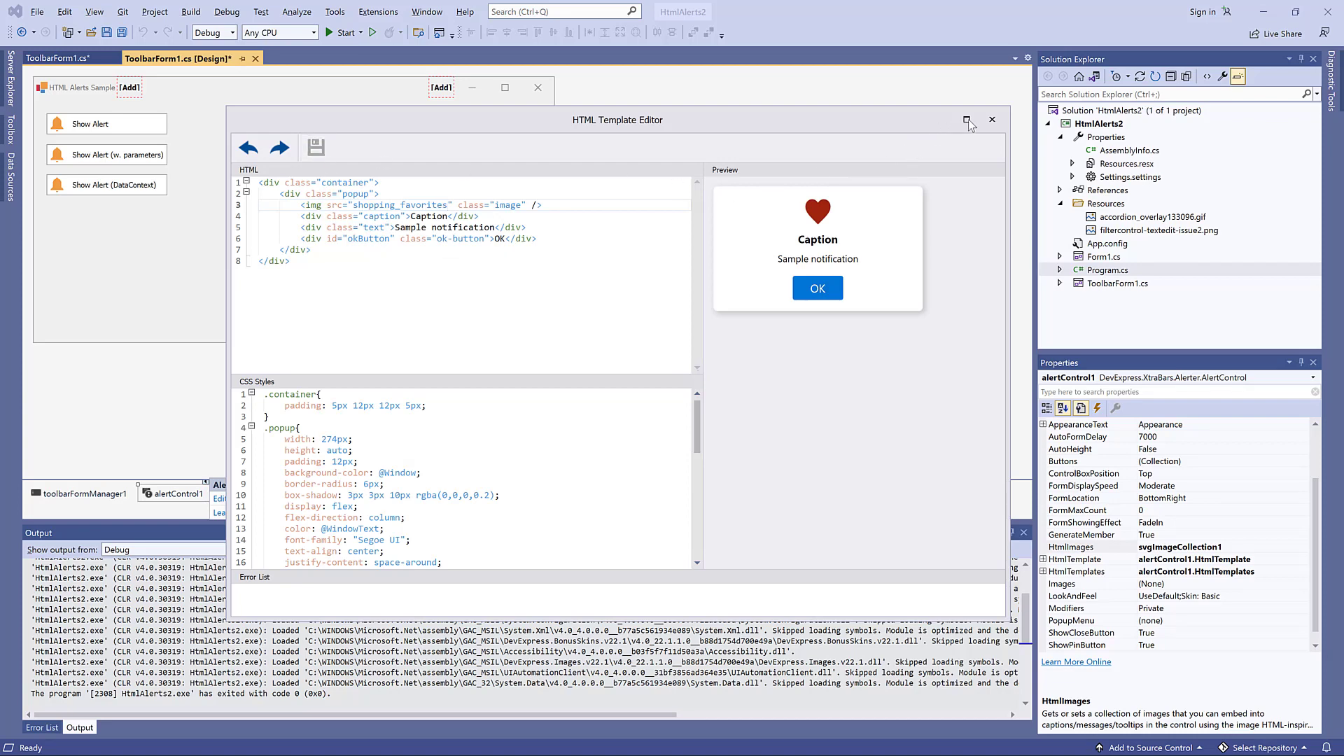
{"action": "left_click", "coordinate": [992, 119]}
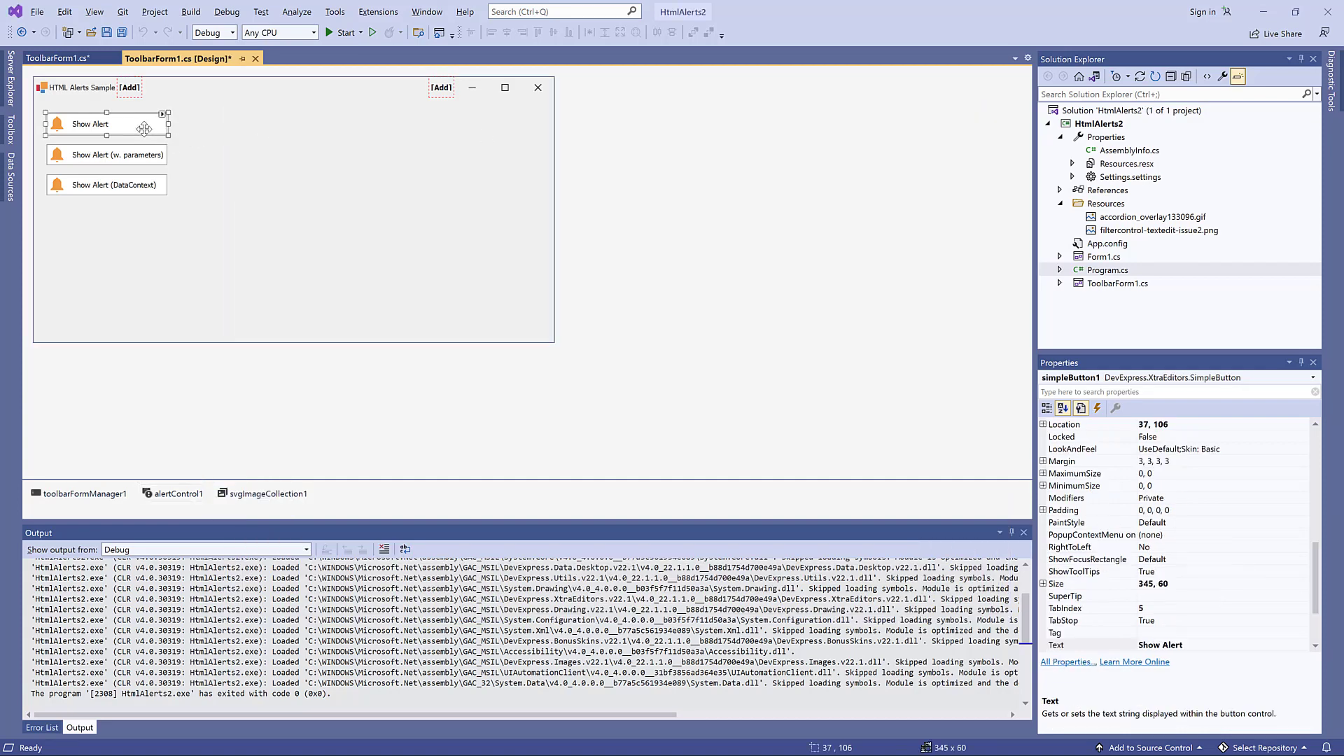
Make simpleButton1_Click call alertControl1.Show(this);.
{"action": "type", "text": "alert"}
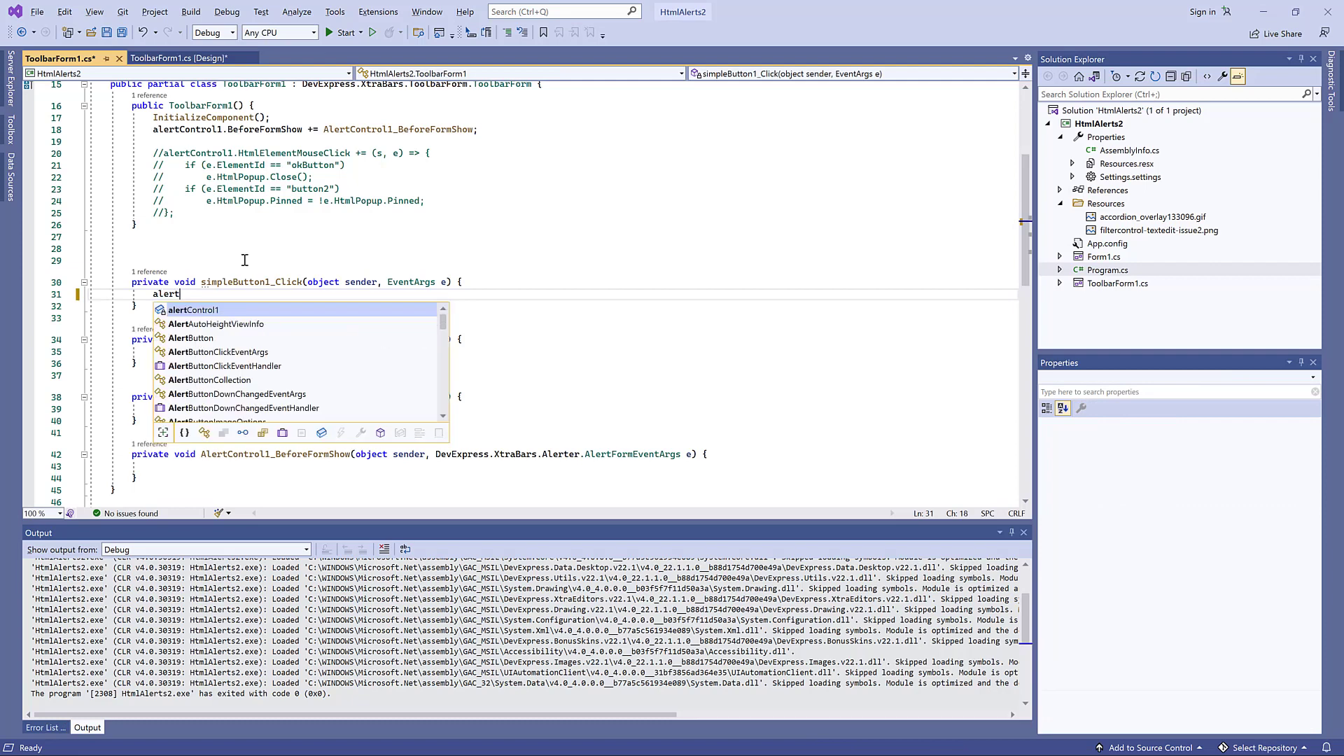
{"action": "type", "text": "Control1.Show()"}
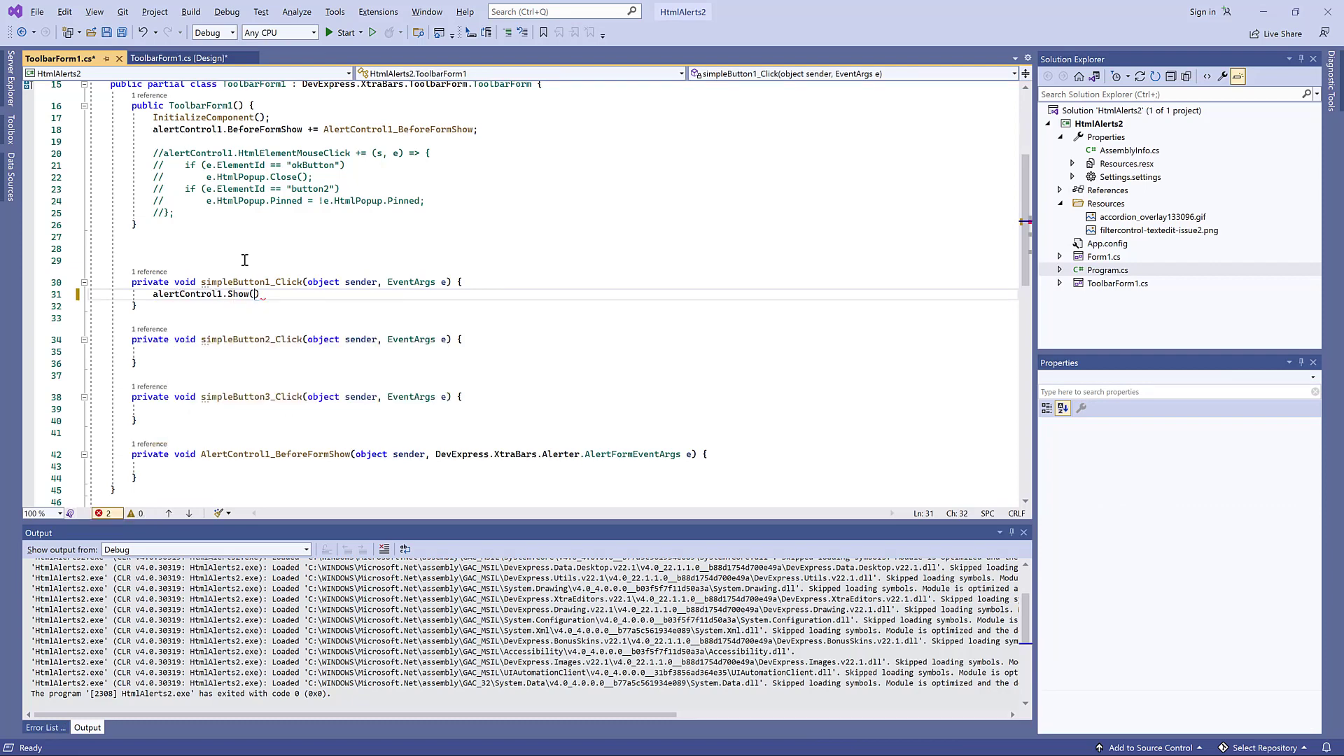
{"action": "type", "text": "this);"}
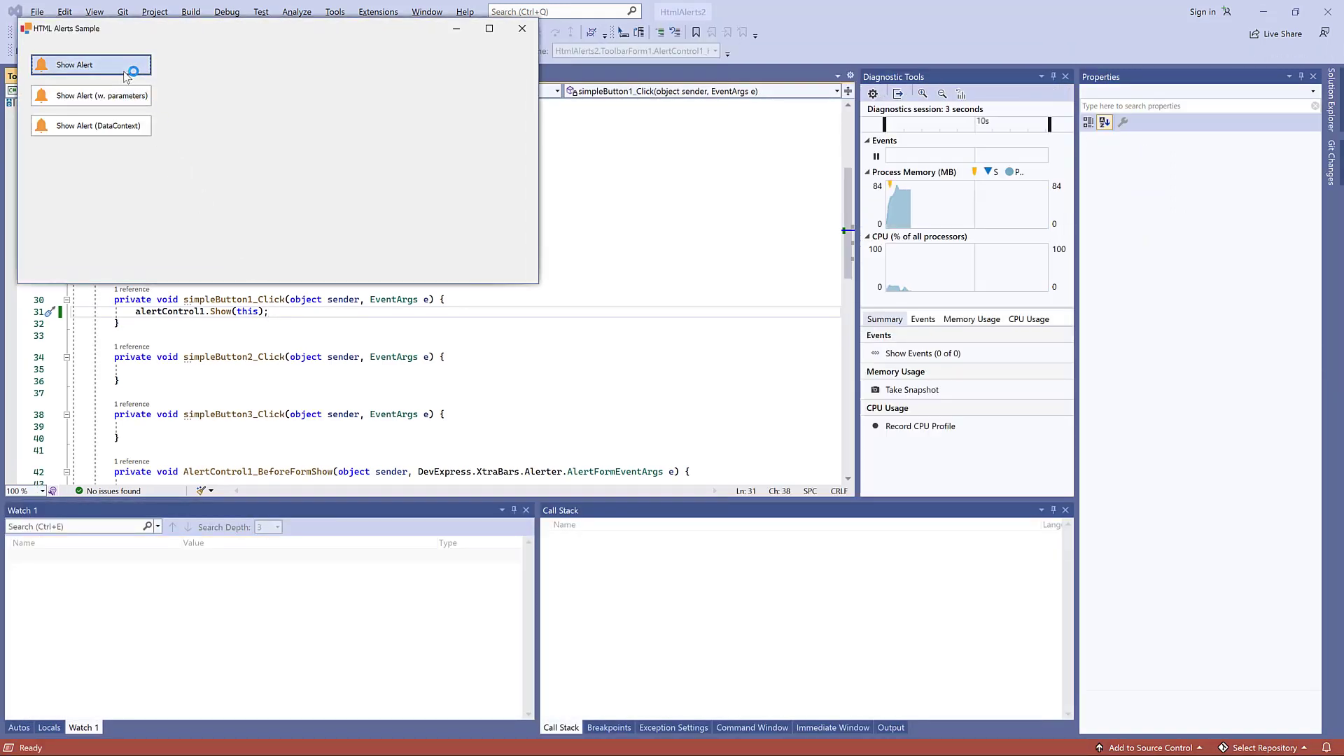
Run the app, test Show Alert, stop debugging and return to the form designer.
{"action": "left_click", "coordinate": [74, 64]}
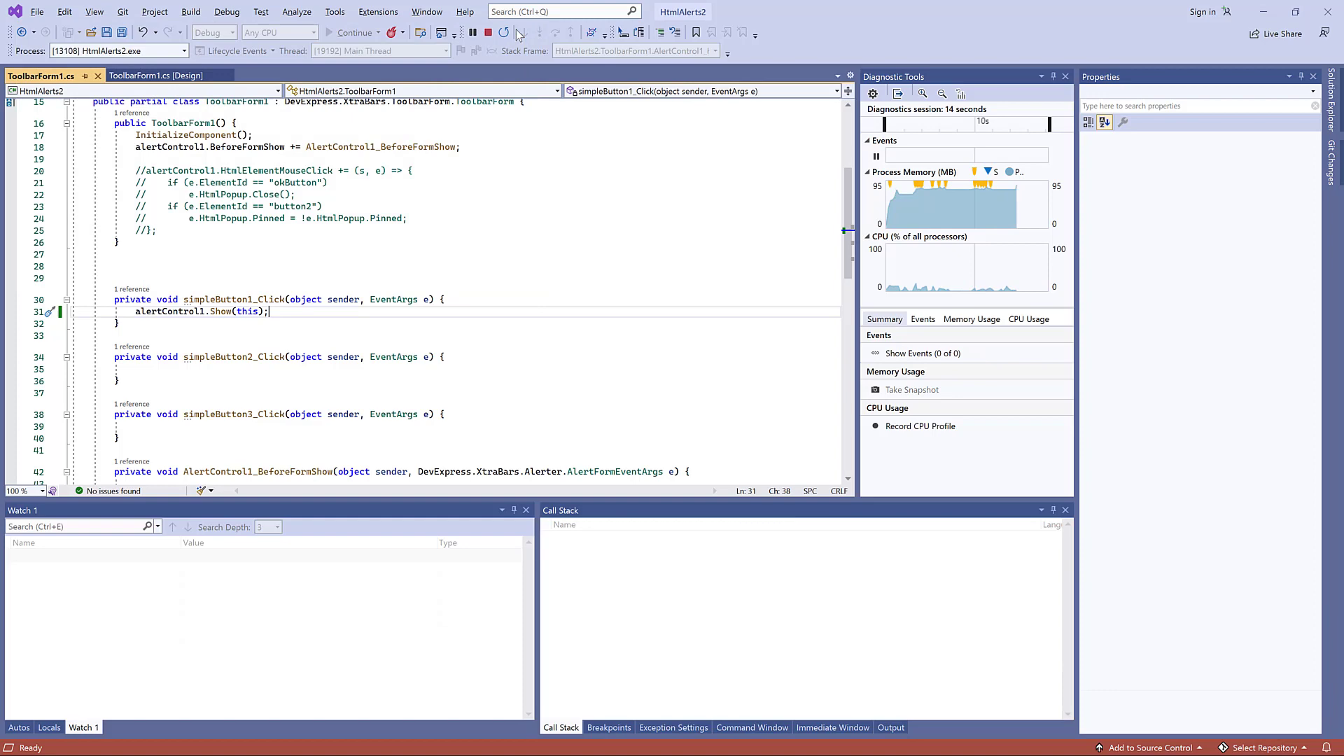
{"action": "left_click", "coordinate": [486, 32]}
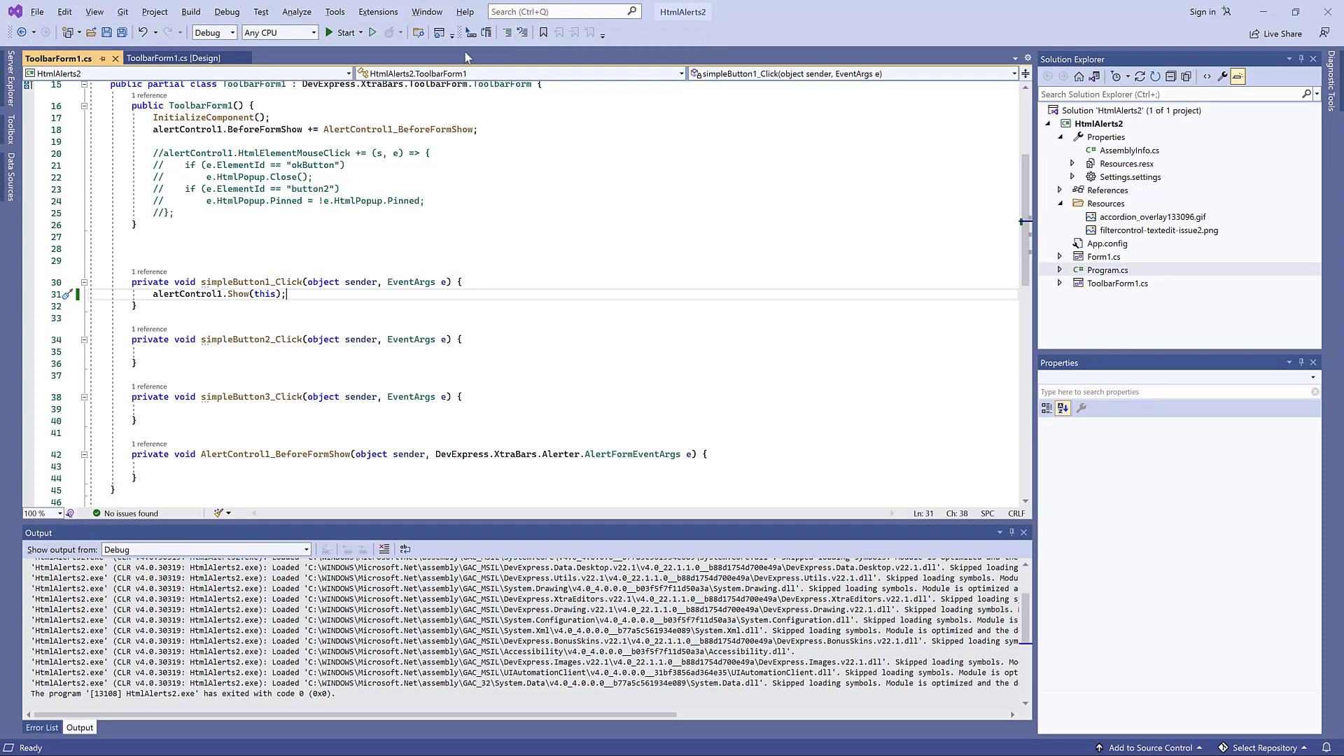
{"action": "left_click", "coordinate": [171, 57]}
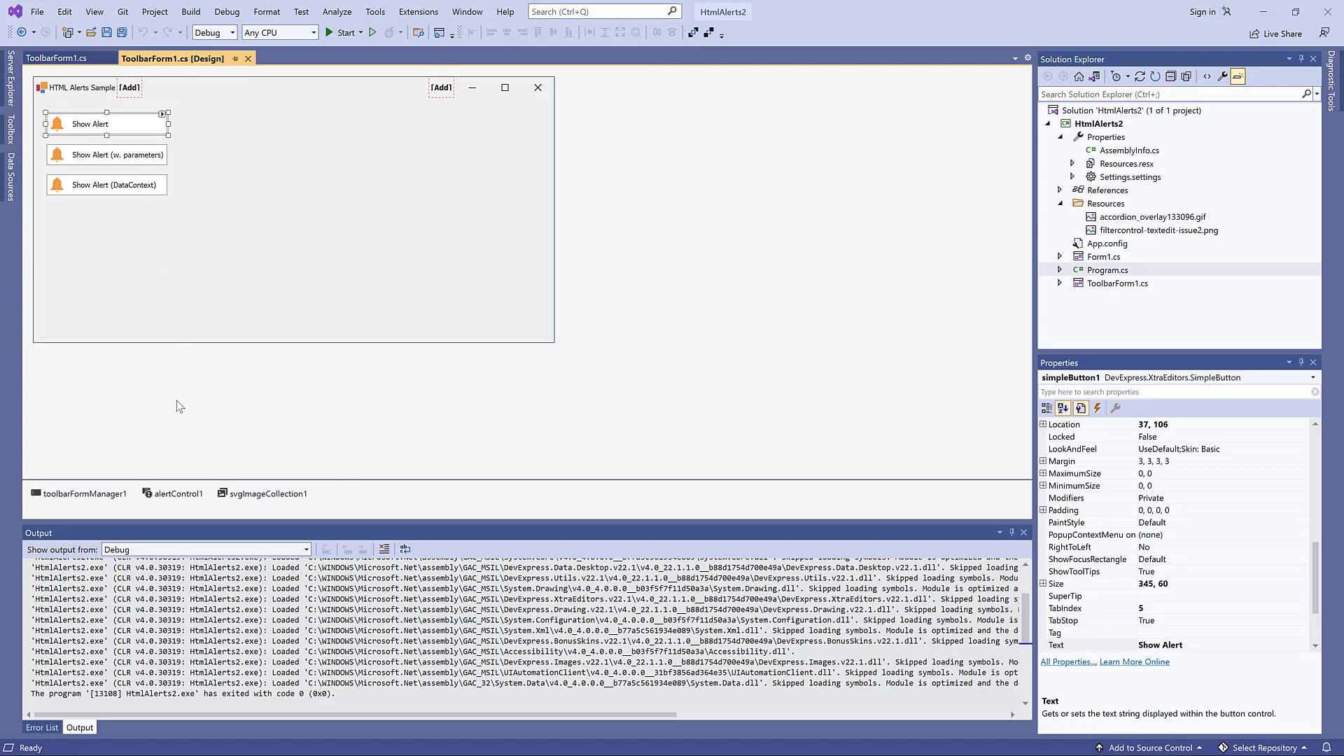
Bind the alert template's caption and text lines to ${Caption} and ${Text} and save.
{"action": "left_click", "coordinate": [176, 493]}
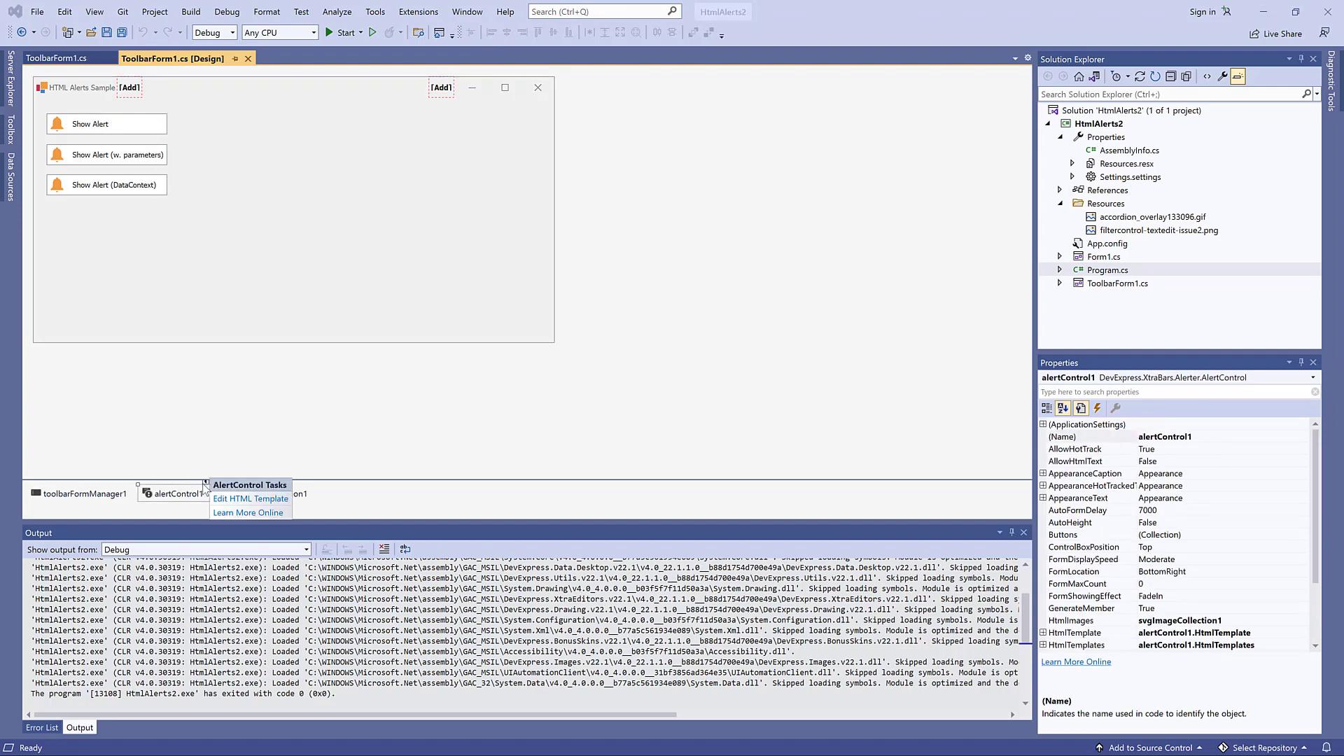
{"action": "left_click", "coordinate": [250, 498]}
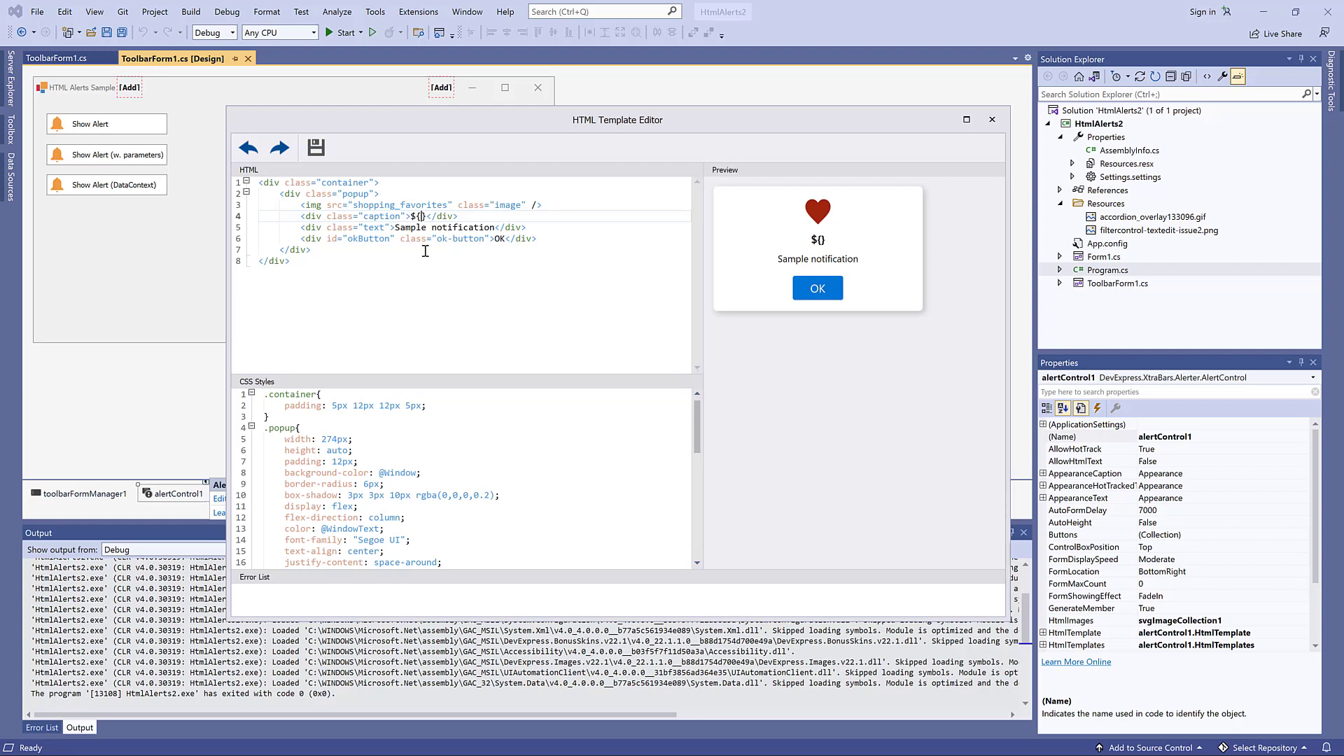
{"action": "type", "text": "Caption"}
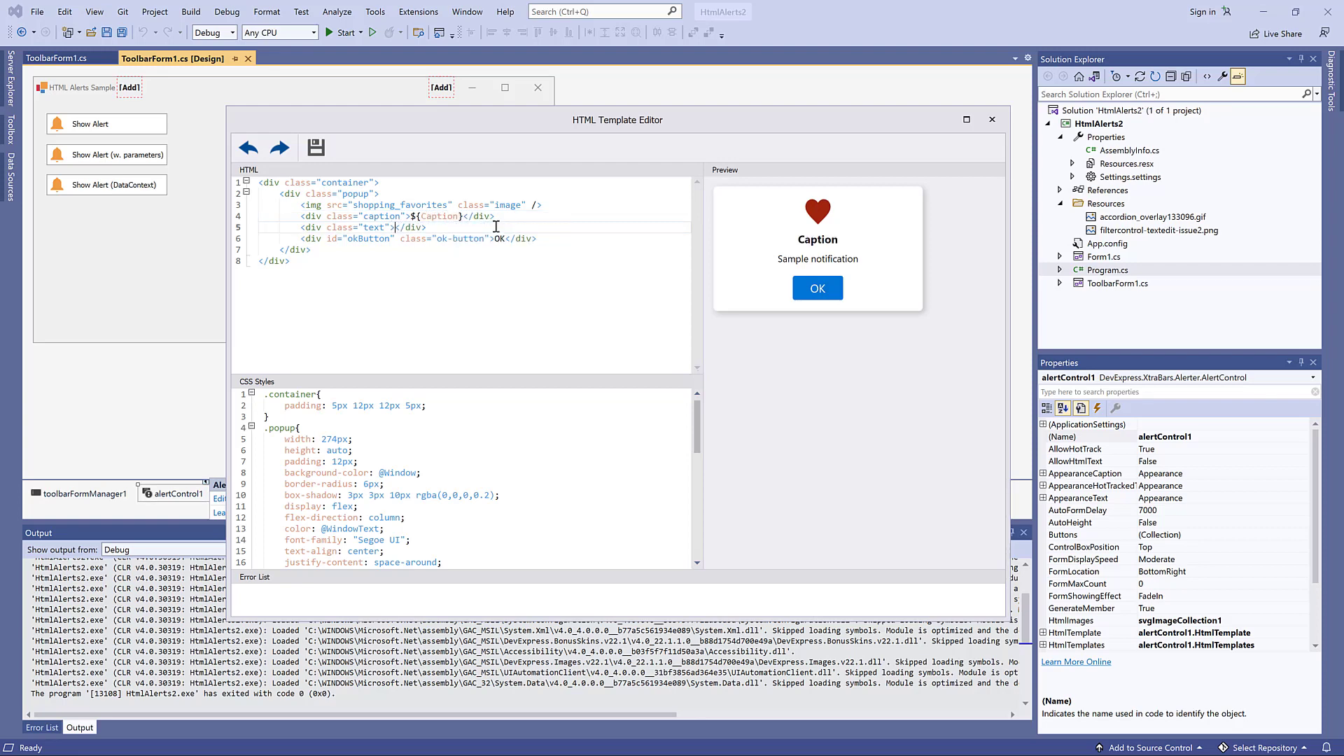
{"action": "type", "text": "${"}
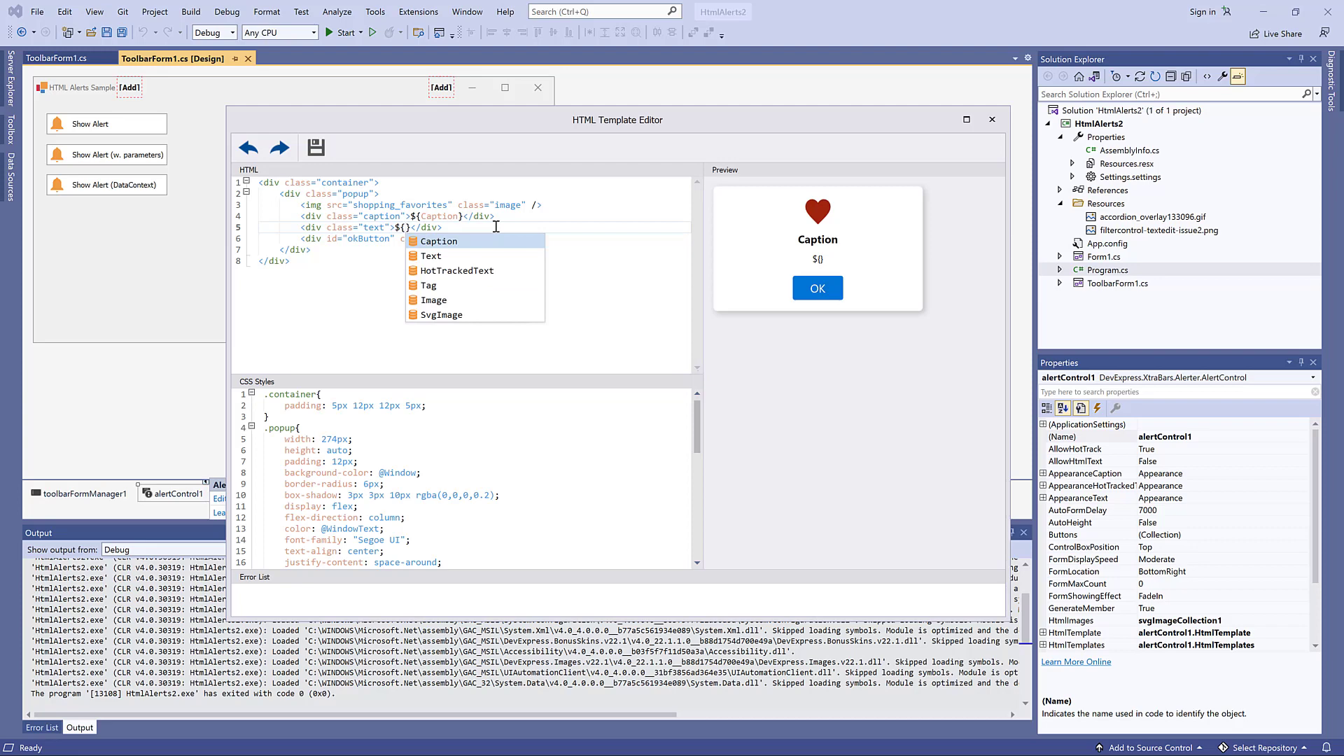
{"action": "left_click", "coordinate": [431, 254]}
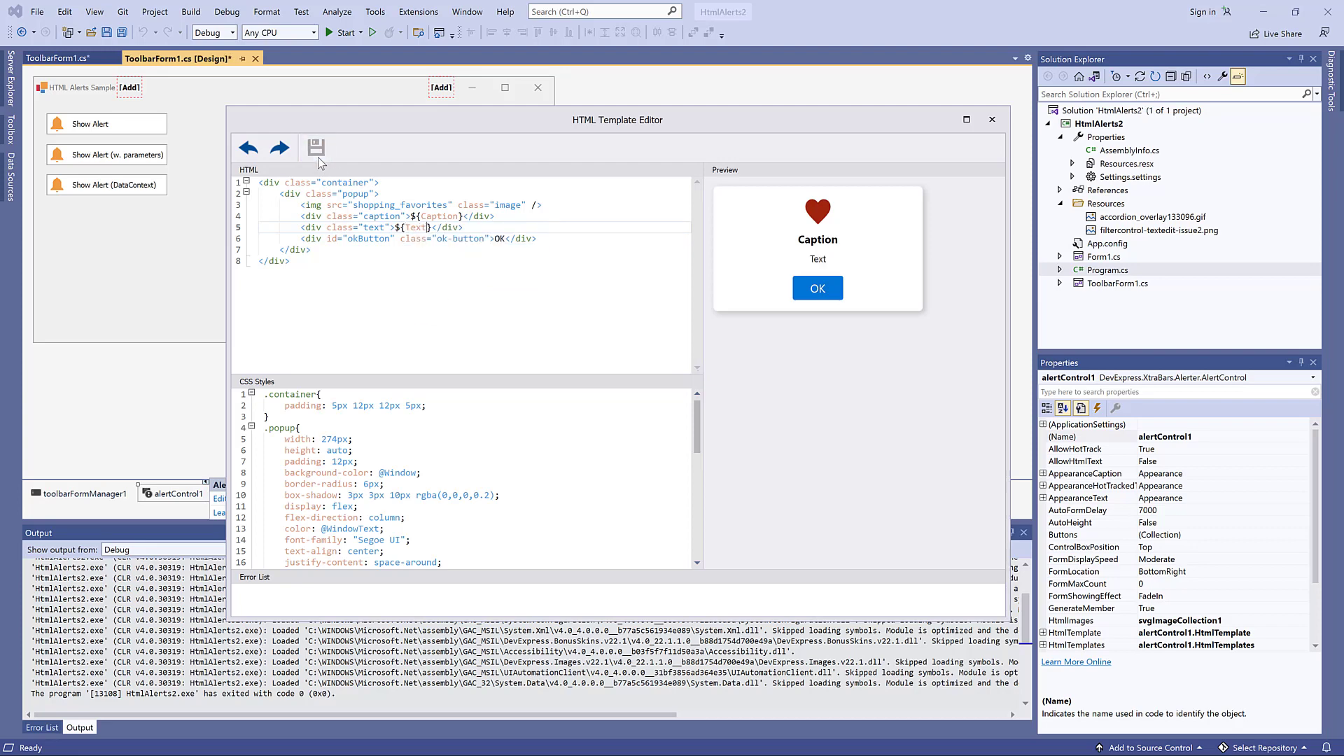
{"action": "left_click", "coordinate": [991, 119]}
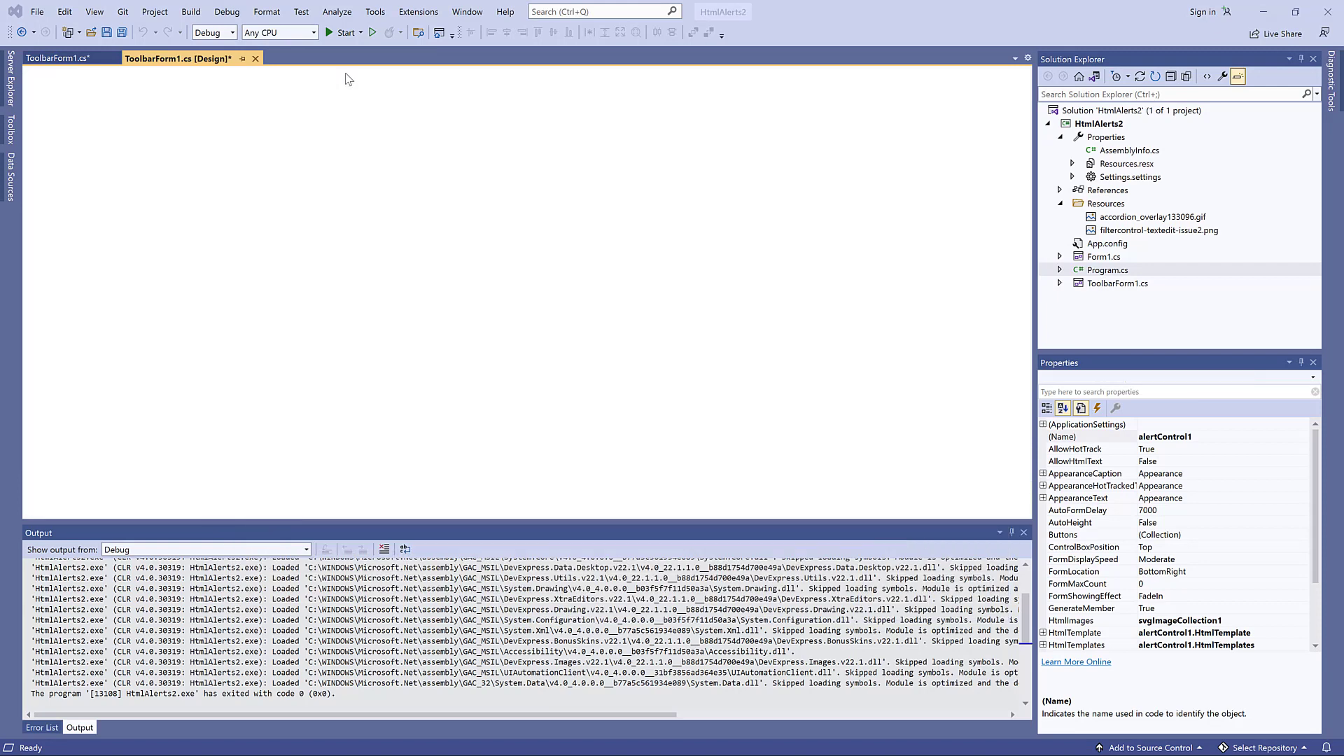
Make simpleButton2_Click call Show(this, "Sample Caption", "Sample Text") and test Show Alert (w. parameters).
{"action": "left_click", "coordinate": [57, 58]}
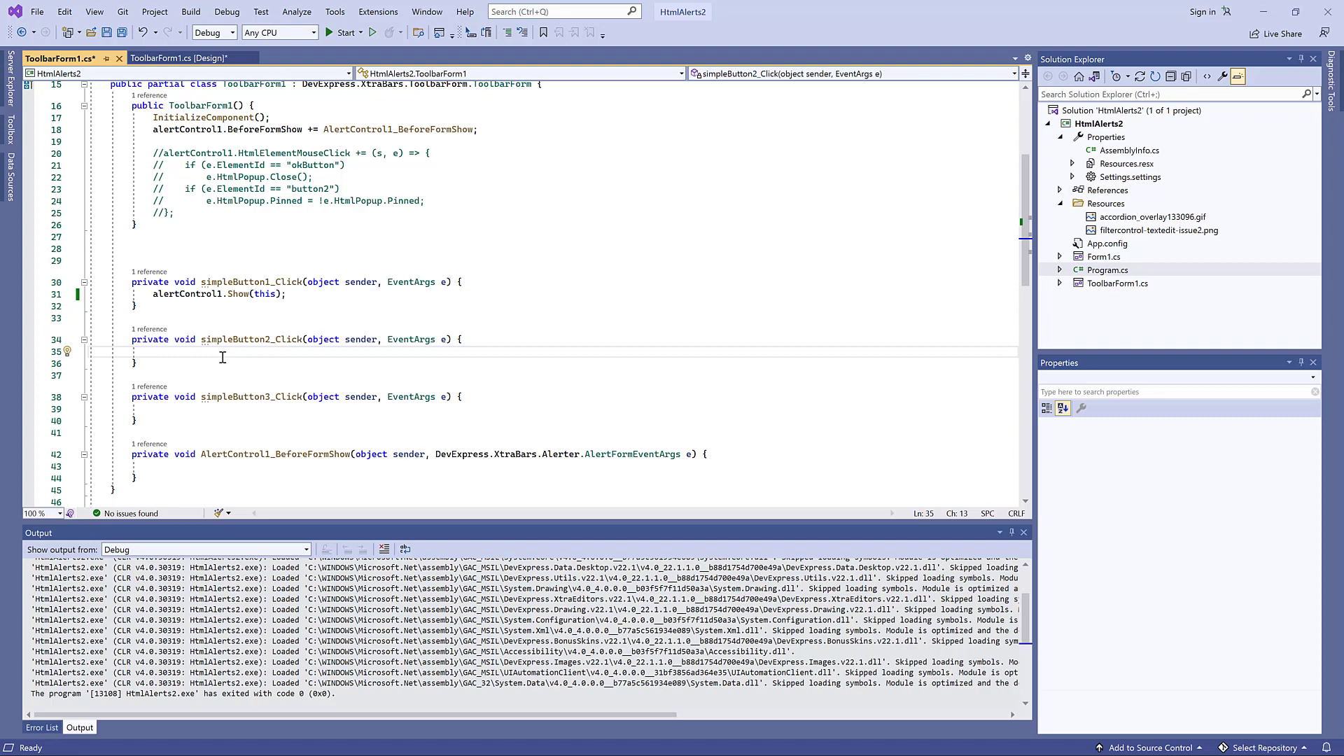
{"action": "type", "text": "alertControl1.Show(this, \"Sample Caption\","}
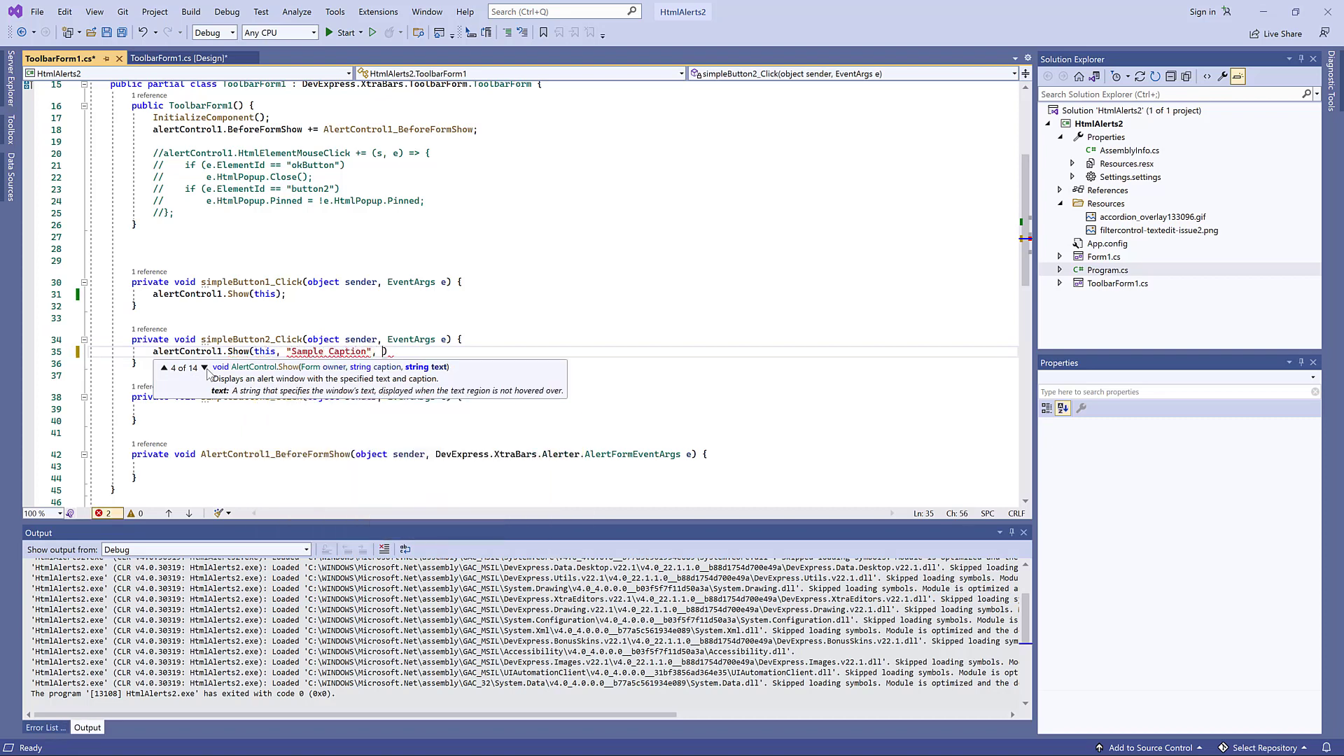
{"action": "type", "text": "\"Sample Text\");"}
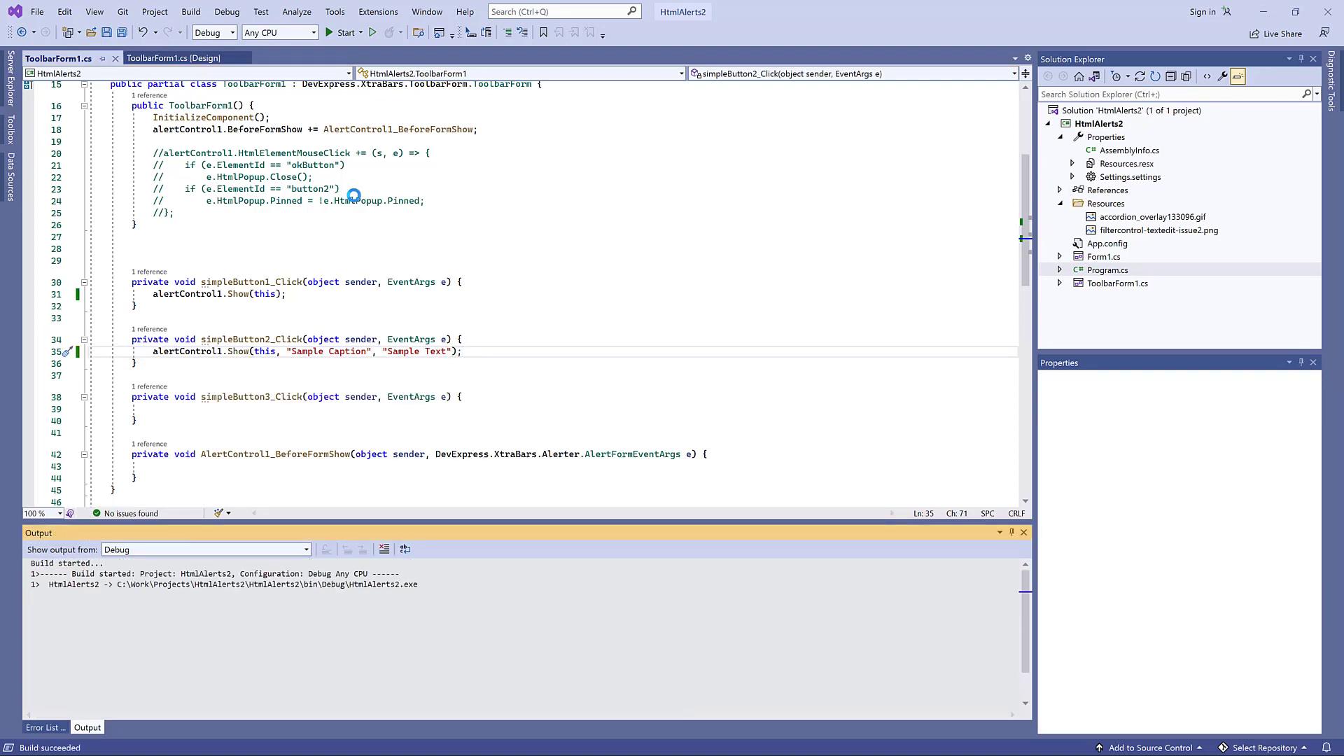
{"action": "left_click", "coordinate": [341, 32]}
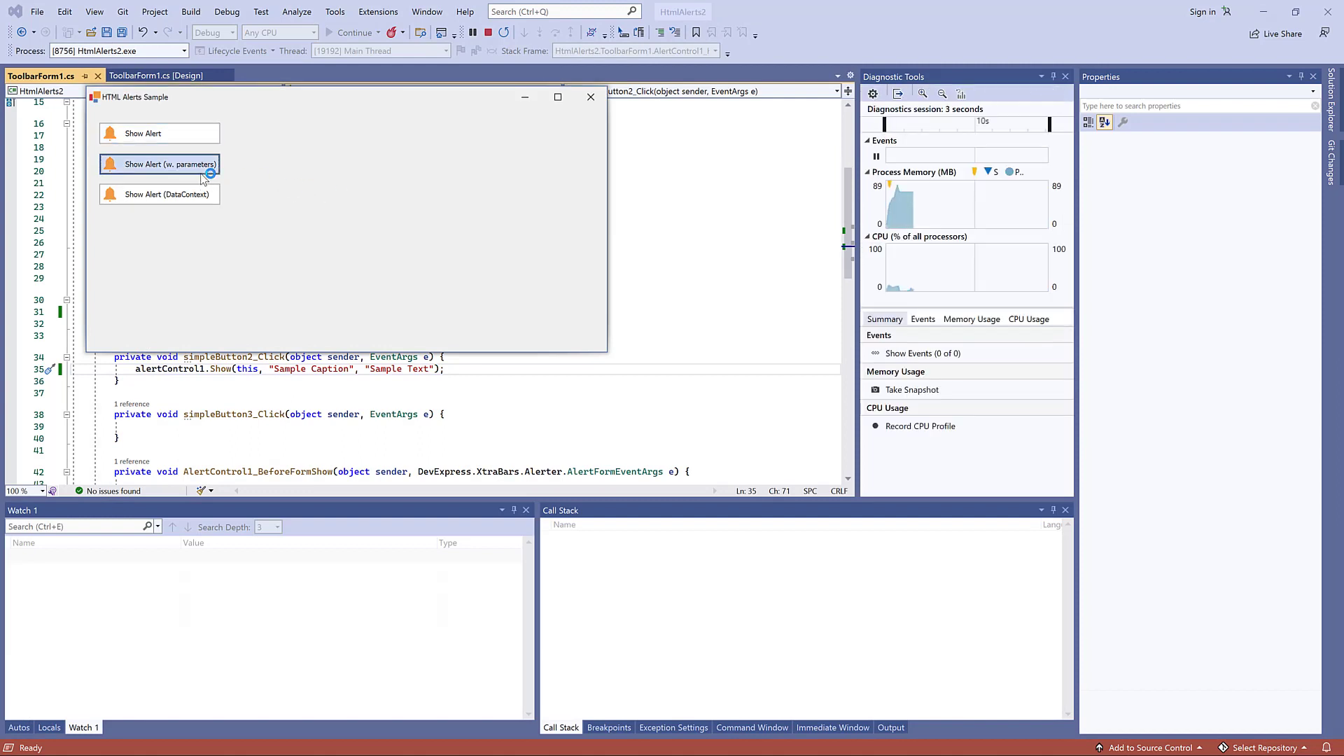
{"action": "left_click", "coordinate": [158, 164]}
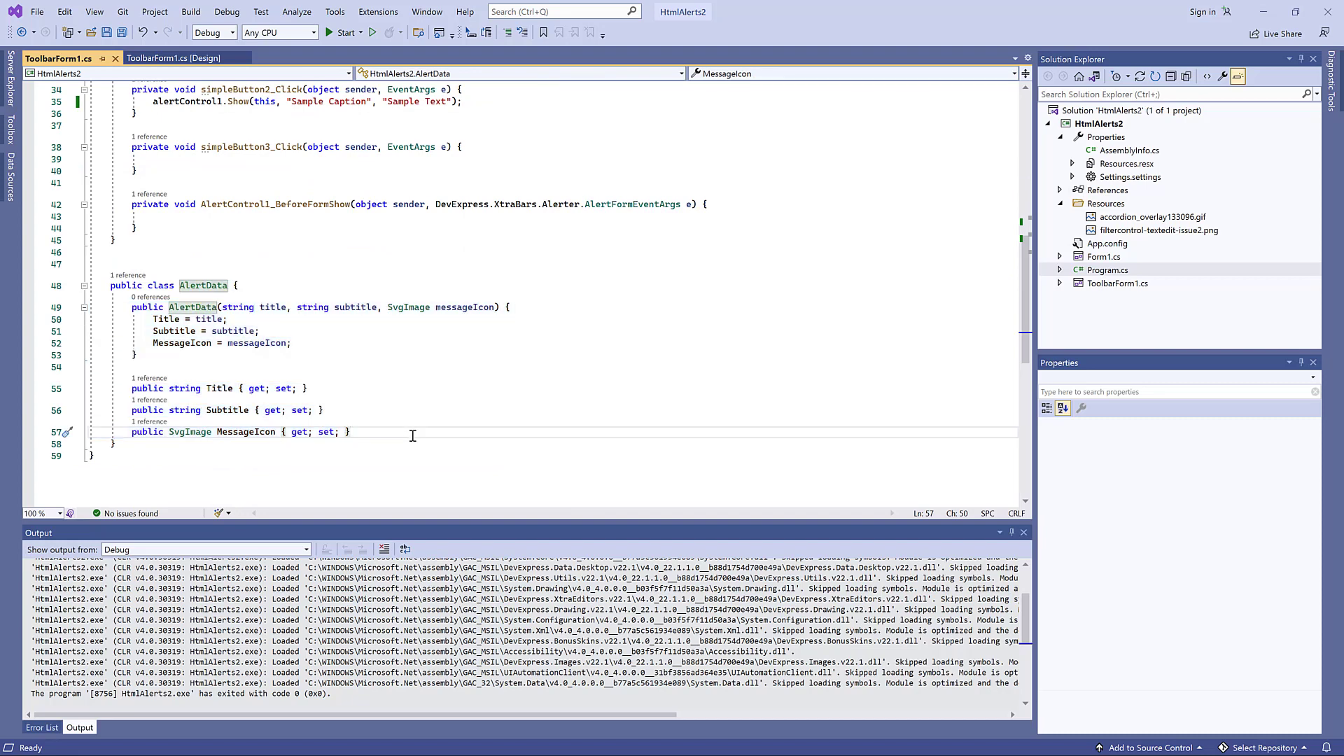
{"action": "mouse_move", "coordinate": [392, 430]}
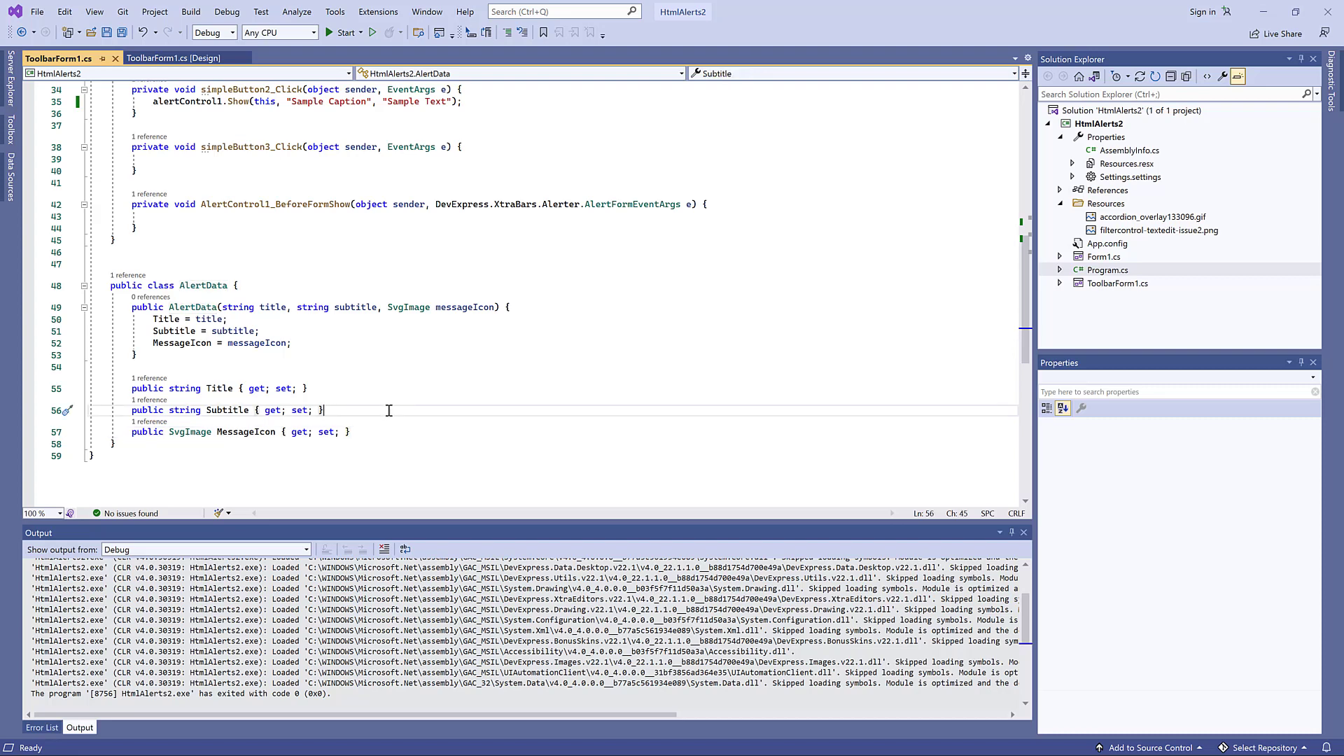
Add a public string MessageText { get; set; } property to AlertData.
{"action": "type", "text": "public string"}
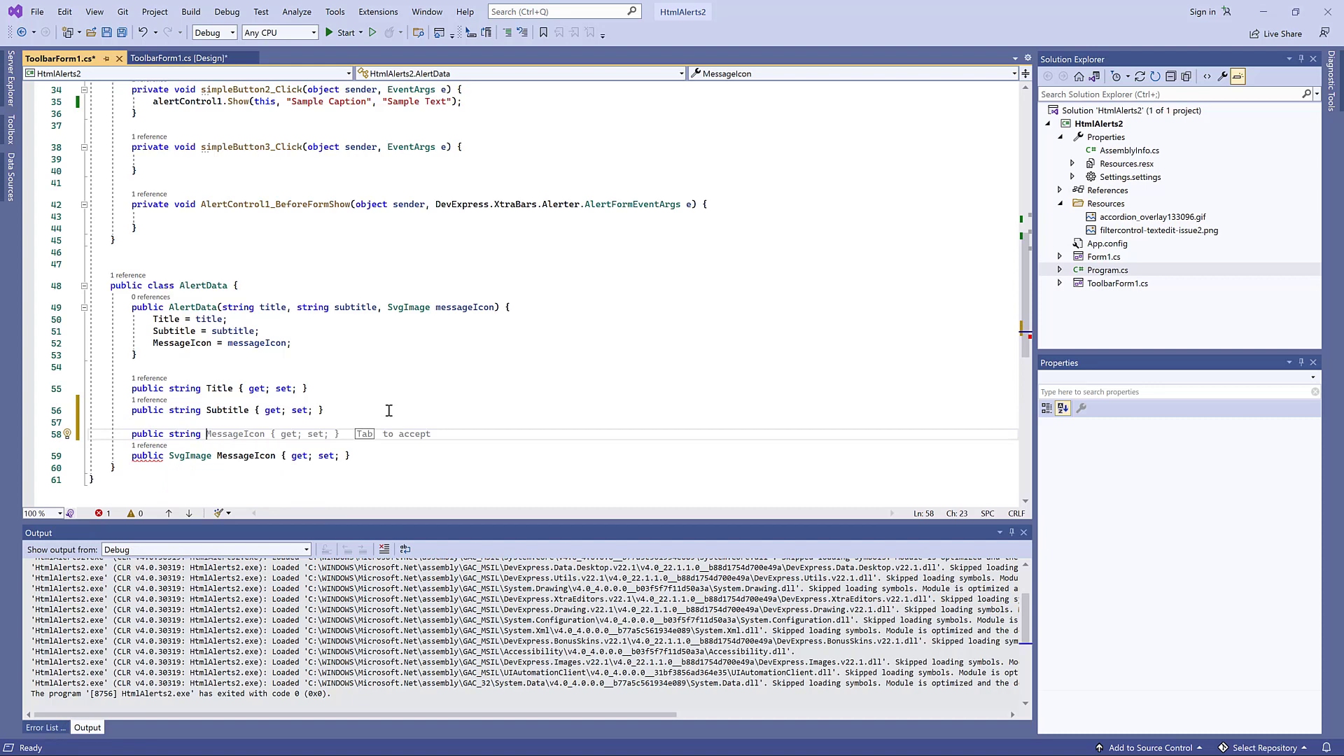
{"action": "type", "text": "MessageText"}
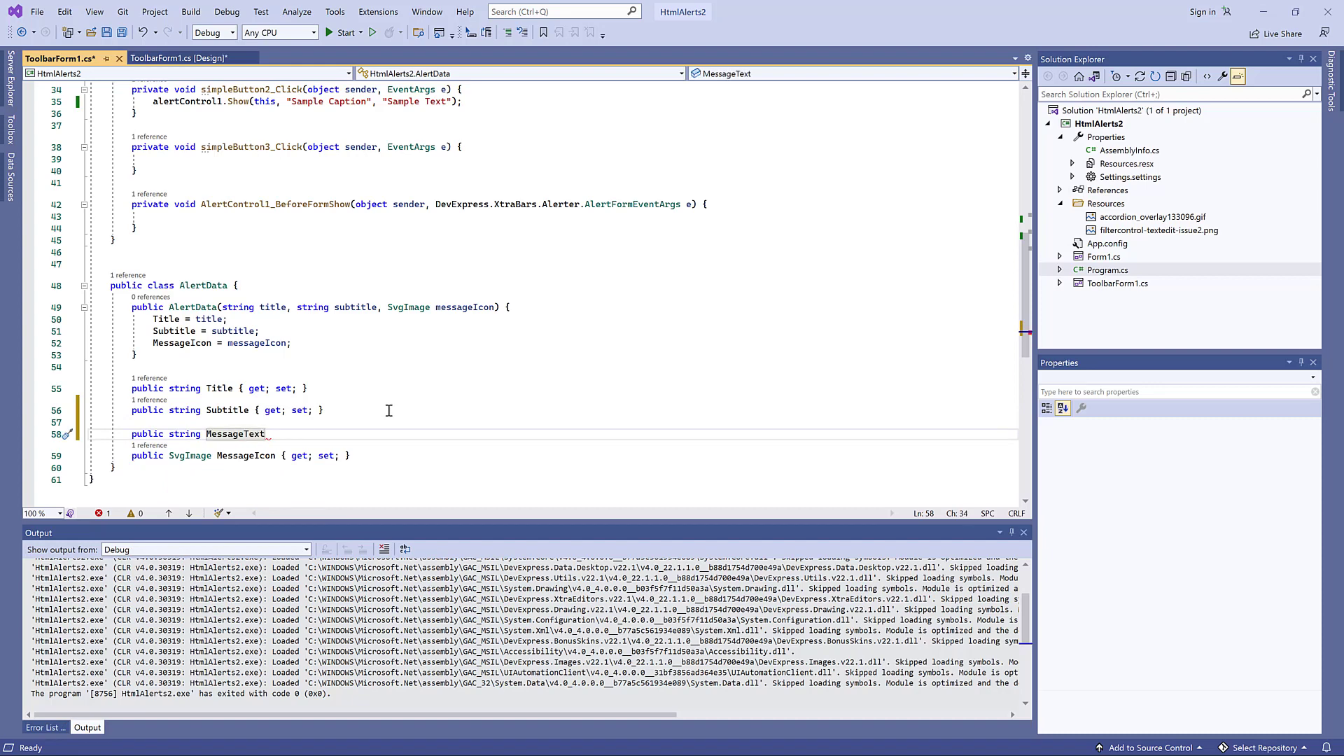
{"action": "type", "text": "{ get; set; }"}
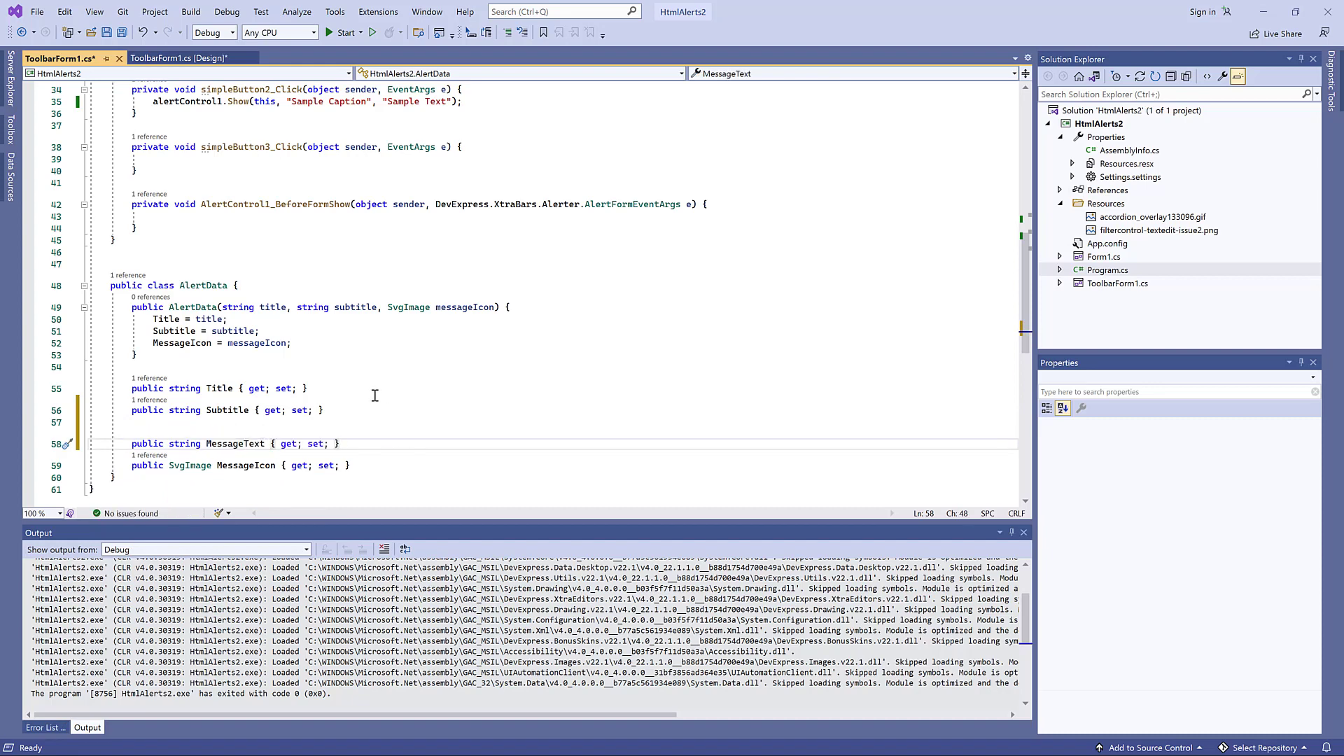
Generate an AlertData constructor taking title, subtitle, messageText and messageIcon.
{"action": "left_click", "coordinate": [69, 286]}
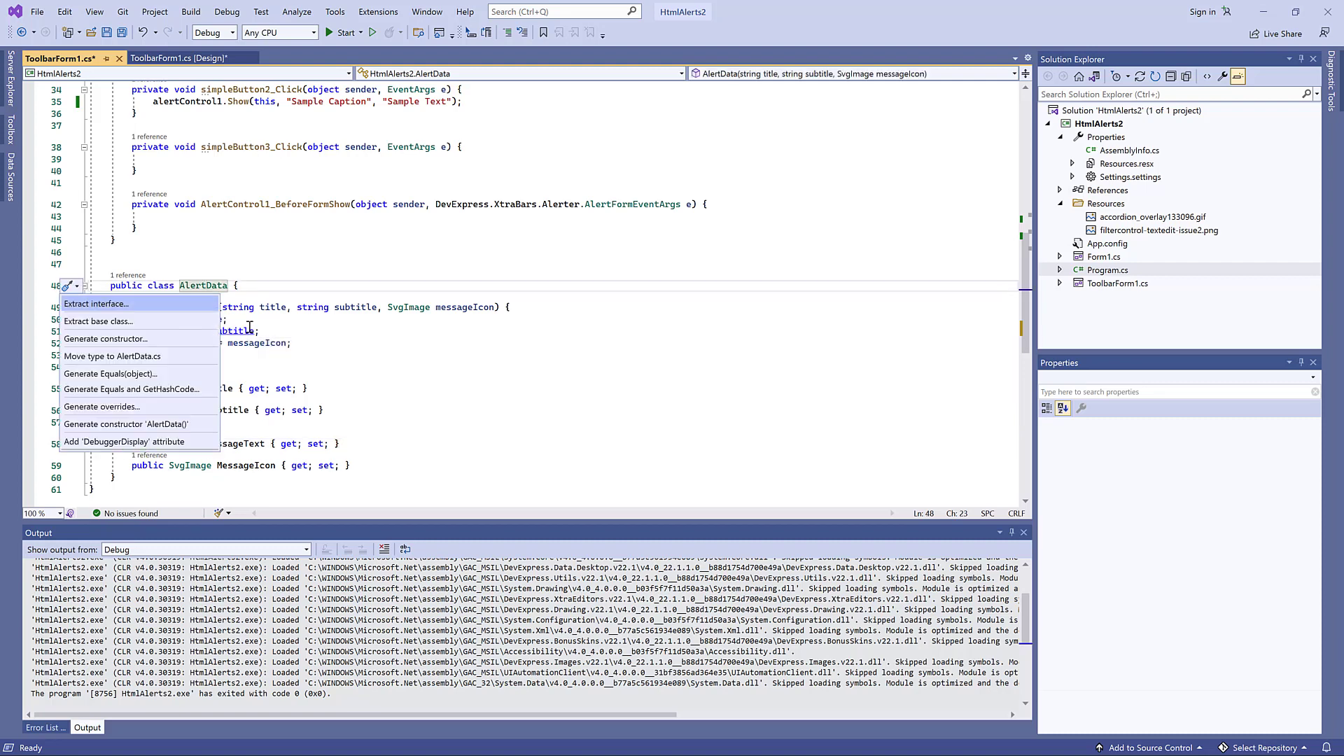
{"action": "left_click", "coordinate": [105, 338]}
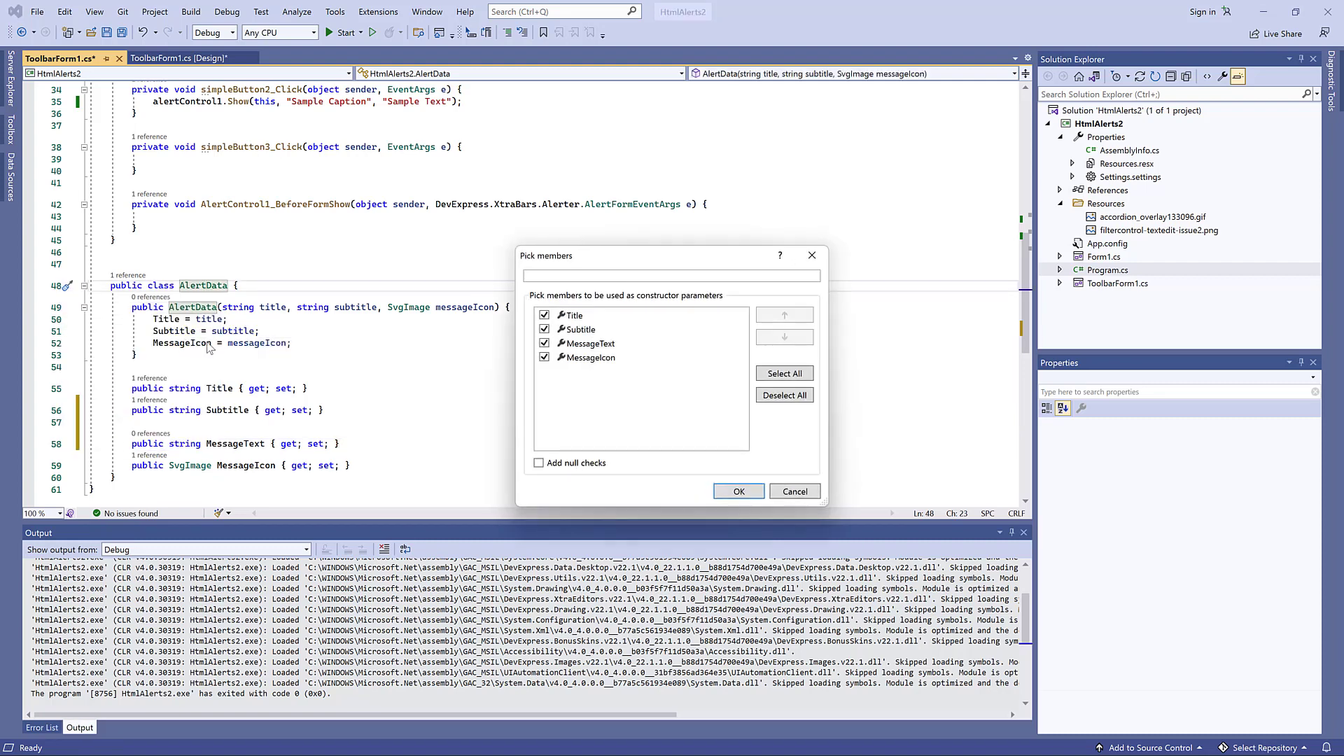
{"action": "left_click", "coordinate": [737, 491]}
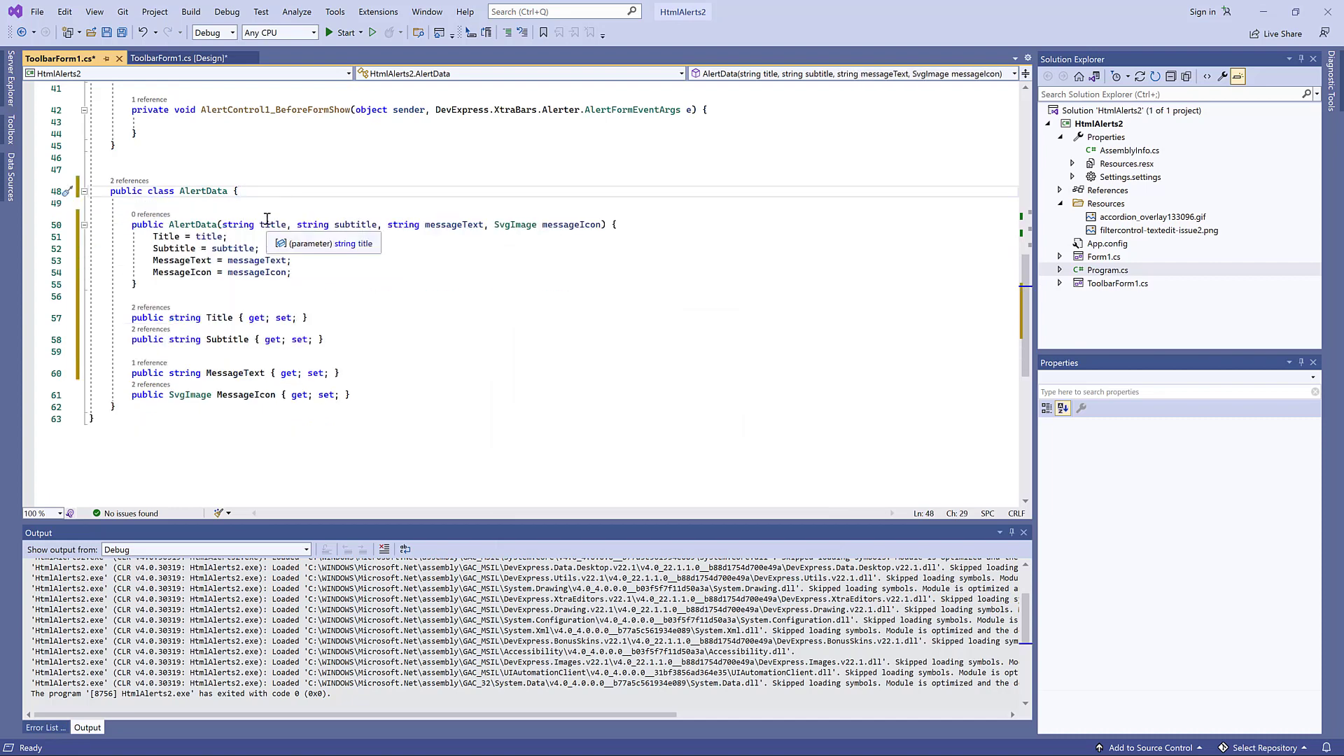
{"action": "left_click", "coordinate": [178, 57]}
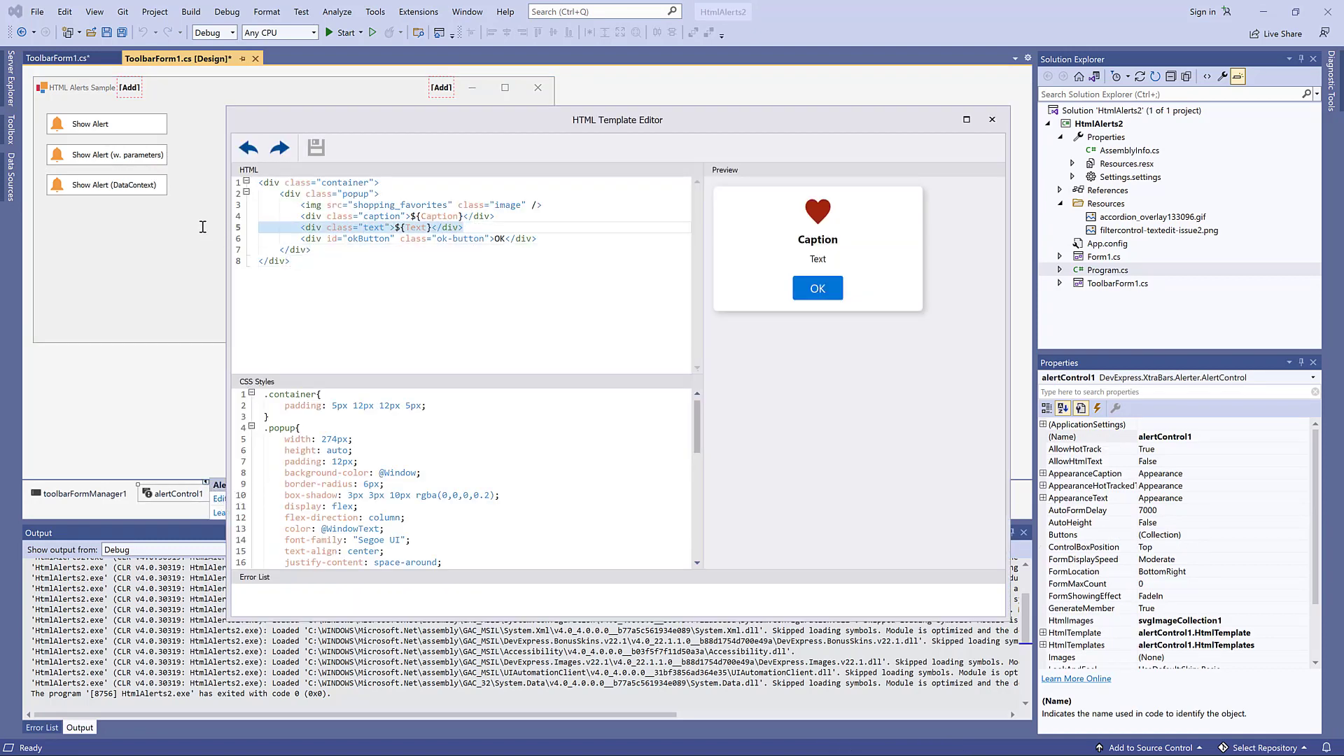
Add a regulartext line bound to ${Text} and font-weight: bolder on the .text rule, then close the editor.
{"action": "left_click", "coordinate": [463, 227]}
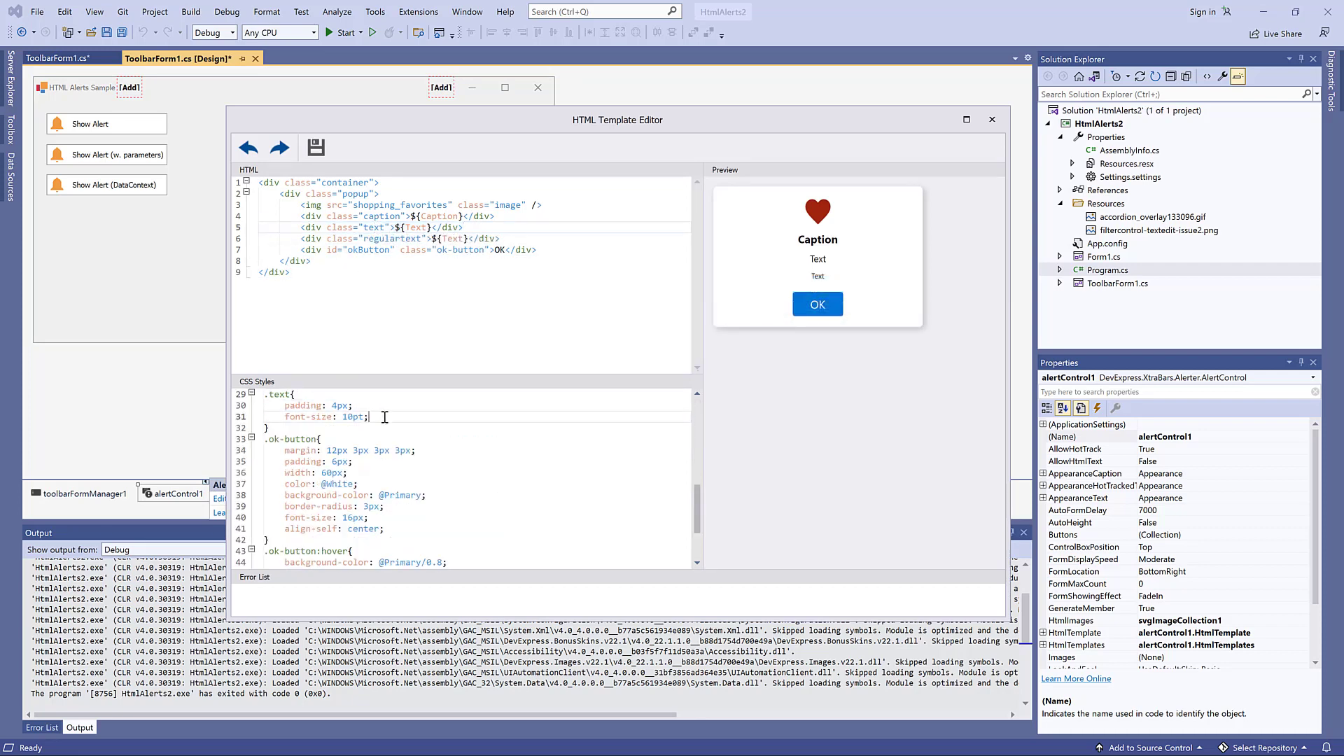
{"action": "type", "text": "font-weight"}
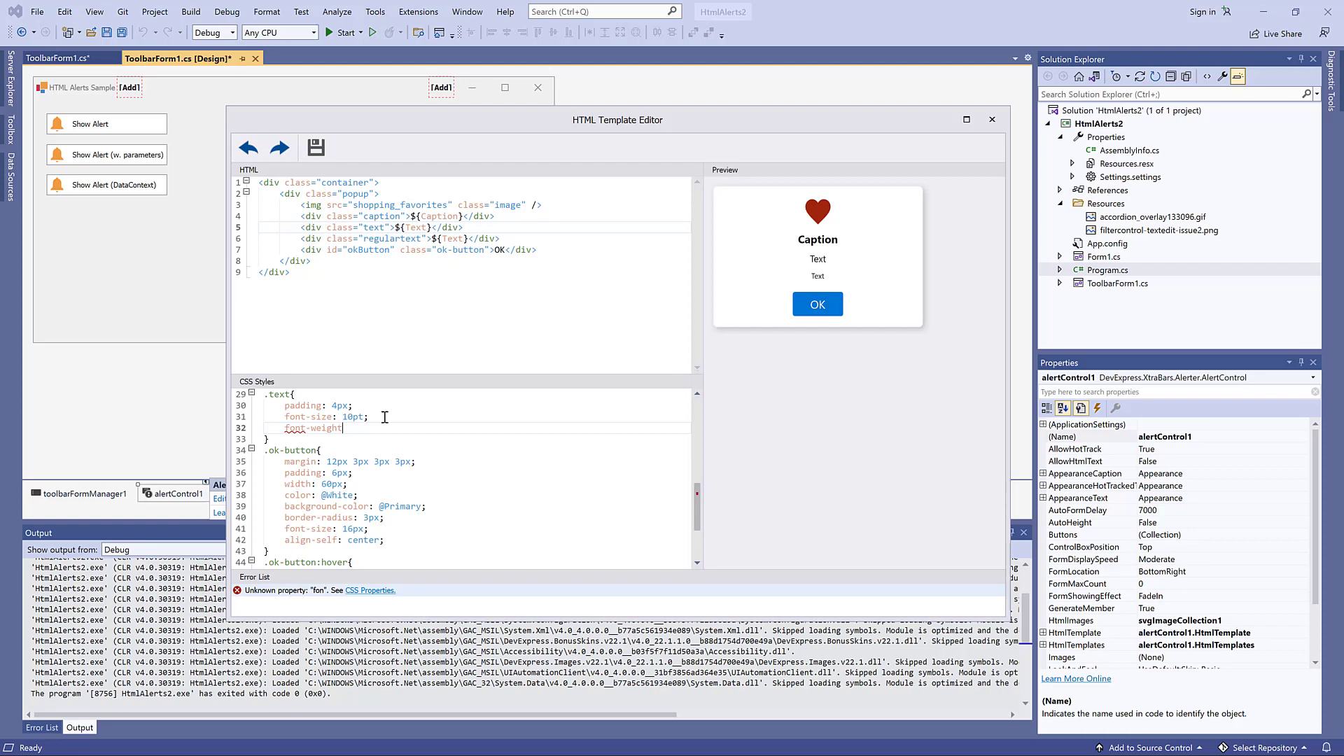
{"action": "type", "text": "bolder;"}
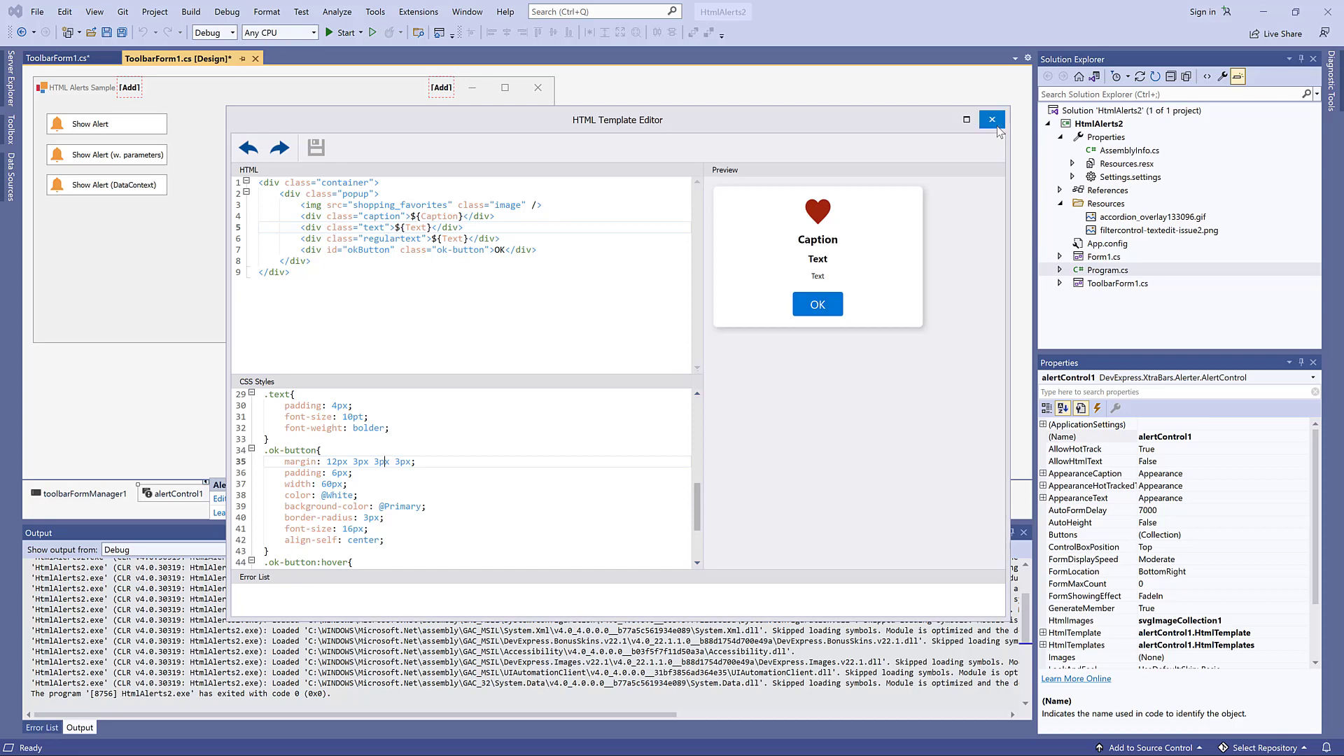
{"action": "left_click", "coordinate": [991, 119]}
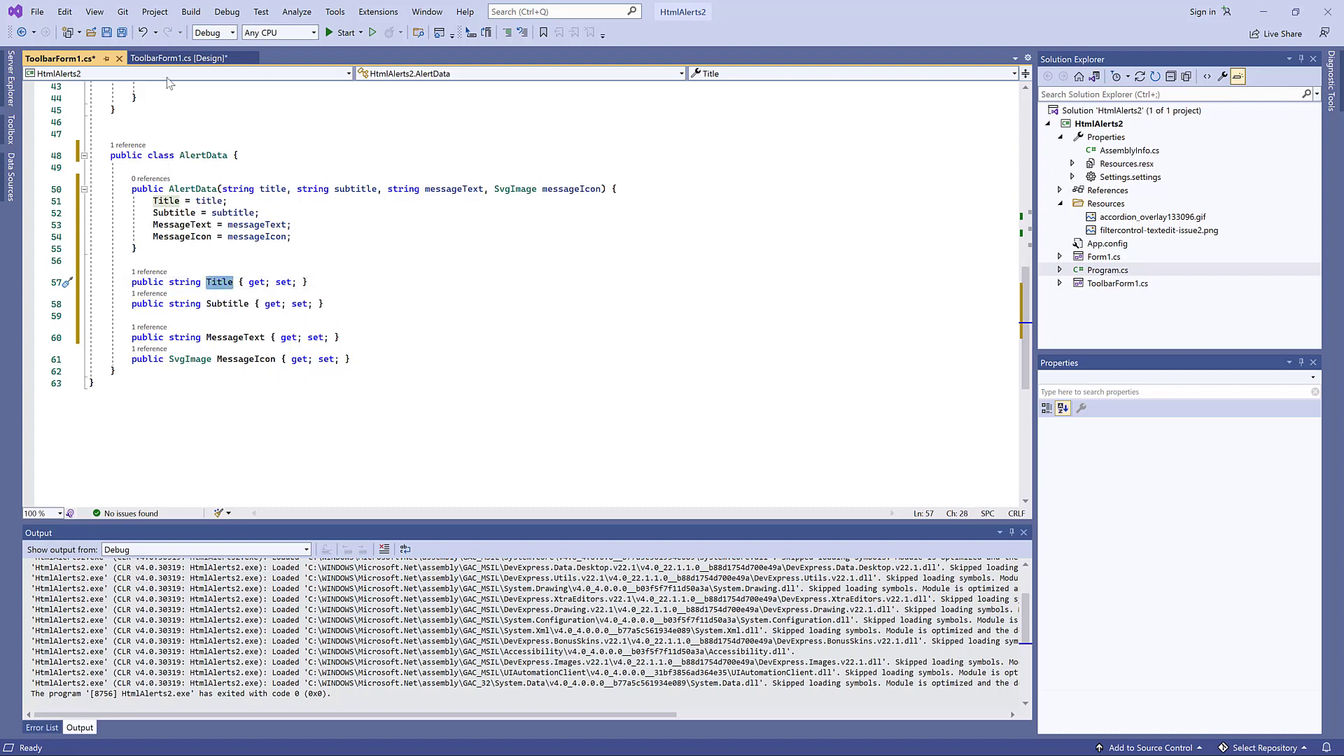
In the HTML Template Editor, replace placeholders with ${Subtitle}, ${MessageText} and ${MessageIcon} bindings.
{"action": "left_click", "coordinate": [176, 57]}
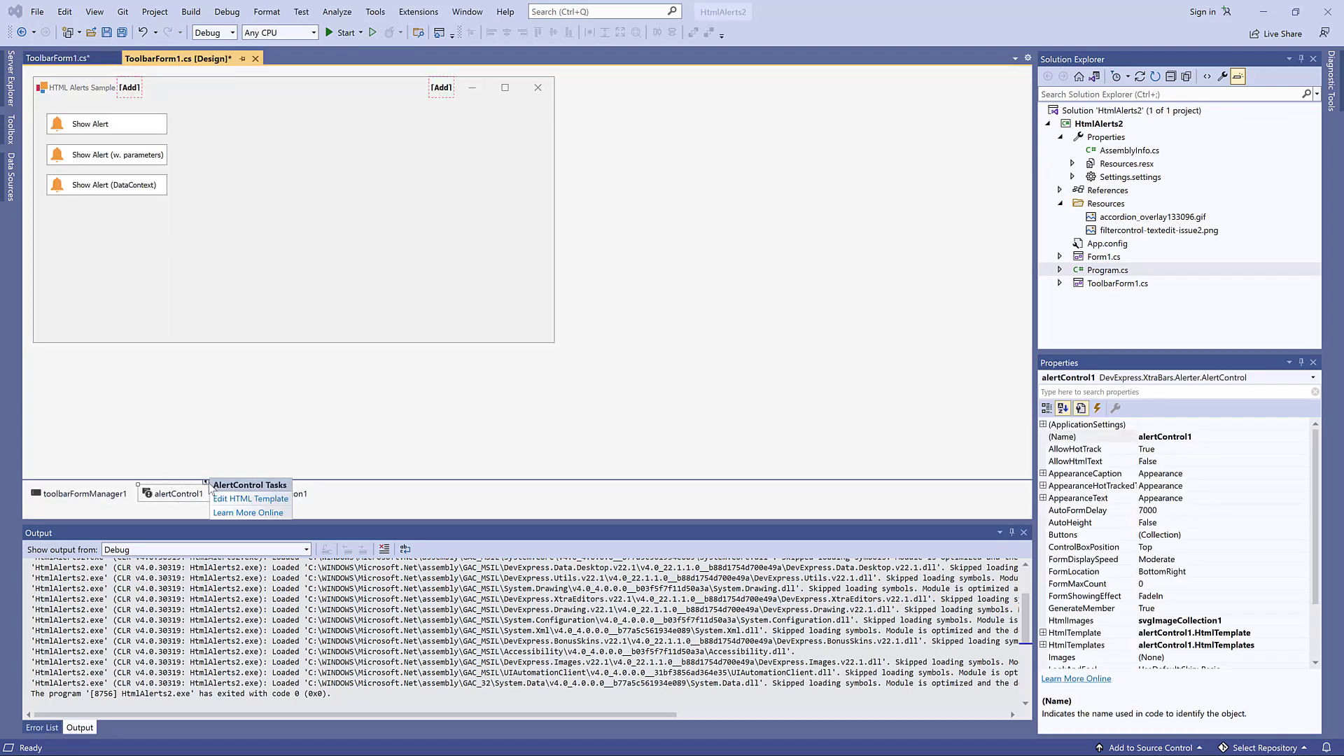
{"action": "left_click", "coordinate": [250, 498]}
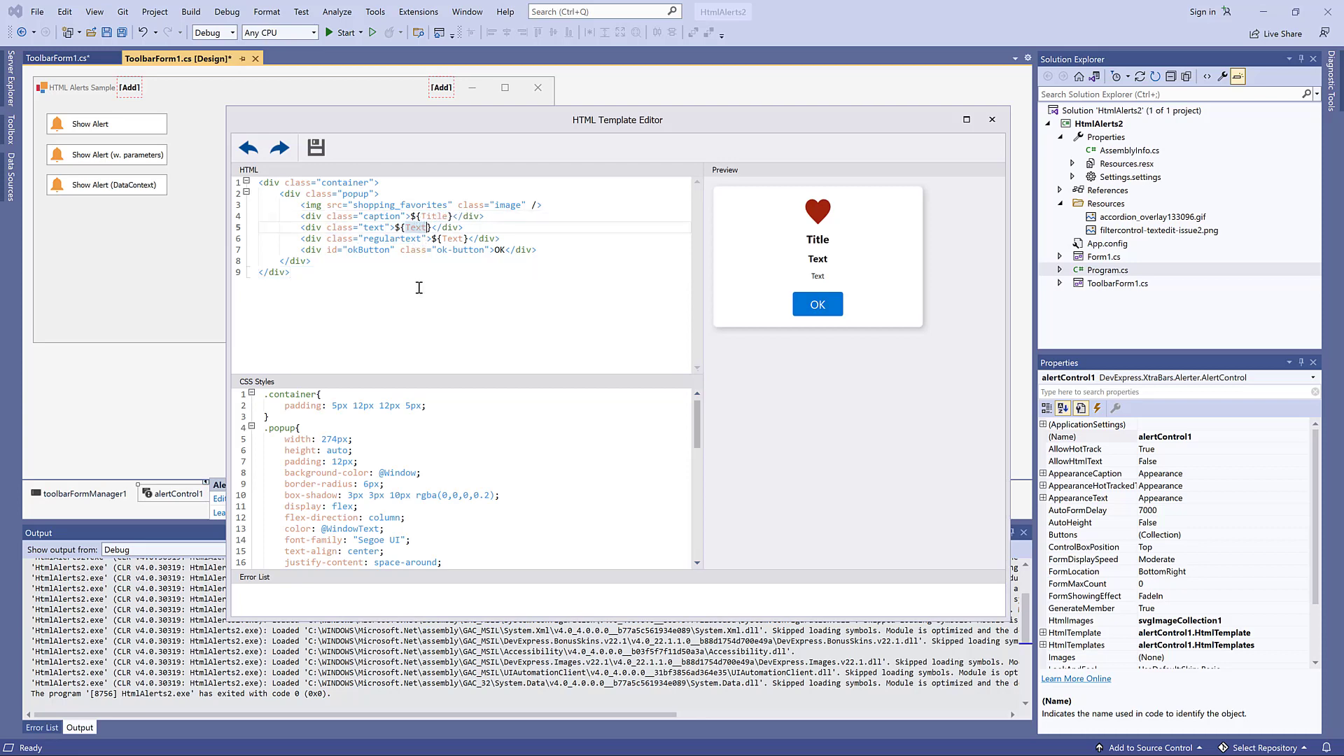
{"action": "type", "text": "Subtitle"}
{"action": "left_click", "coordinate": [474, 238]}
{"action": "type", "text": "Message"}
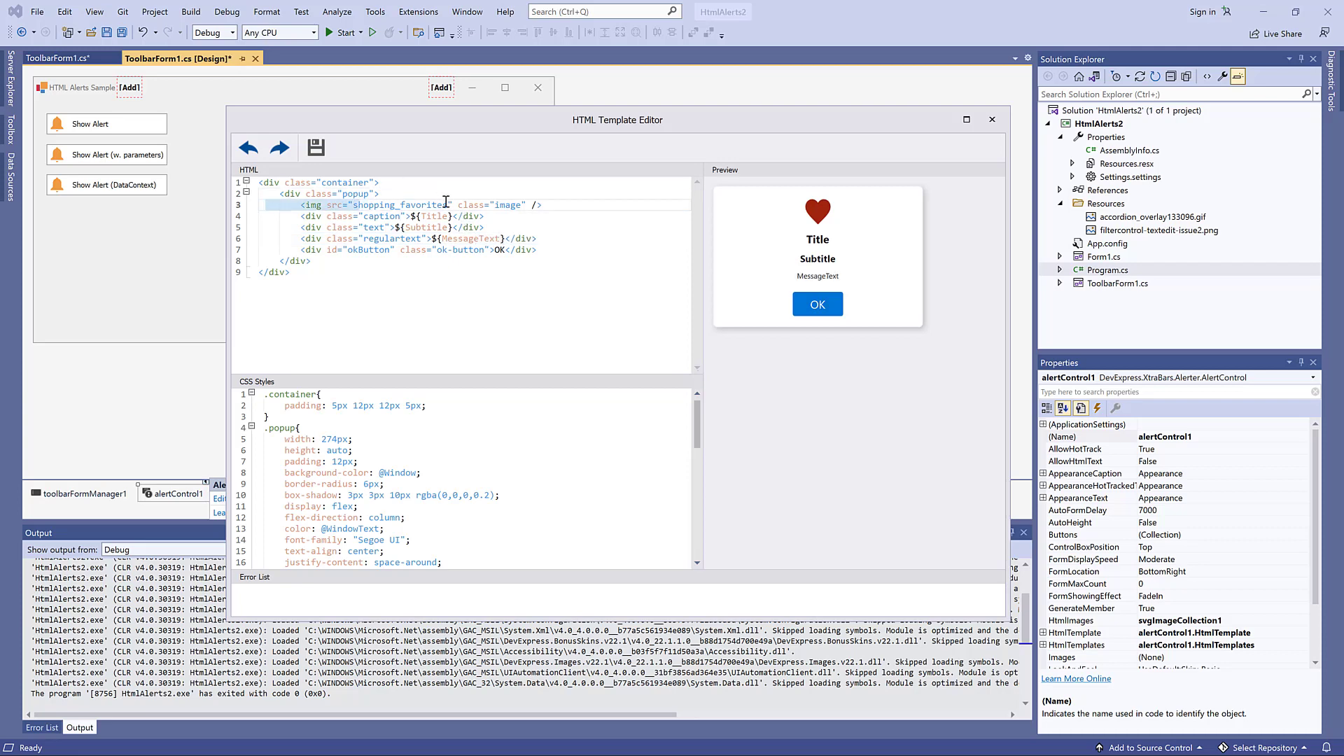
{"action": "type", "text": "${"}
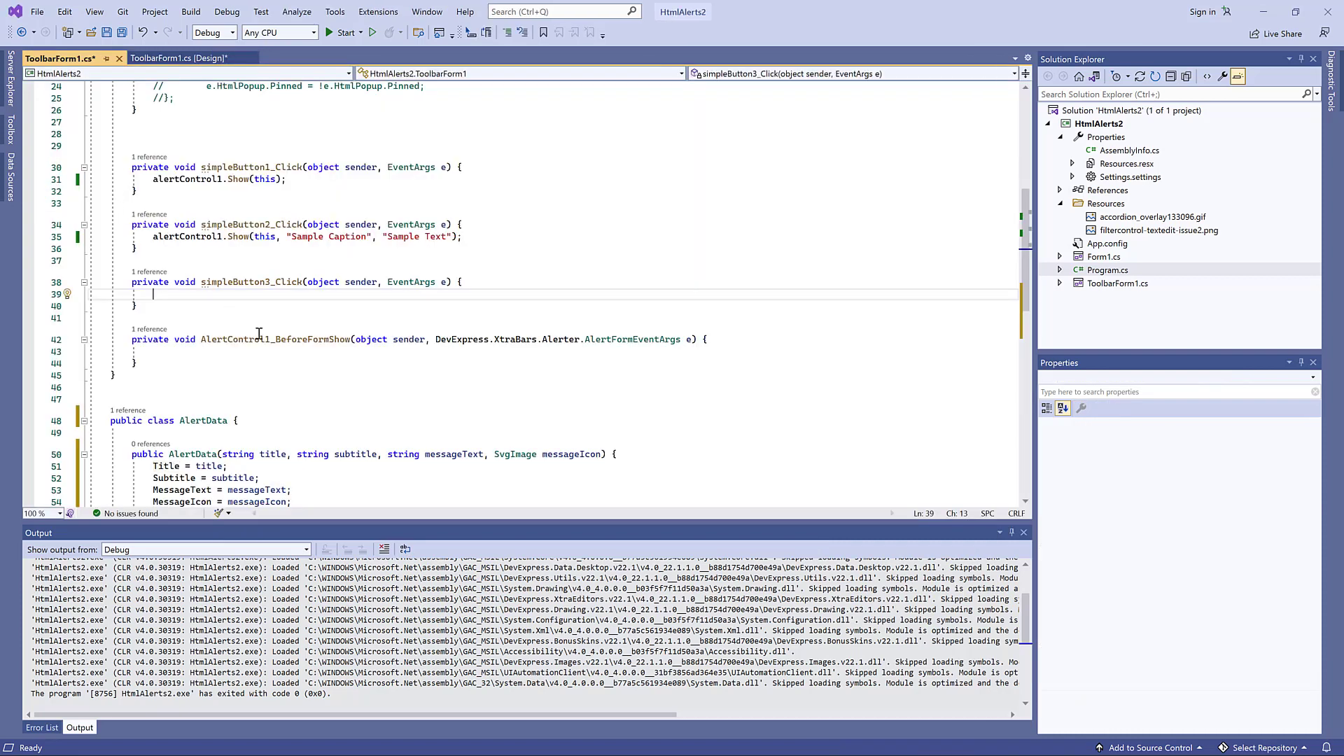
Write simpleButton3_Click building AlertData("Notification", "Subtitle string", message, image) and alertControl1.Show(aData, this).
{"action": "type", "text": "AlertData aData = new AlertData(\"N"}
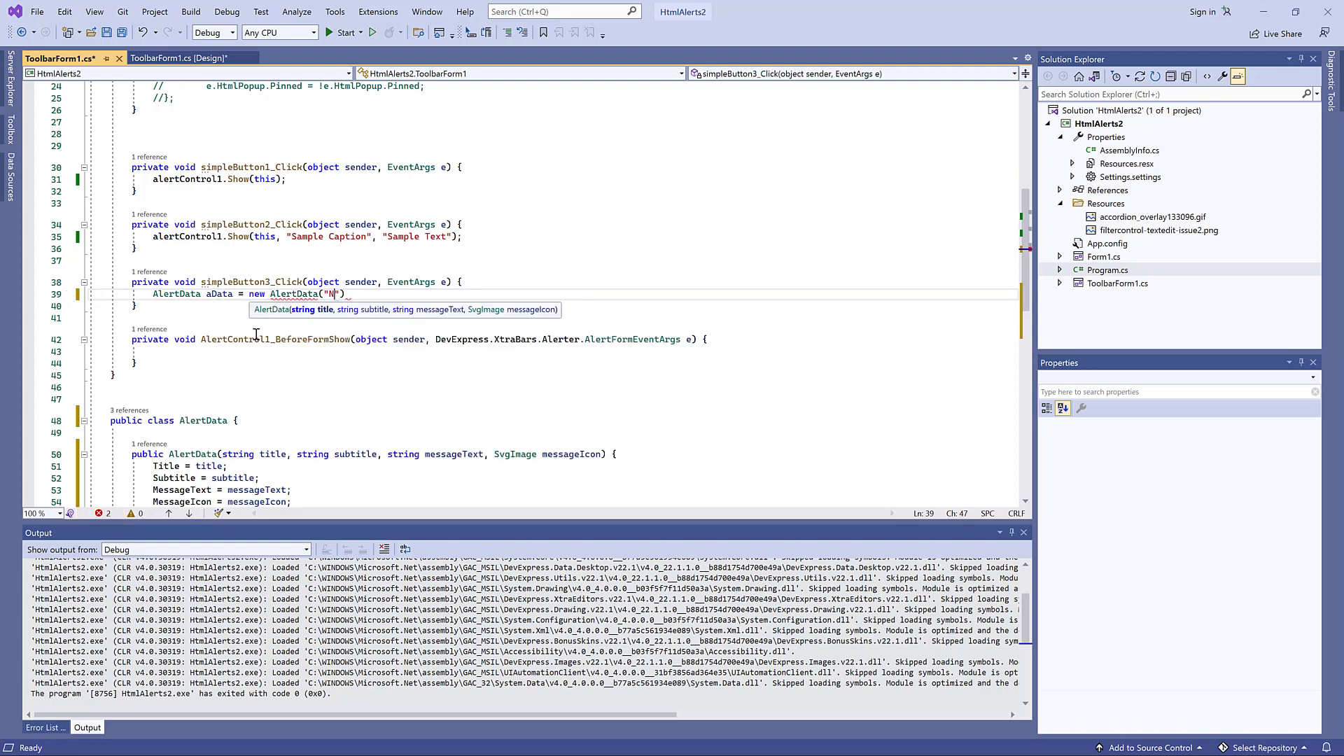
{"action": "type", "text": "otification"}
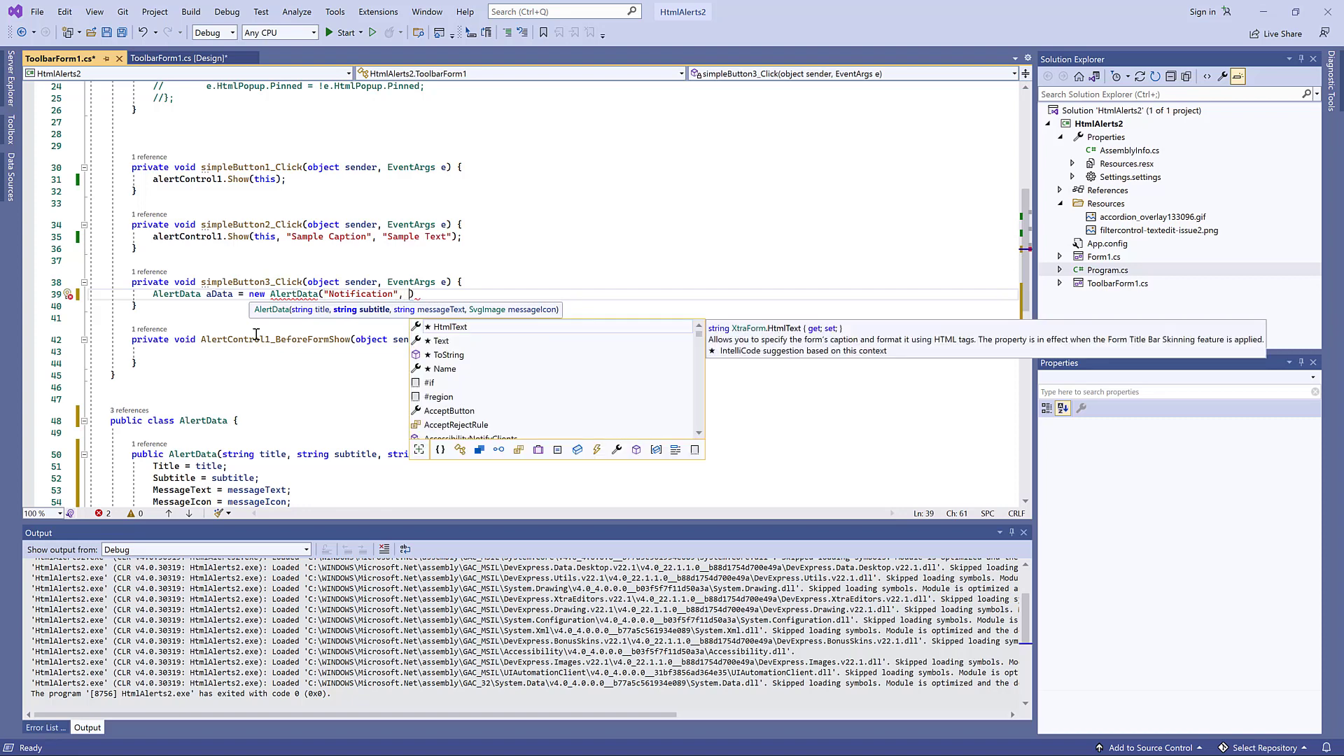
{"action": "type", "text": "\"Subtitle\""}
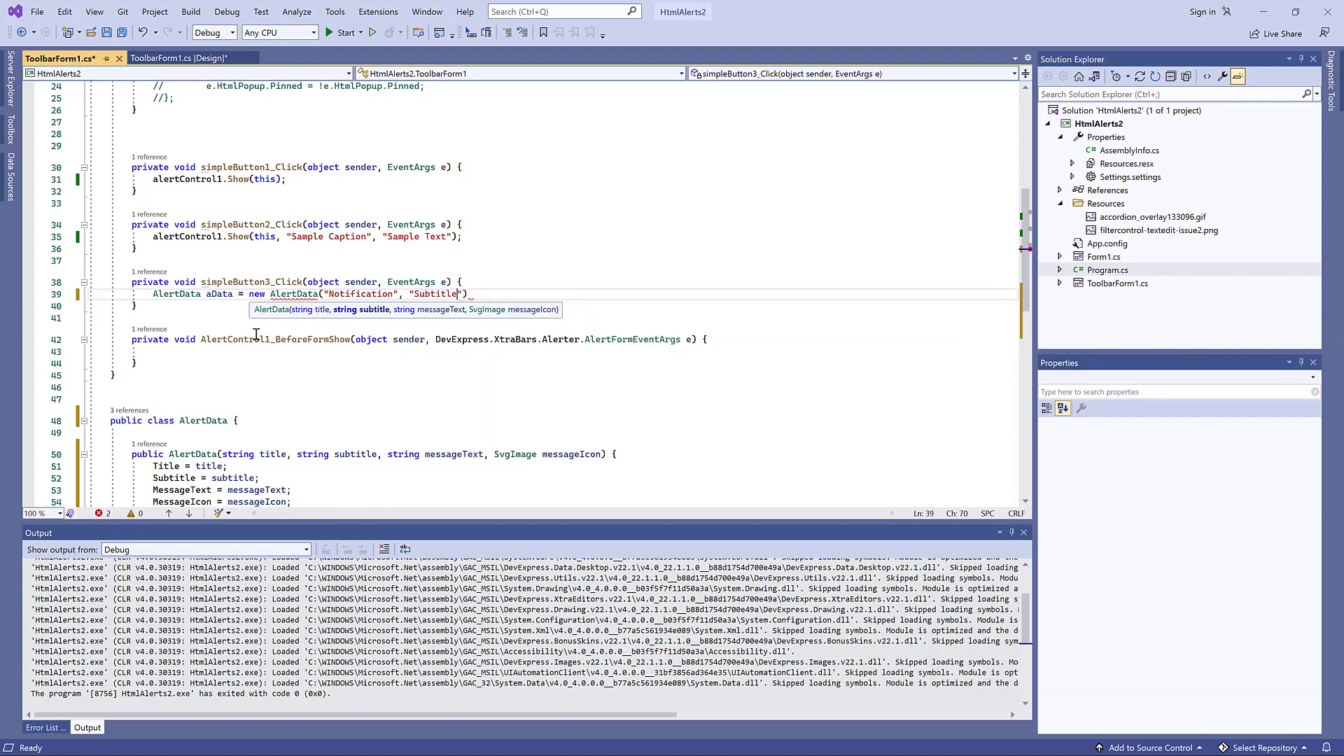
{"action": "type", "text": "string\", \"This"}
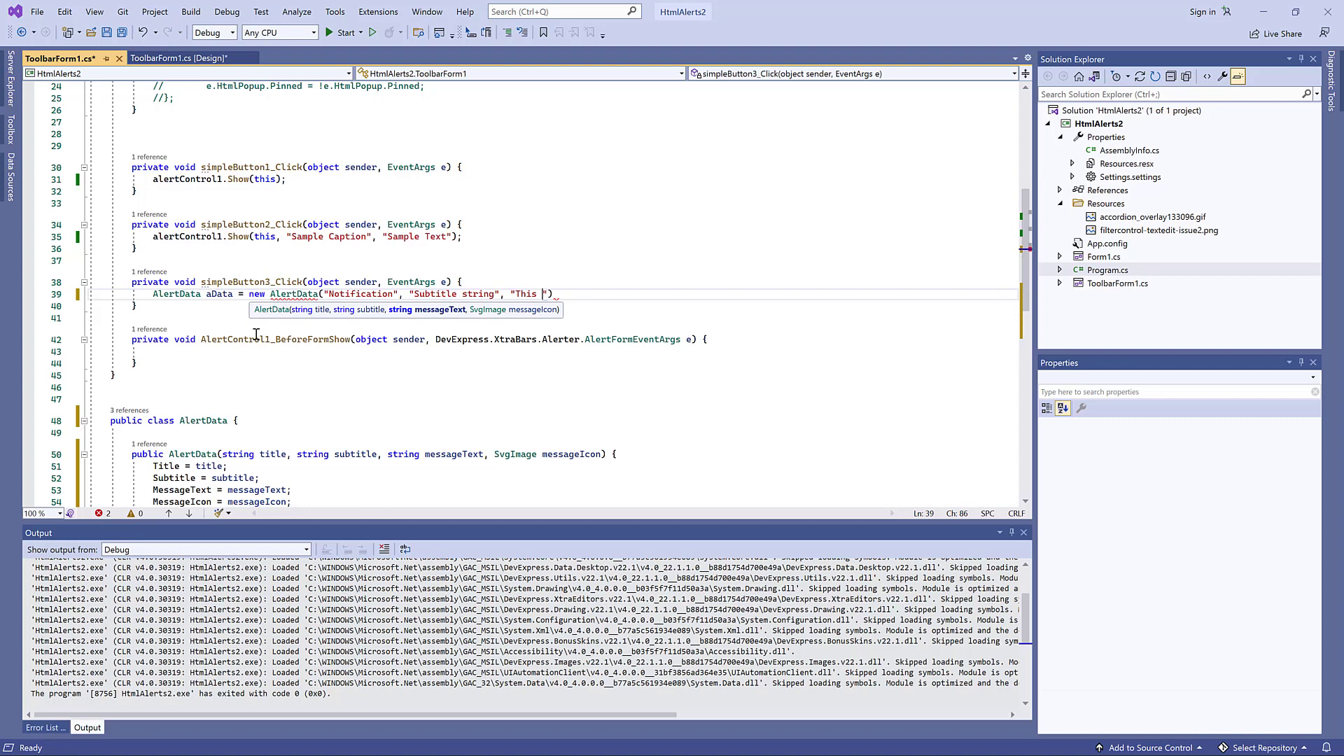
{"action": "type", "text": "notification uses HTML templates"}
{"action": "type", "text": "alertControl1.Show(t"}
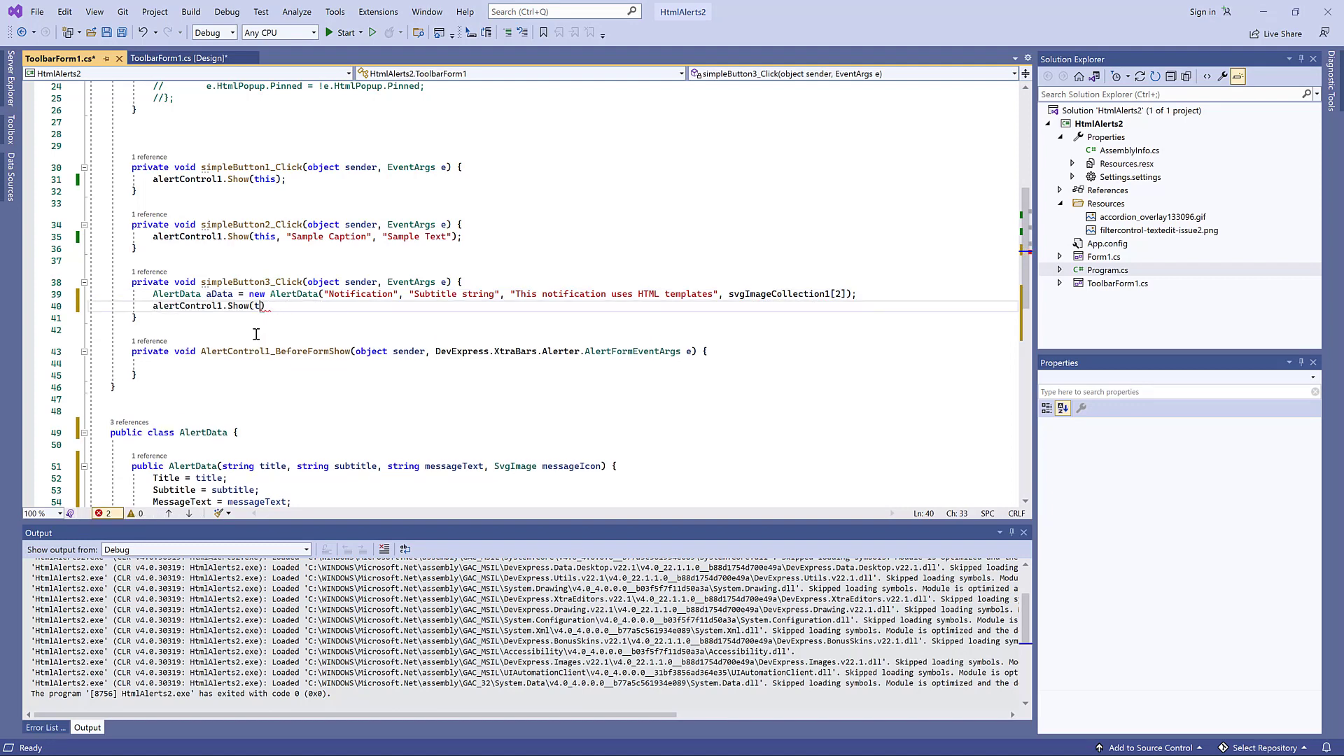
{"action": "type", "text": "aData, this"}
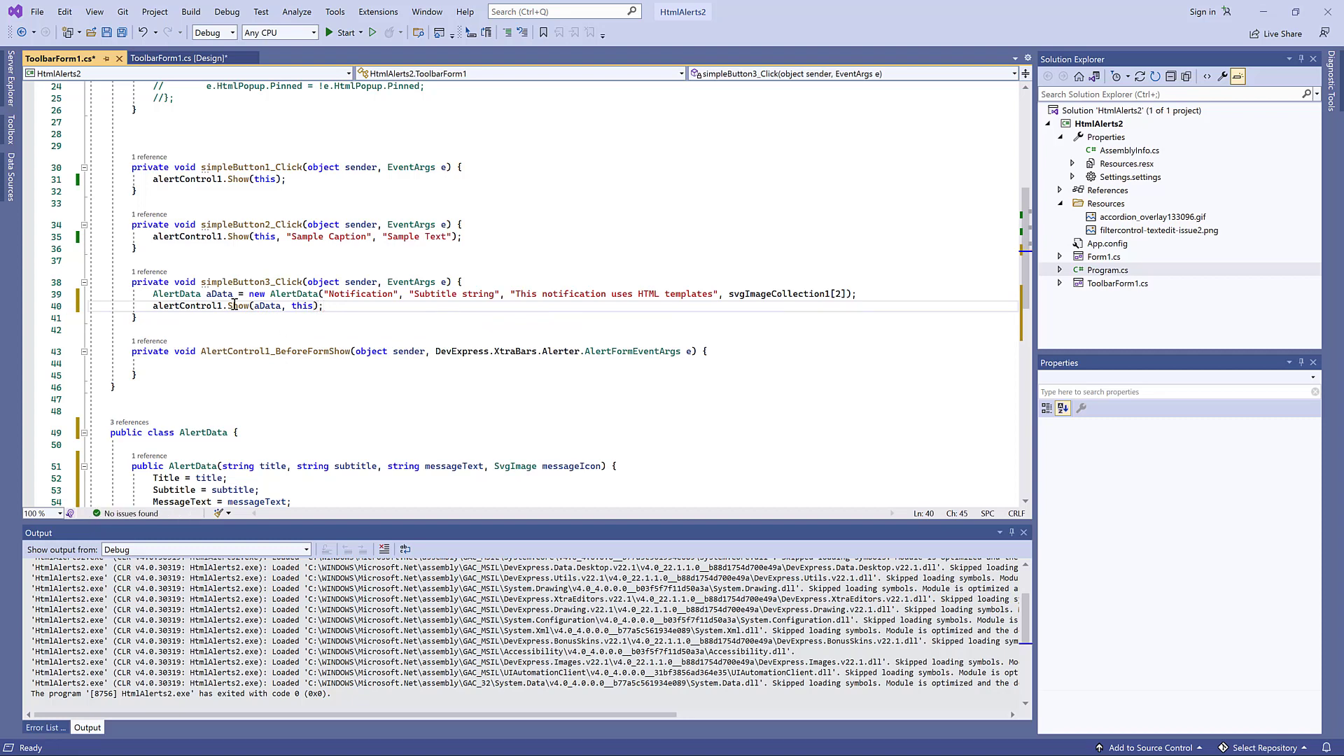
Run the sample twice and show the alert bound to the AlertData context.
{"action": "left_click", "coordinate": [232, 307]}
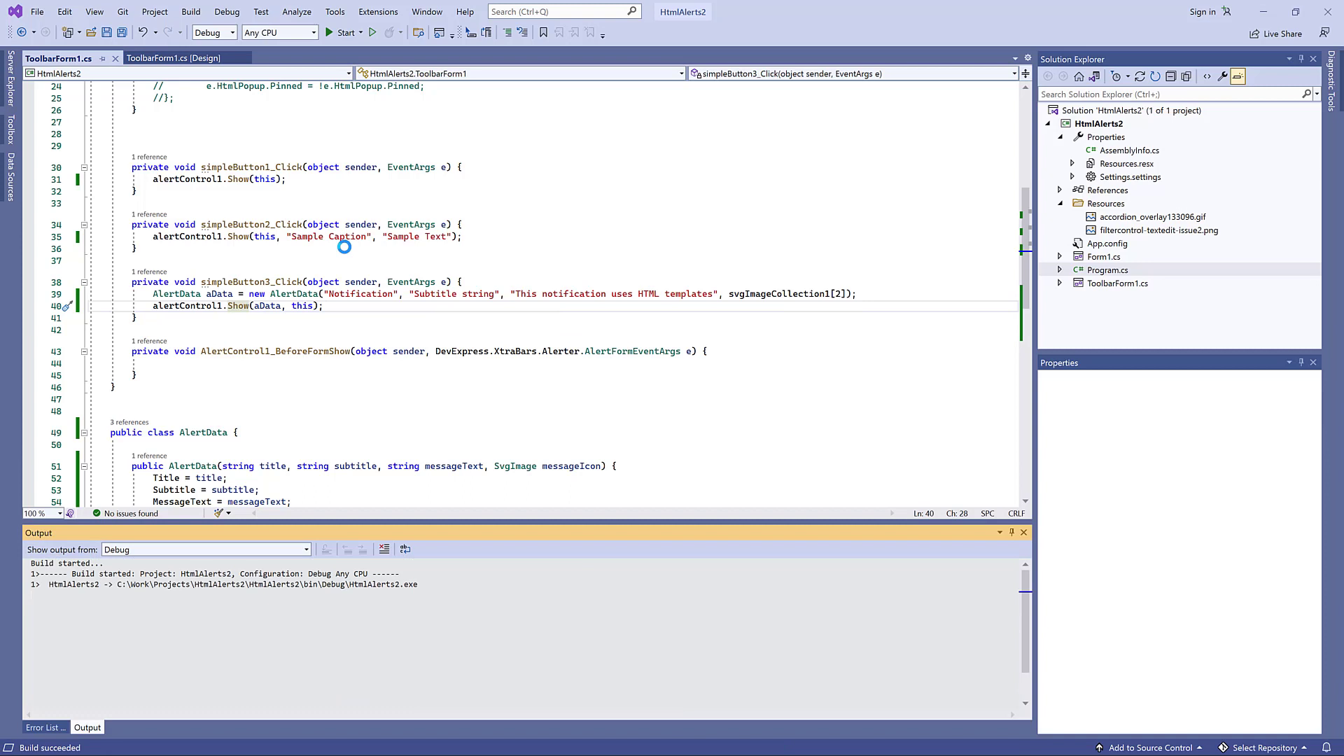
{"action": "left_click", "coordinate": [342, 33]}
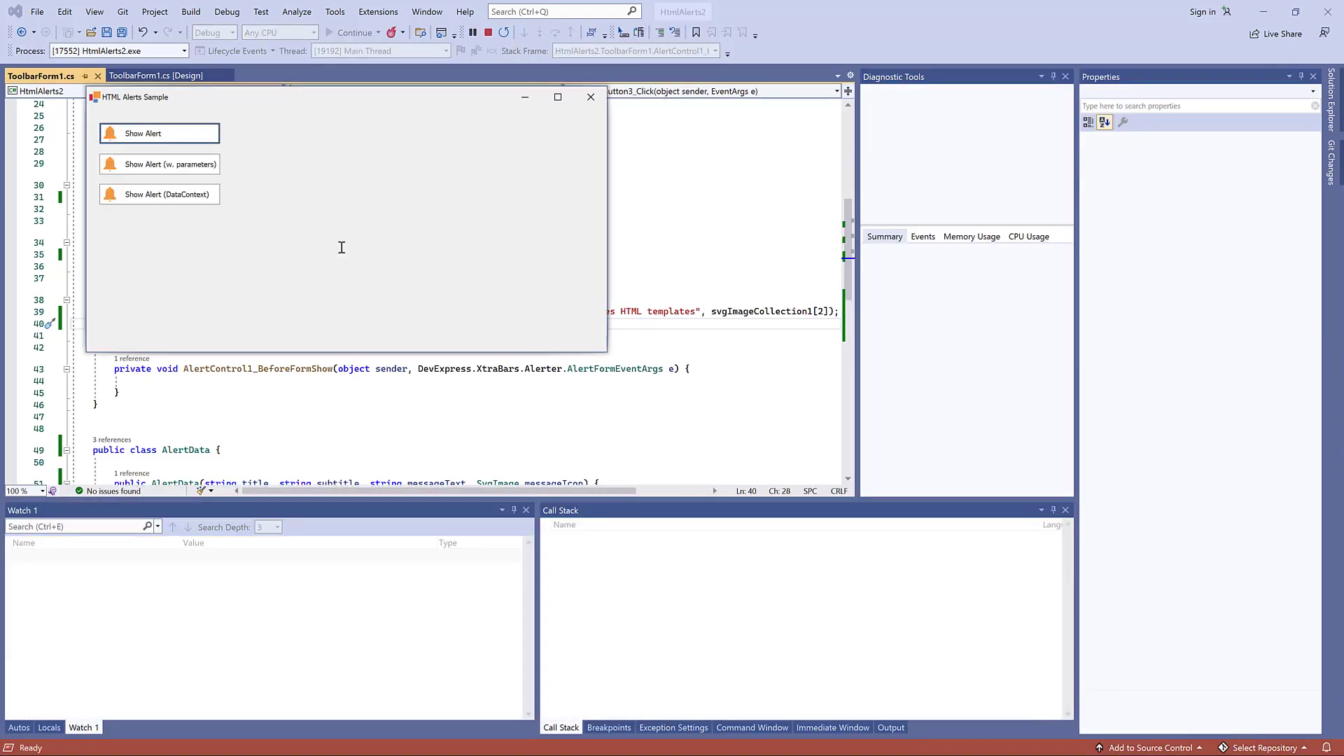
{"action": "left_click", "coordinate": [158, 193]}
{"action": "type", "text": "1"}
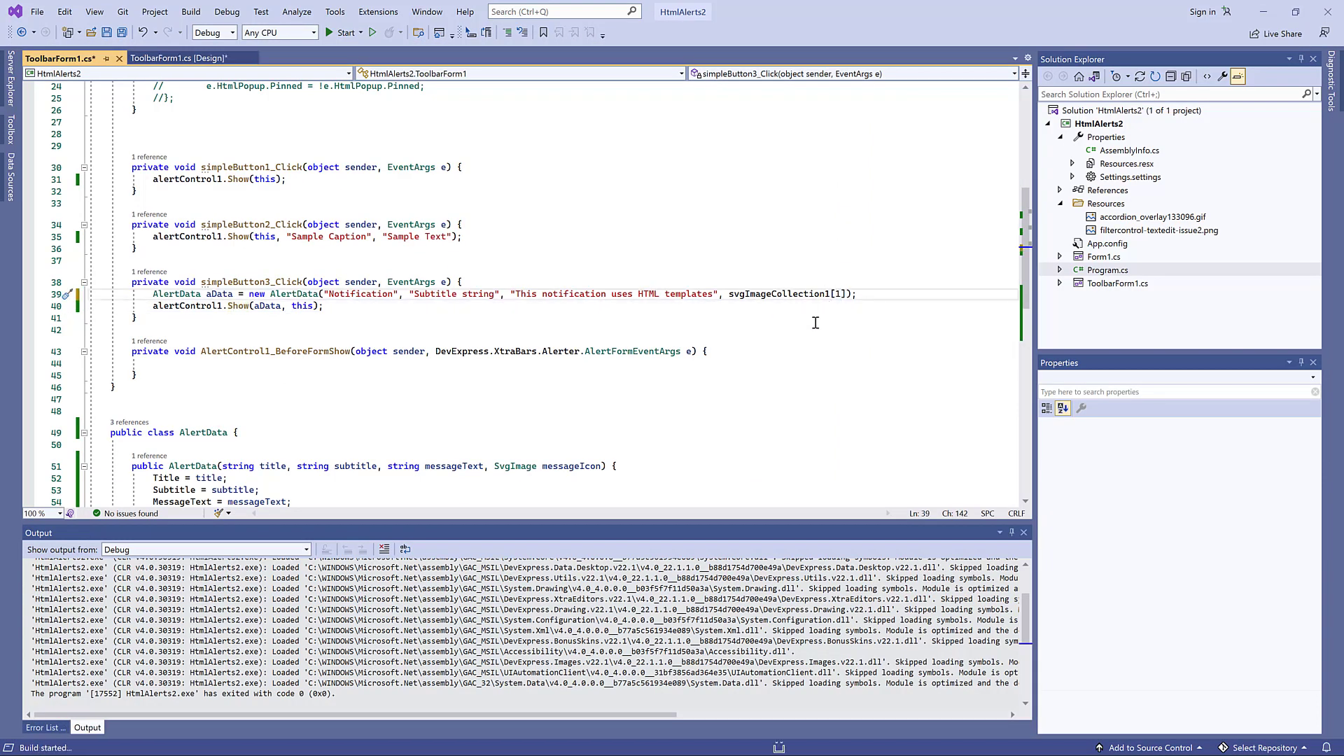
{"action": "left_click", "coordinate": [342, 32]}
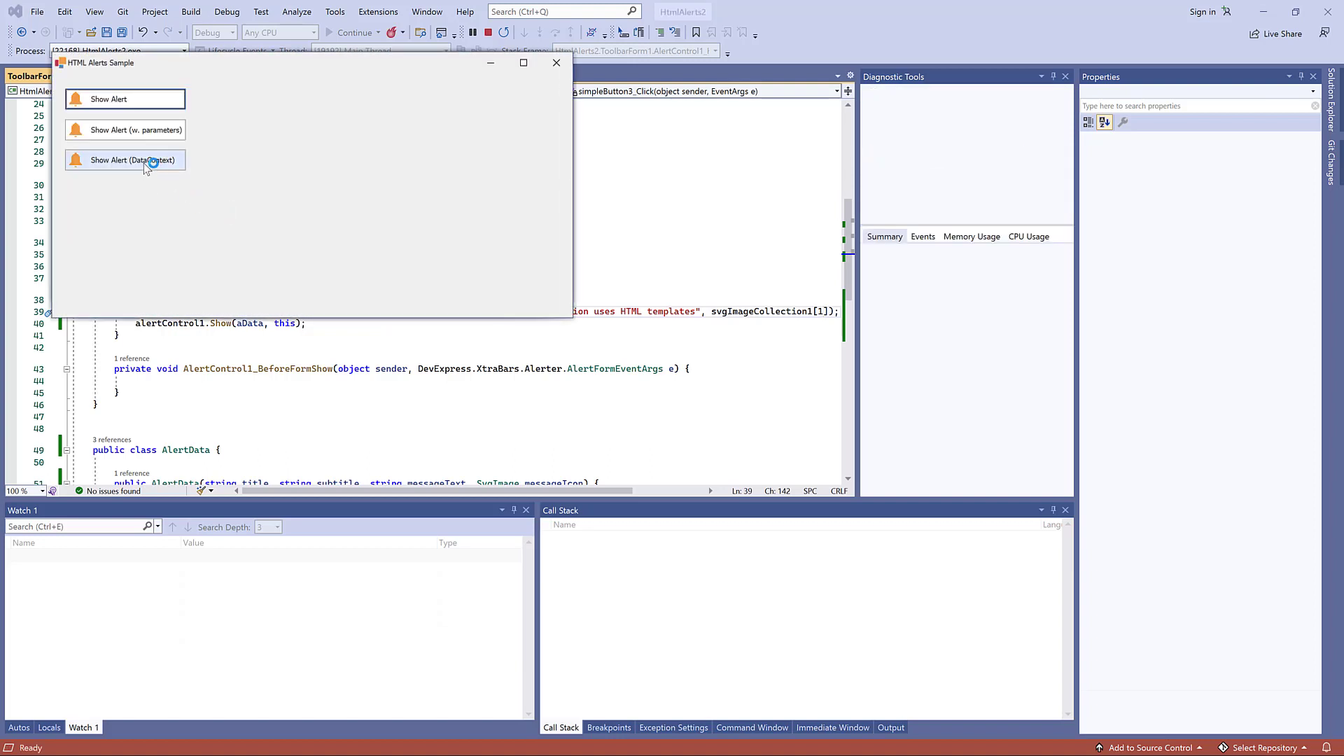
{"action": "left_click", "coordinate": [124, 159]}
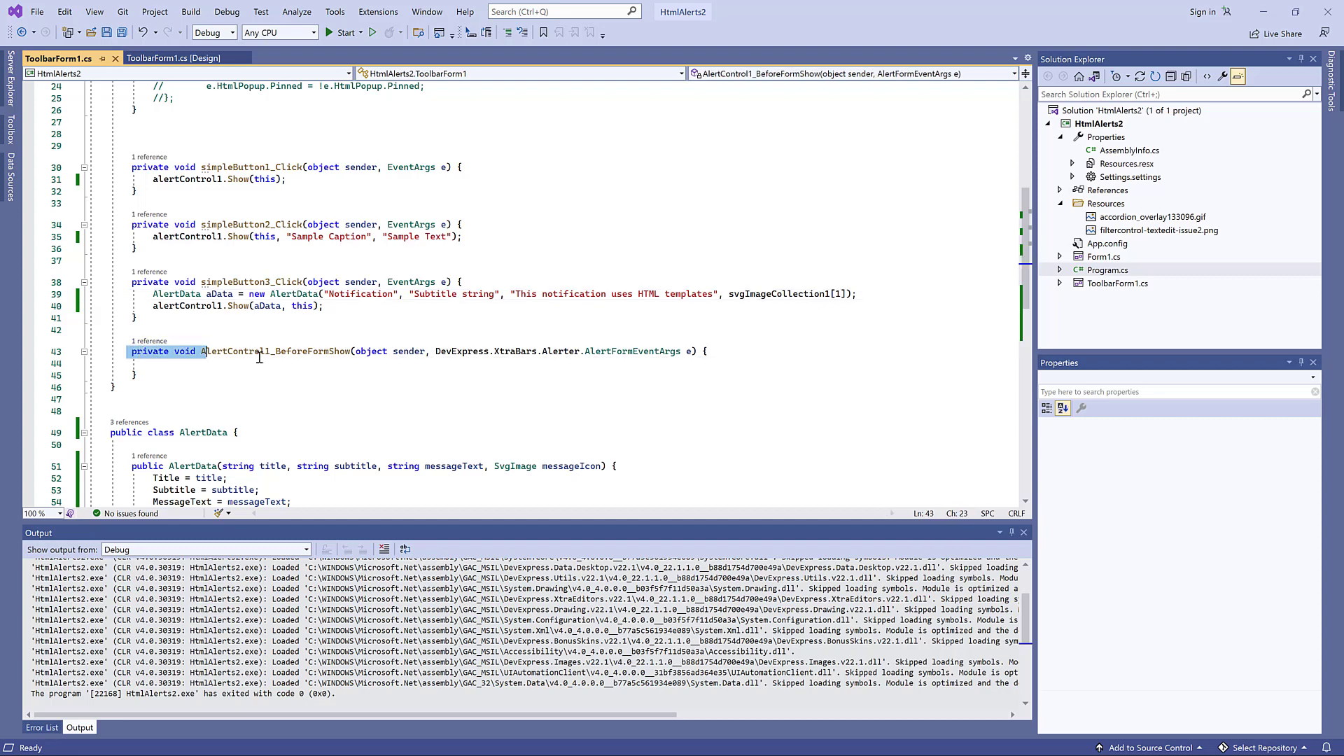
In AlertControl1_BeforeFormShow assign a new AlertData to e.HtmlPopup.DataContext and build the project.
{"action": "double_click", "coordinate": [275, 350]}
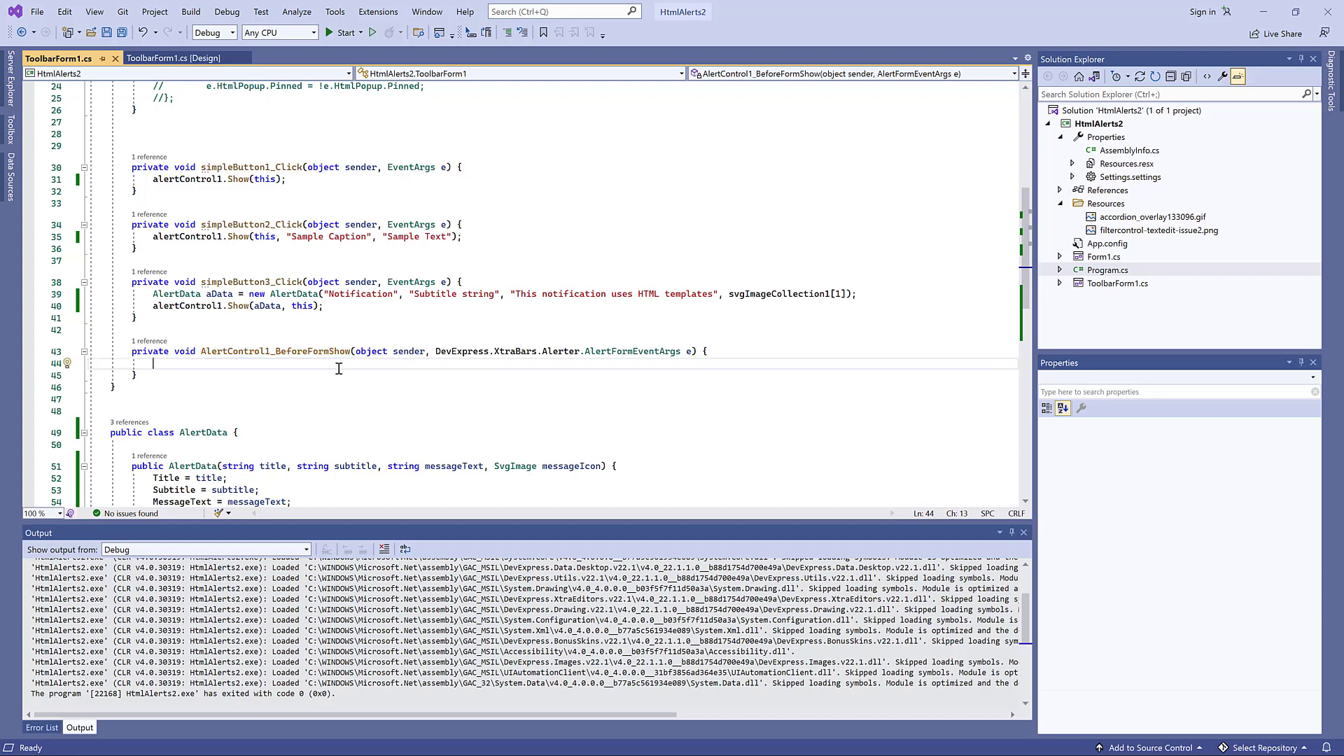
{"action": "type", "text": "e.HtmlPopup."}
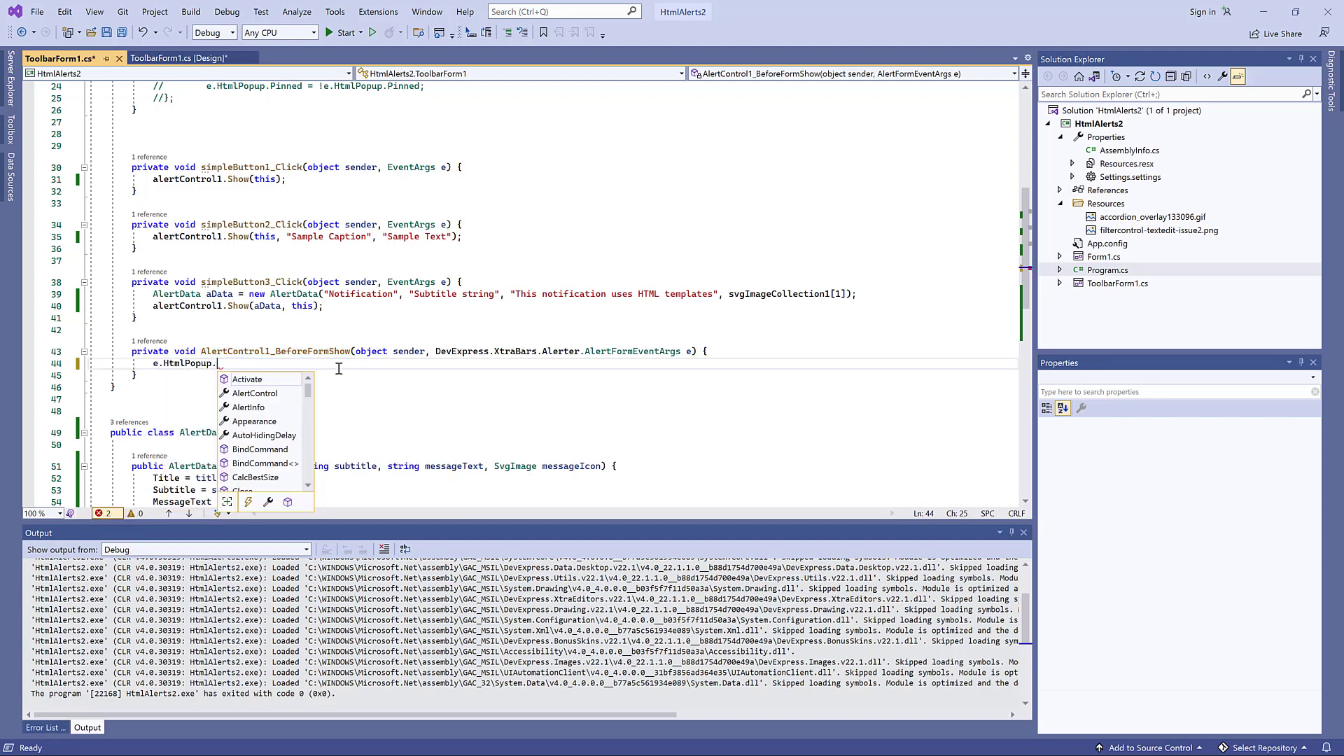
{"action": "type", "text": "DataContext = alertControl1;"}
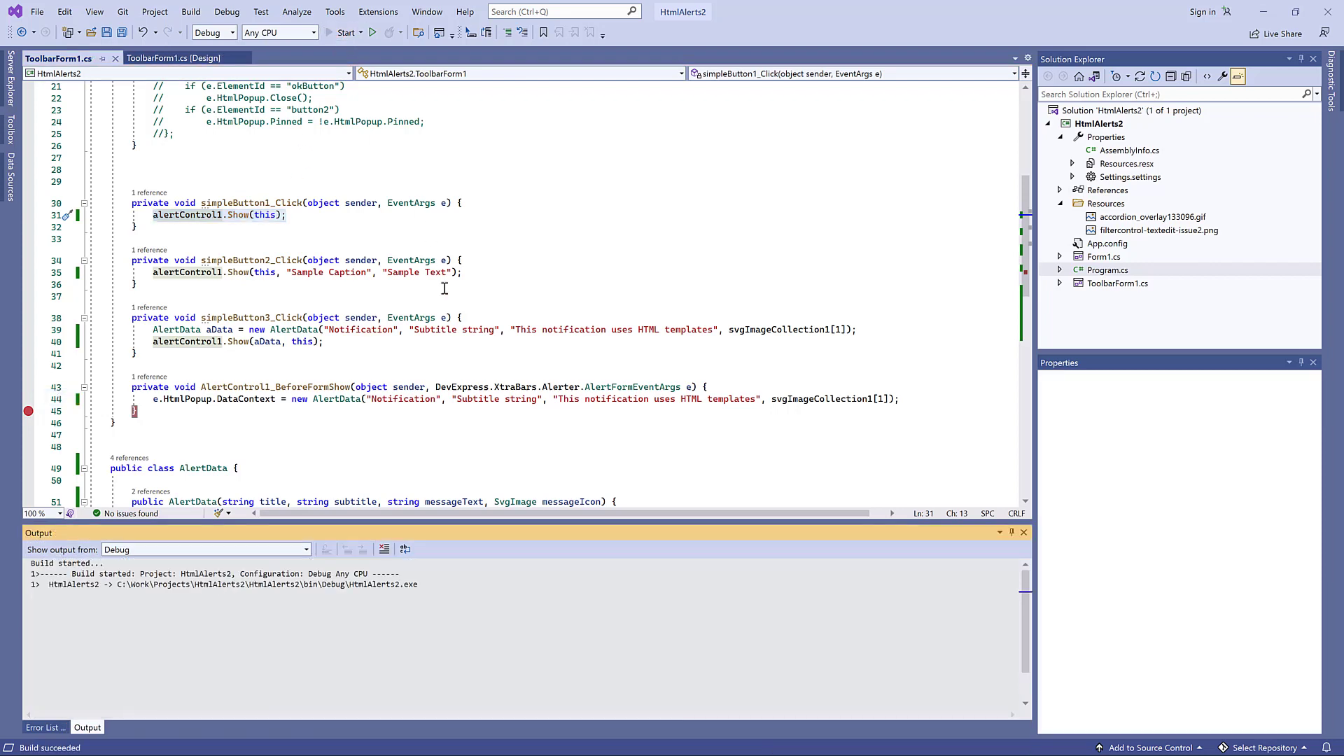
{"action": "left_click", "coordinate": [342, 32]}
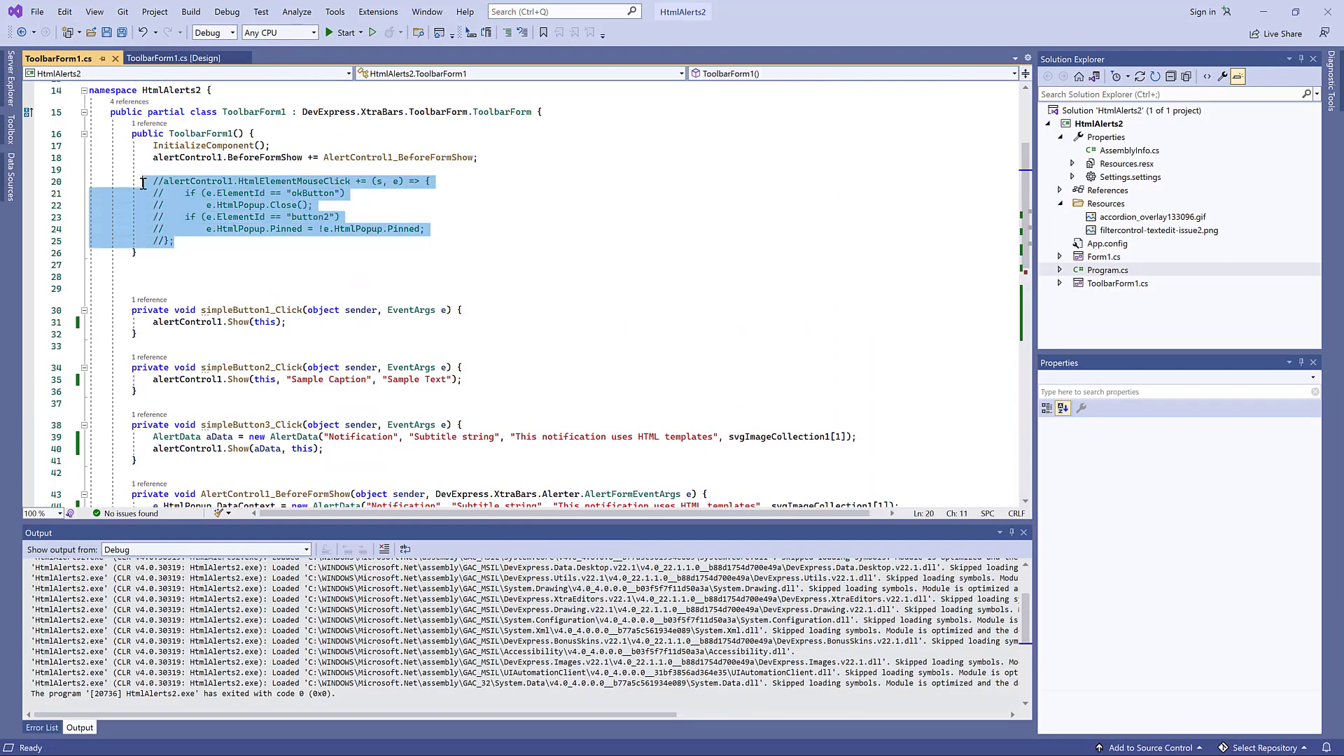
Uncomment the HtmlElementMouseClick handler and verify the okButton id in the HTML Template Editor.
{"action": "key", "text": "ctrl+k"}
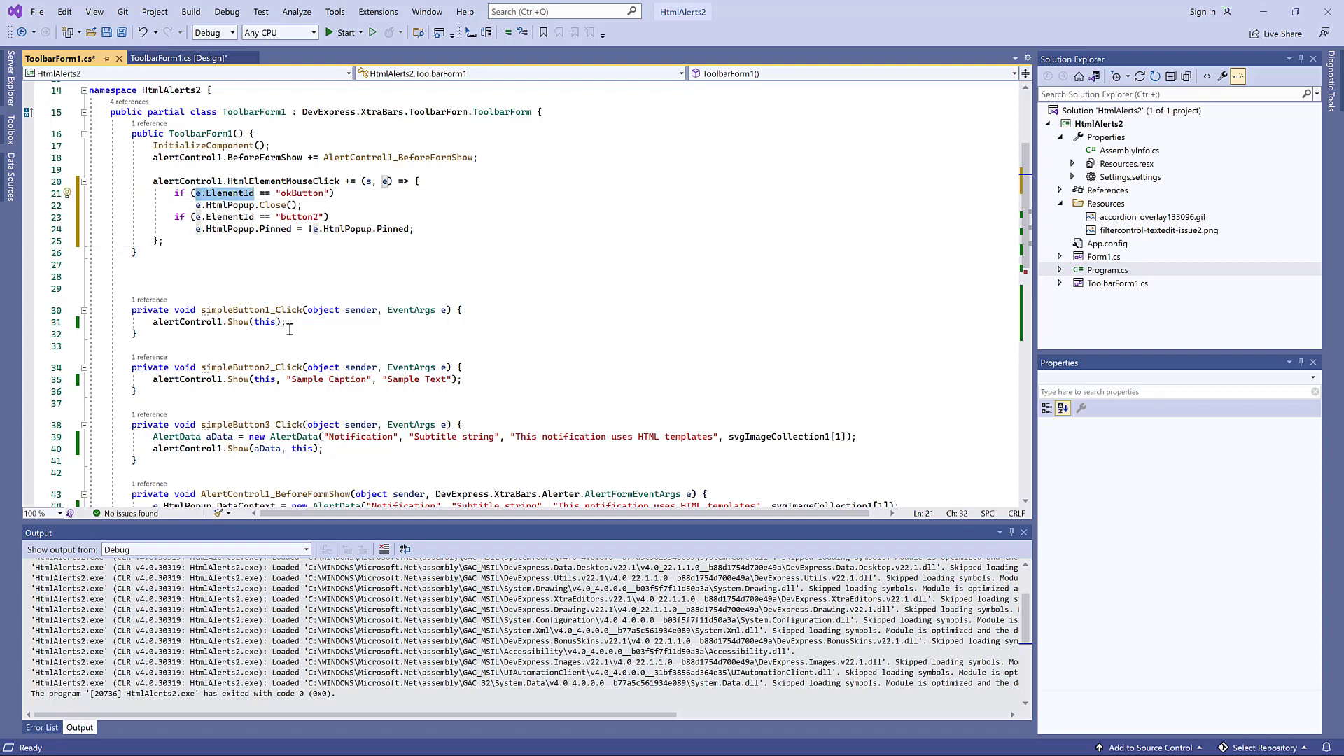
{"action": "left_click", "coordinate": [177, 58]}
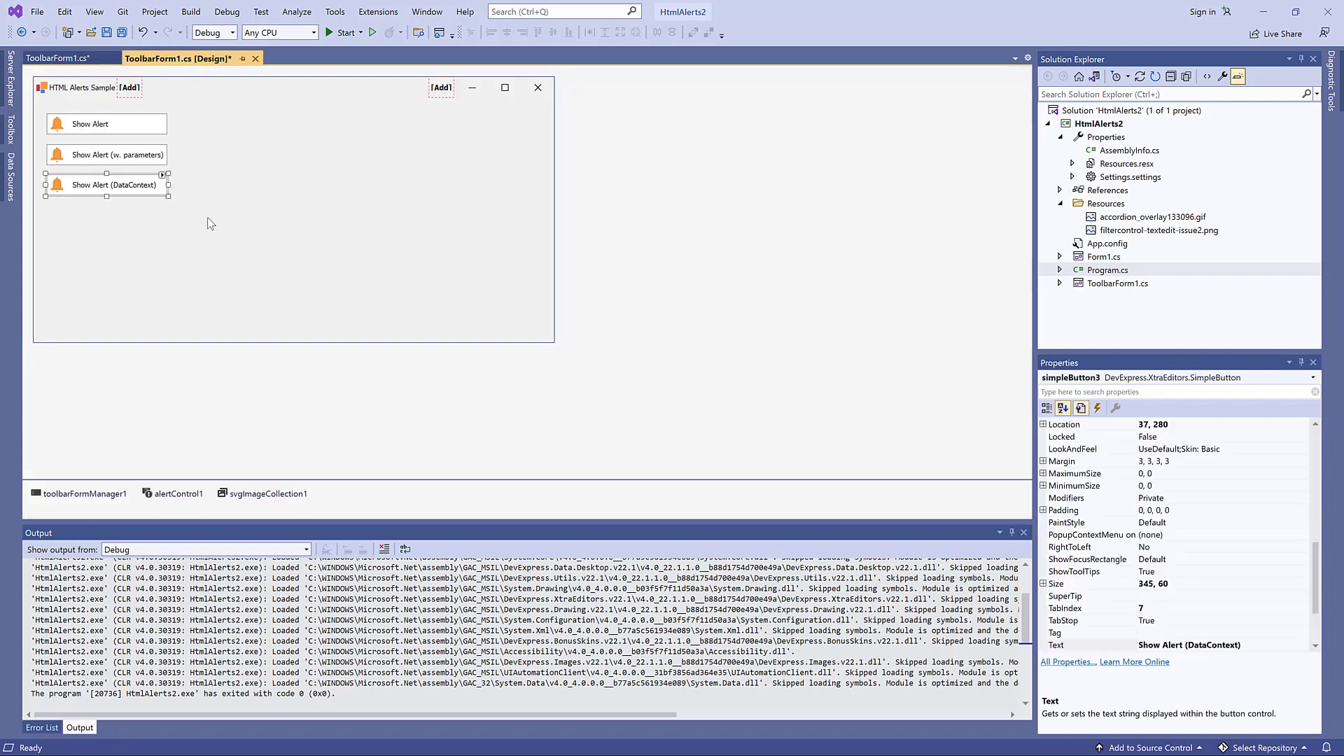
{"action": "left_click", "coordinate": [178, 493]}
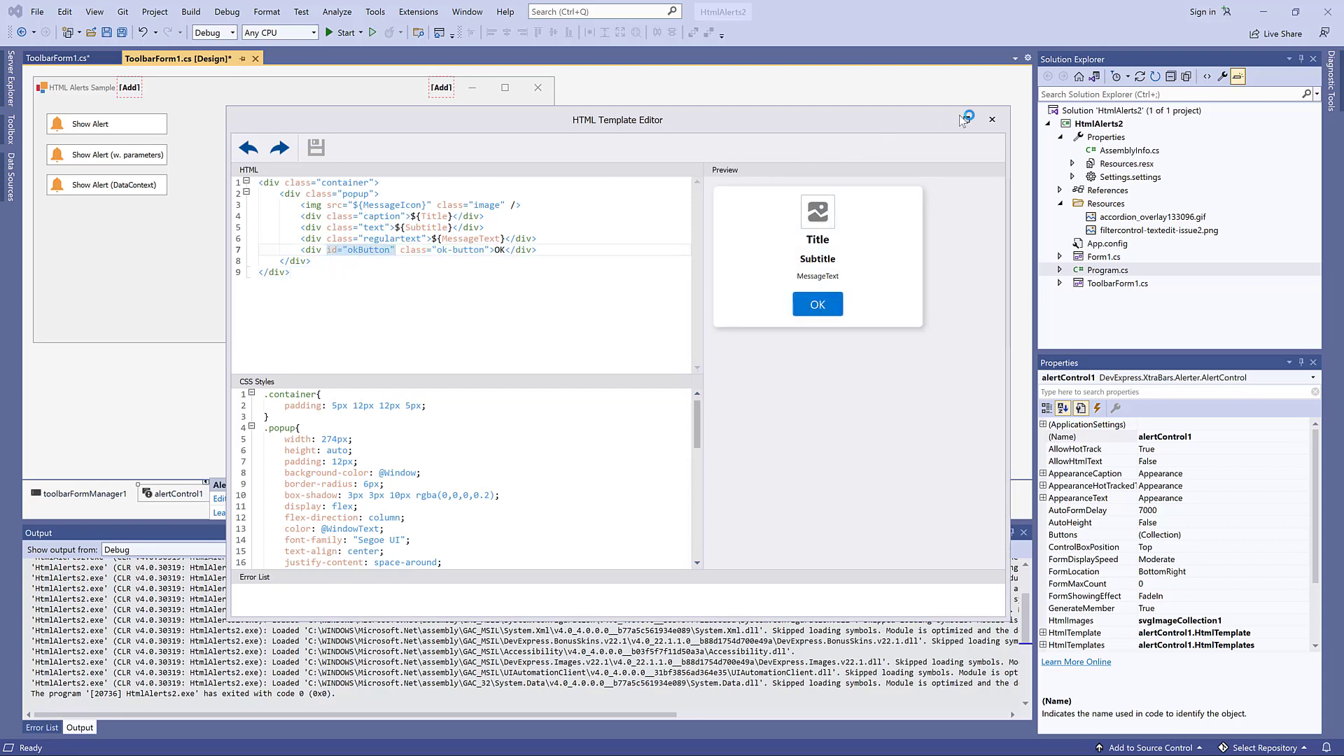
{"action": "left_click", "coordinate": [992, 118]}
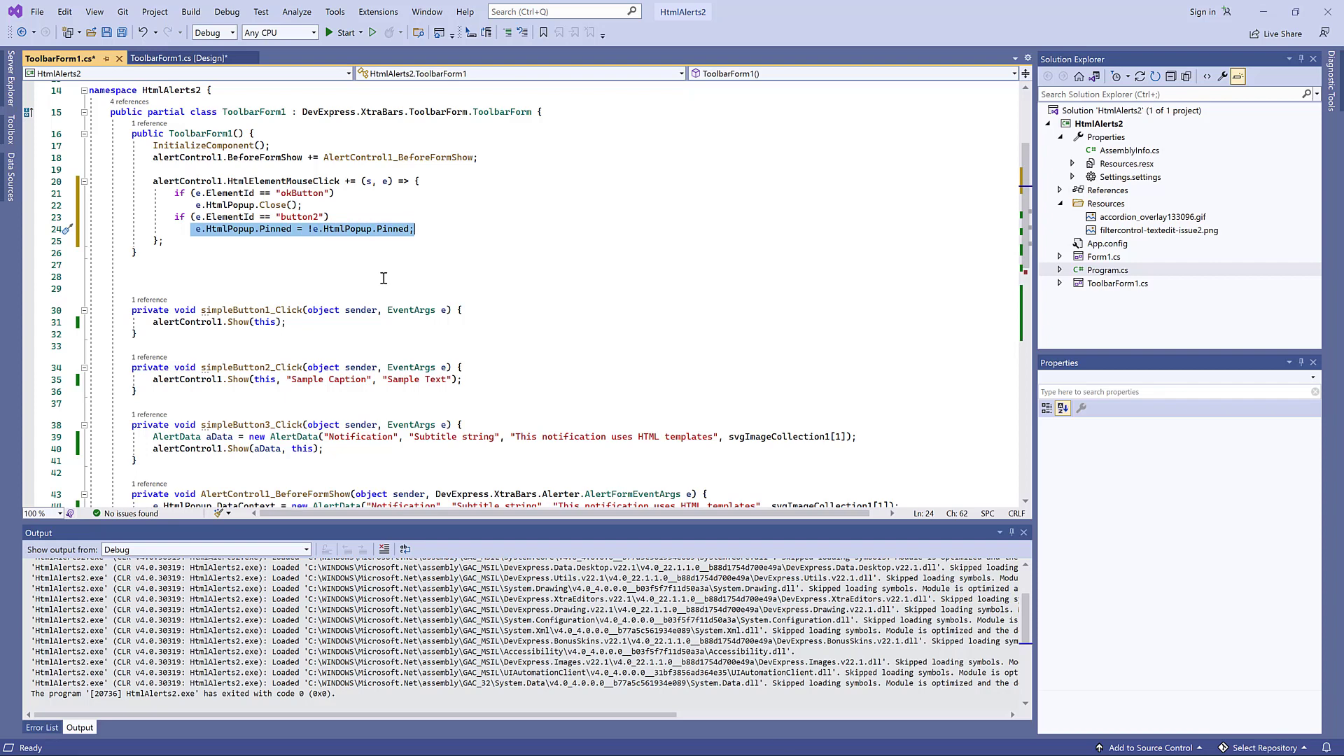
Run the sample and show the plain alert and the alert with parameters, displaying Notification with subtitle and OK.
{"action": "left_click", "coordinate": [342, 32]}
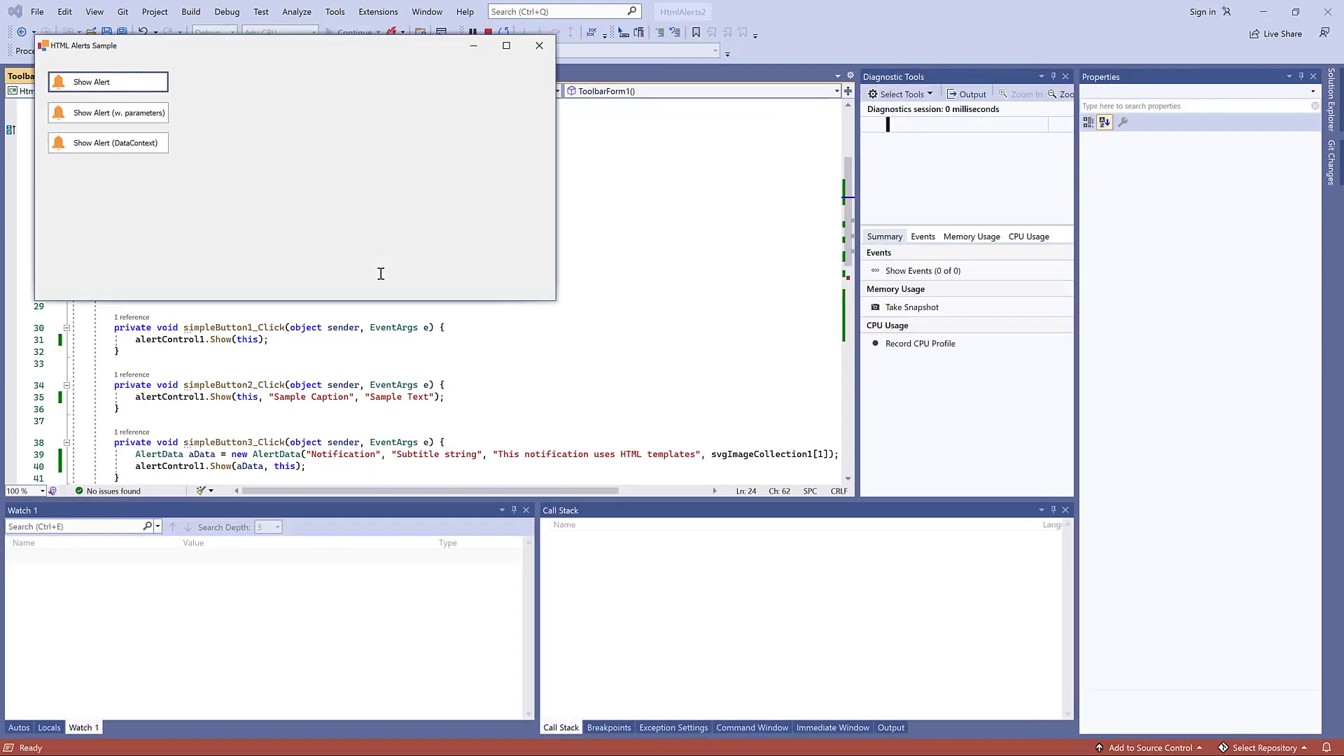
{"action": "left_click", "coordinate": [108, 81]}
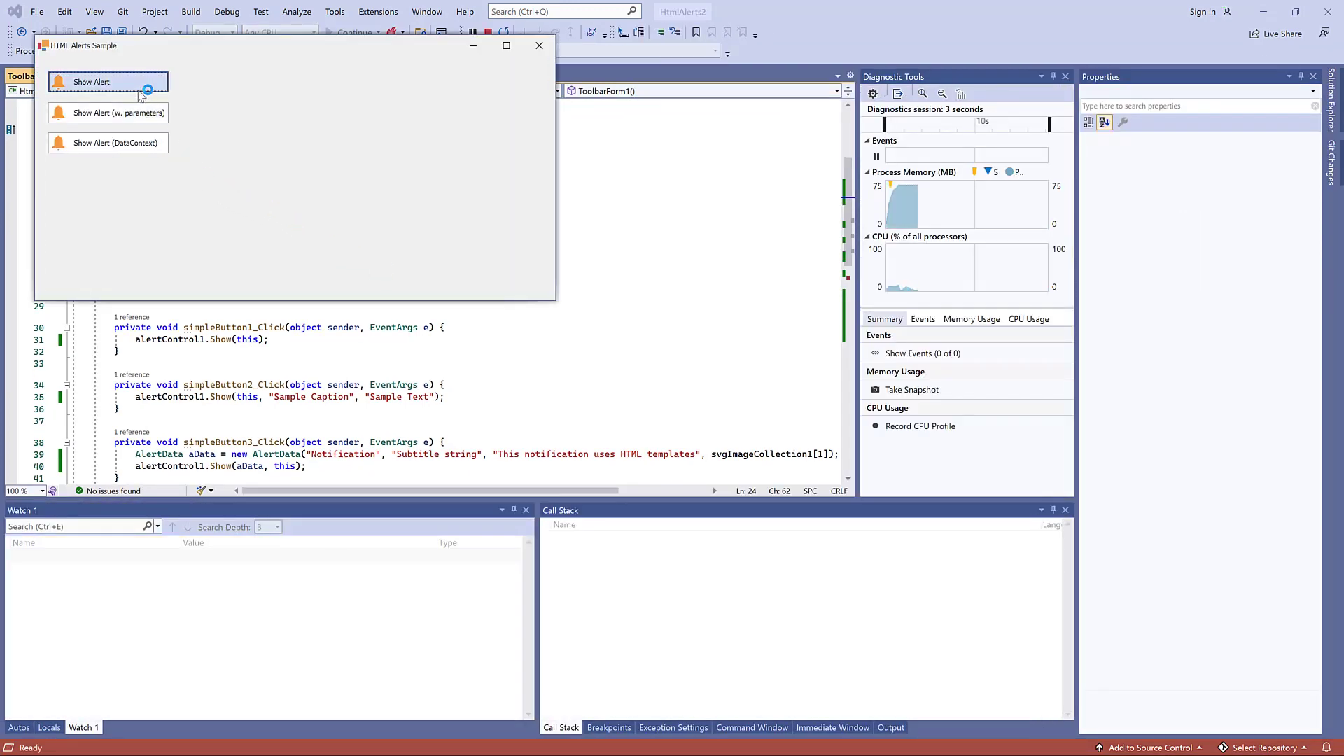
{"action": "left_click", "coordinate": [92, 81]}
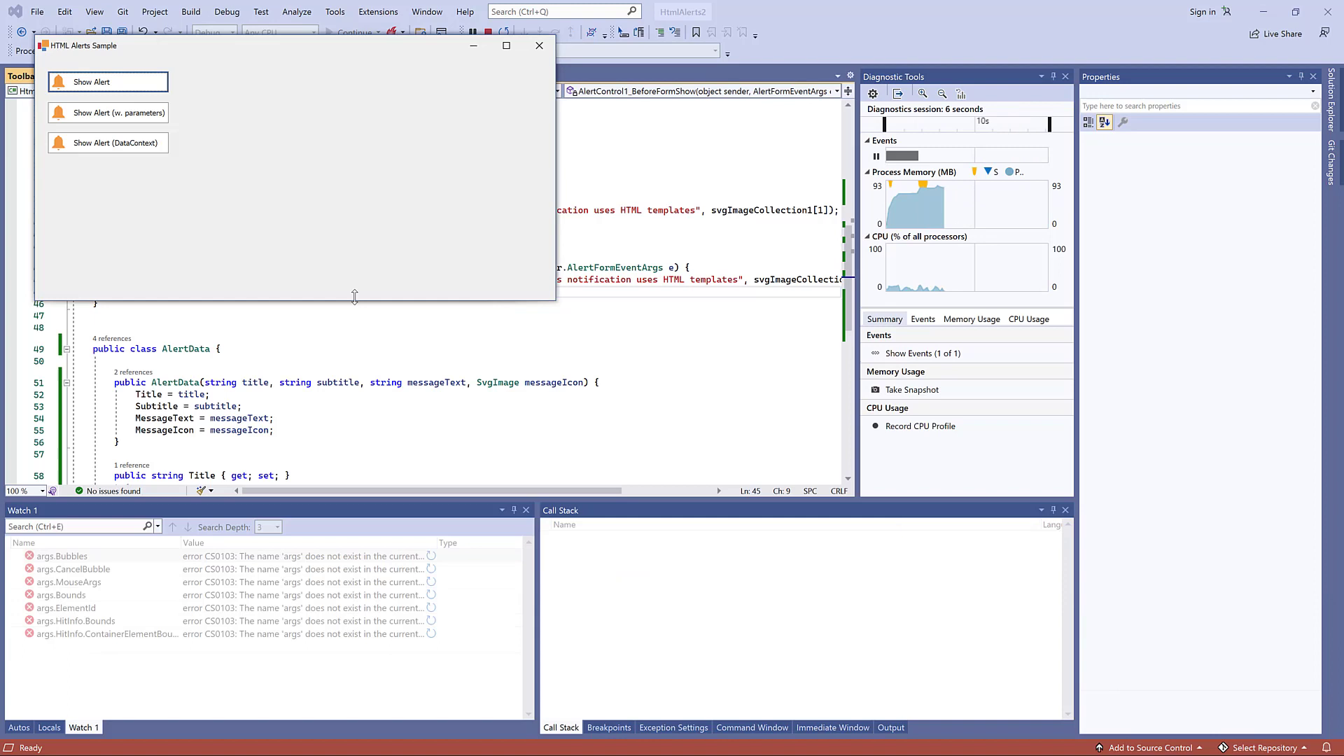
{"action": "left_click", "coordinate": [108, 112]}
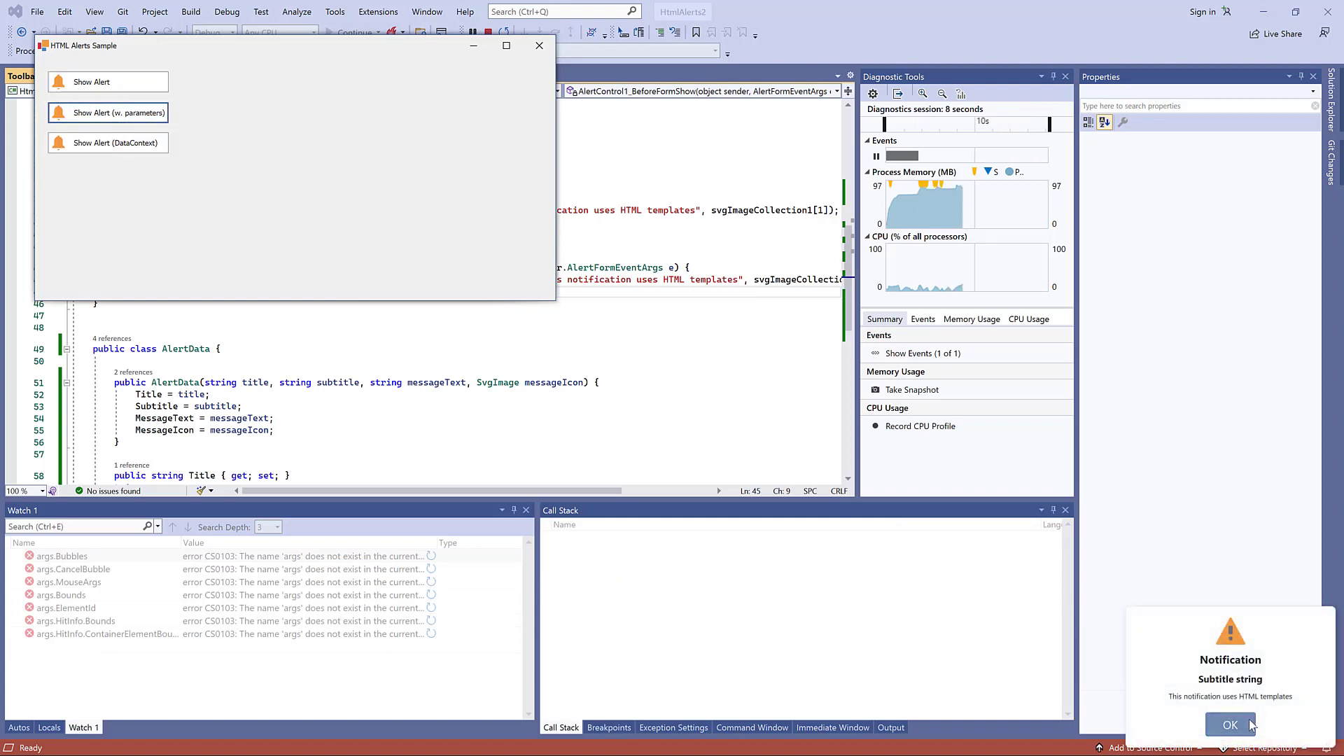